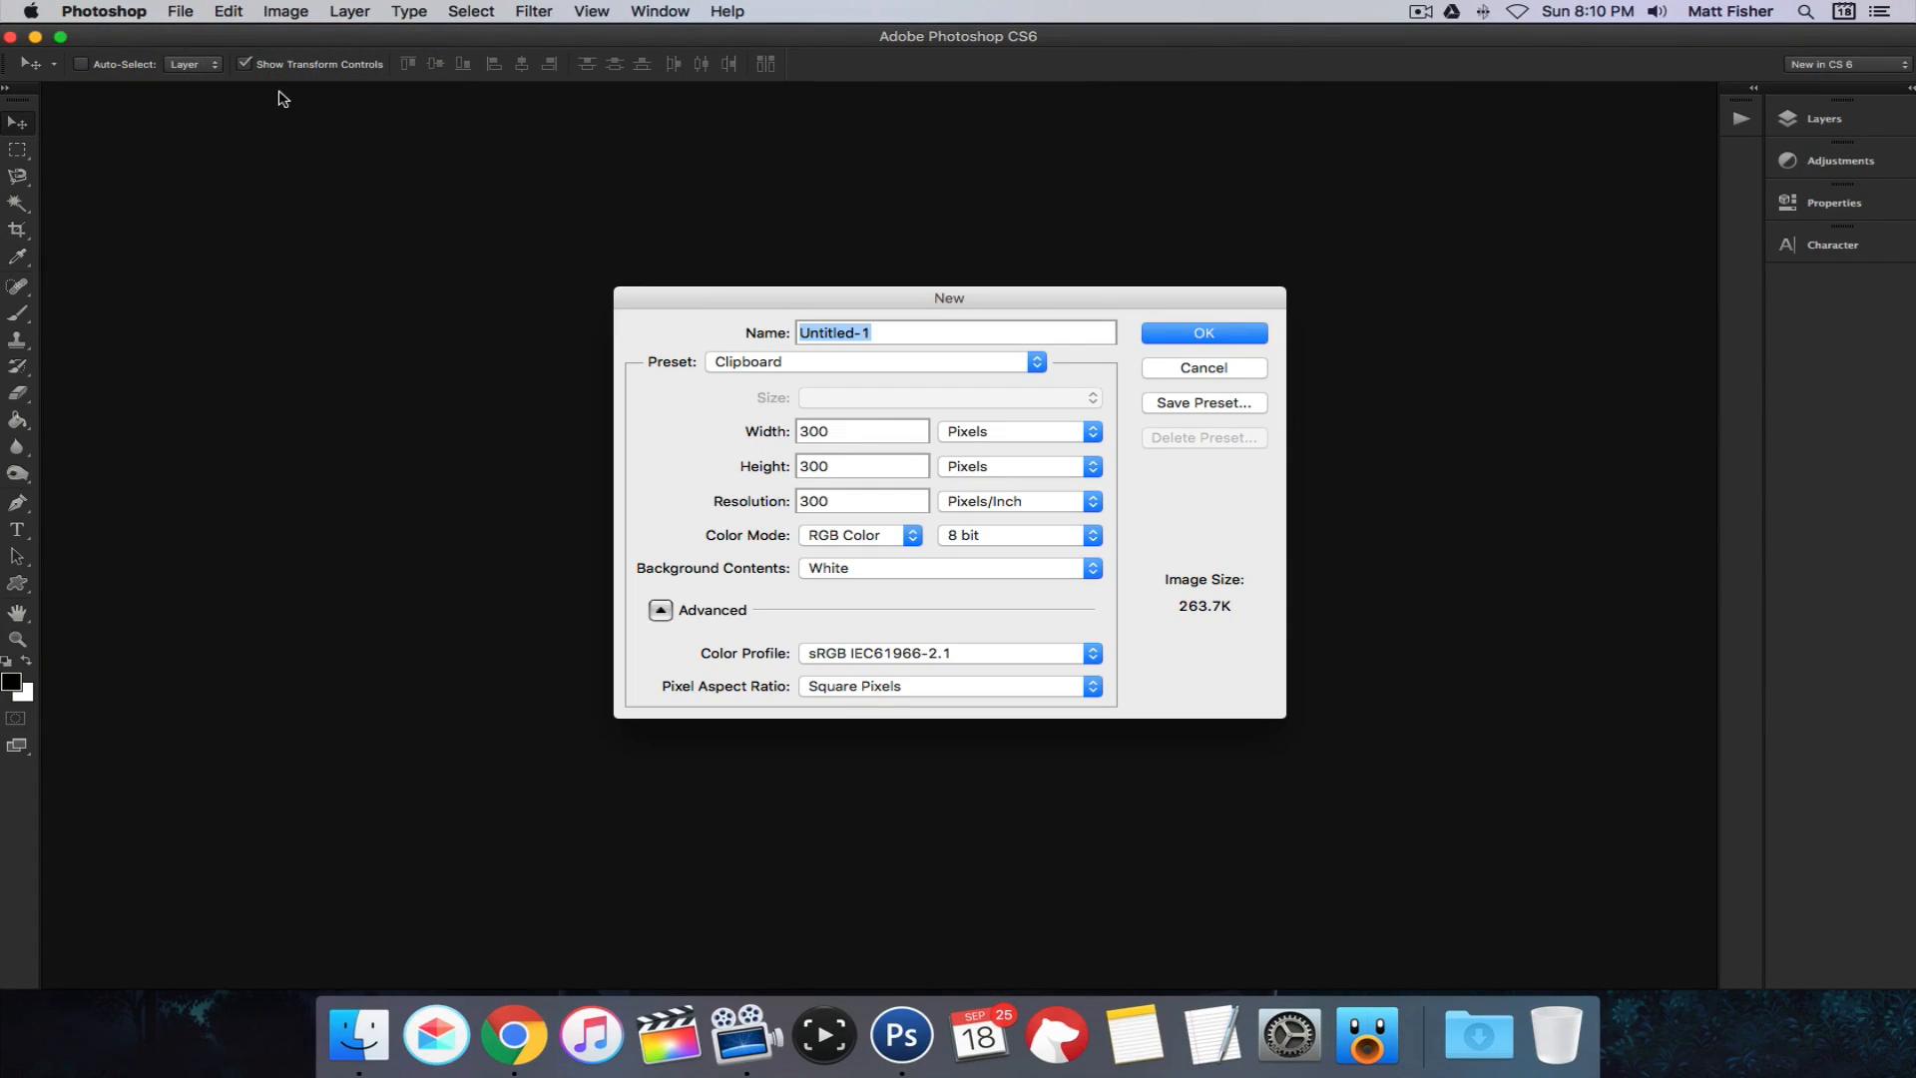
Step: Create a blank 75 × 42 pixel document
left_click(861, 430)
type("75")
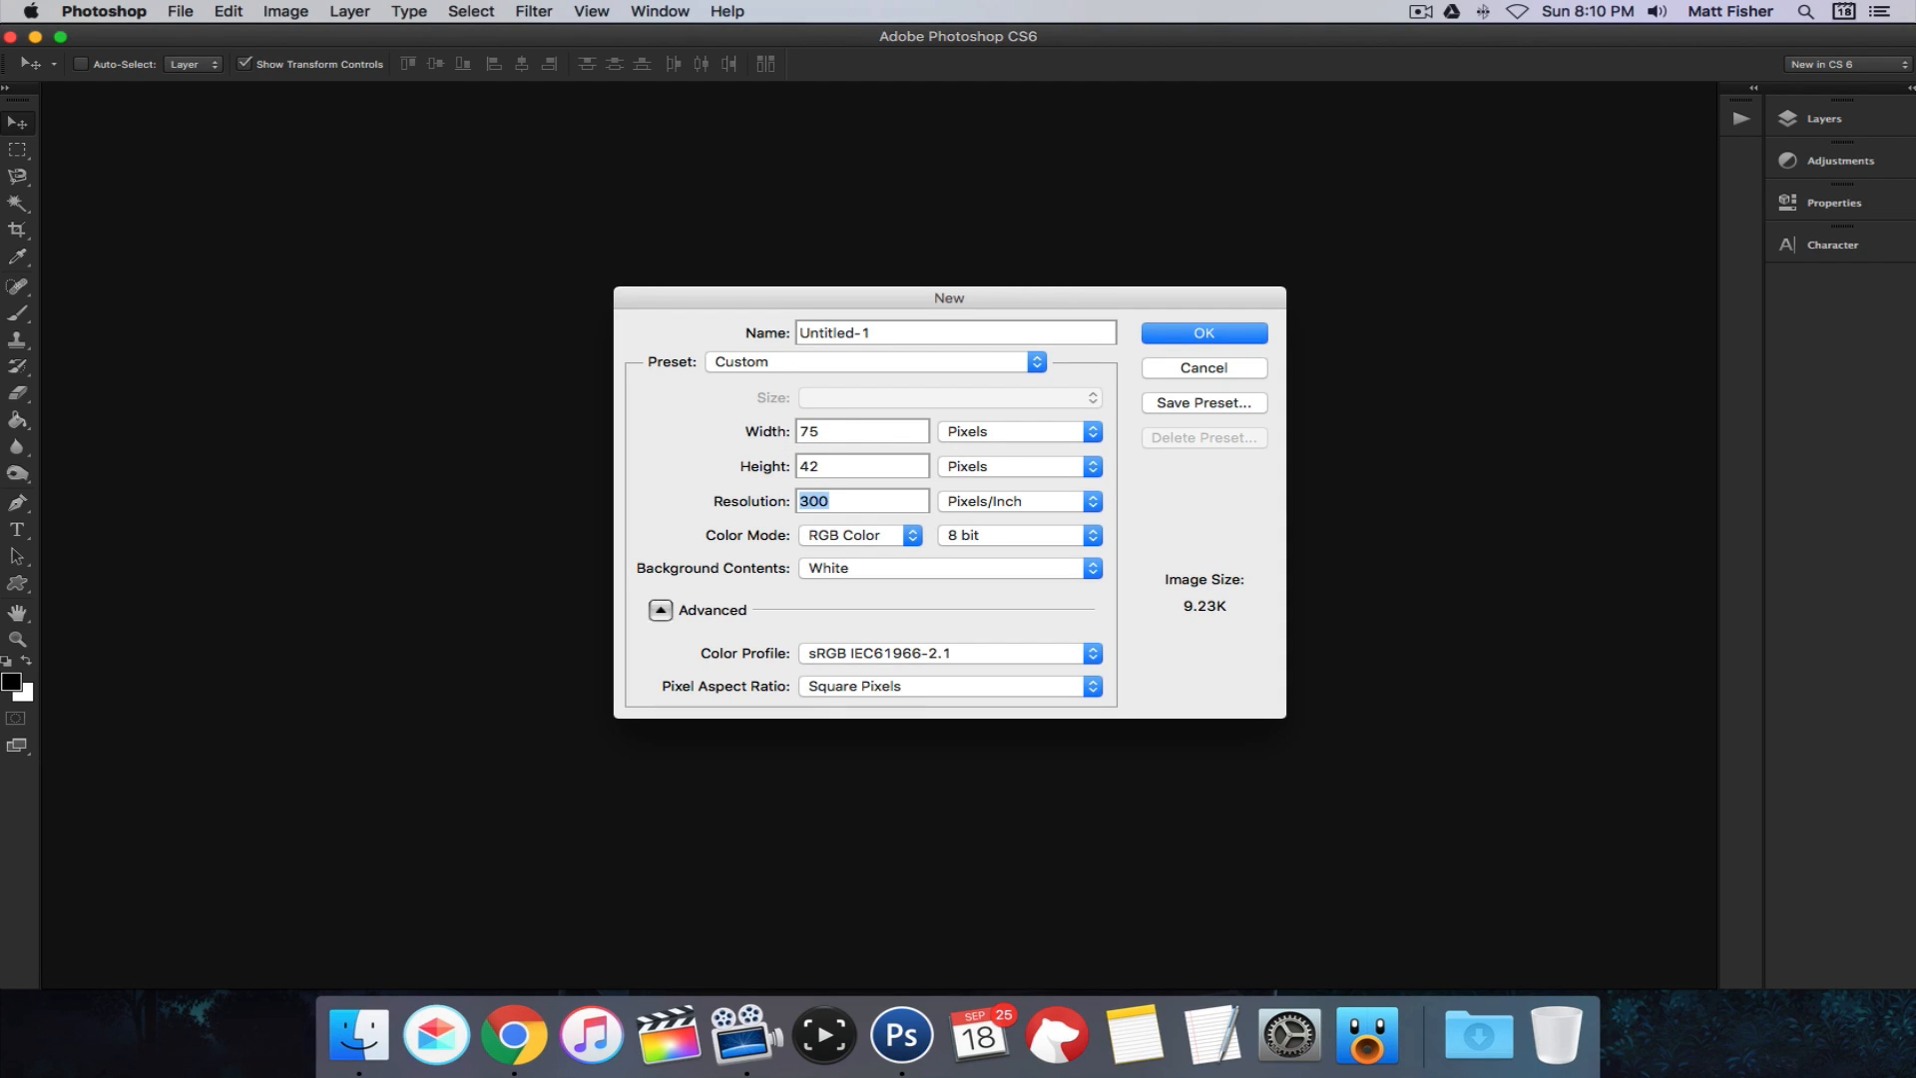
left_click(1203, 332)
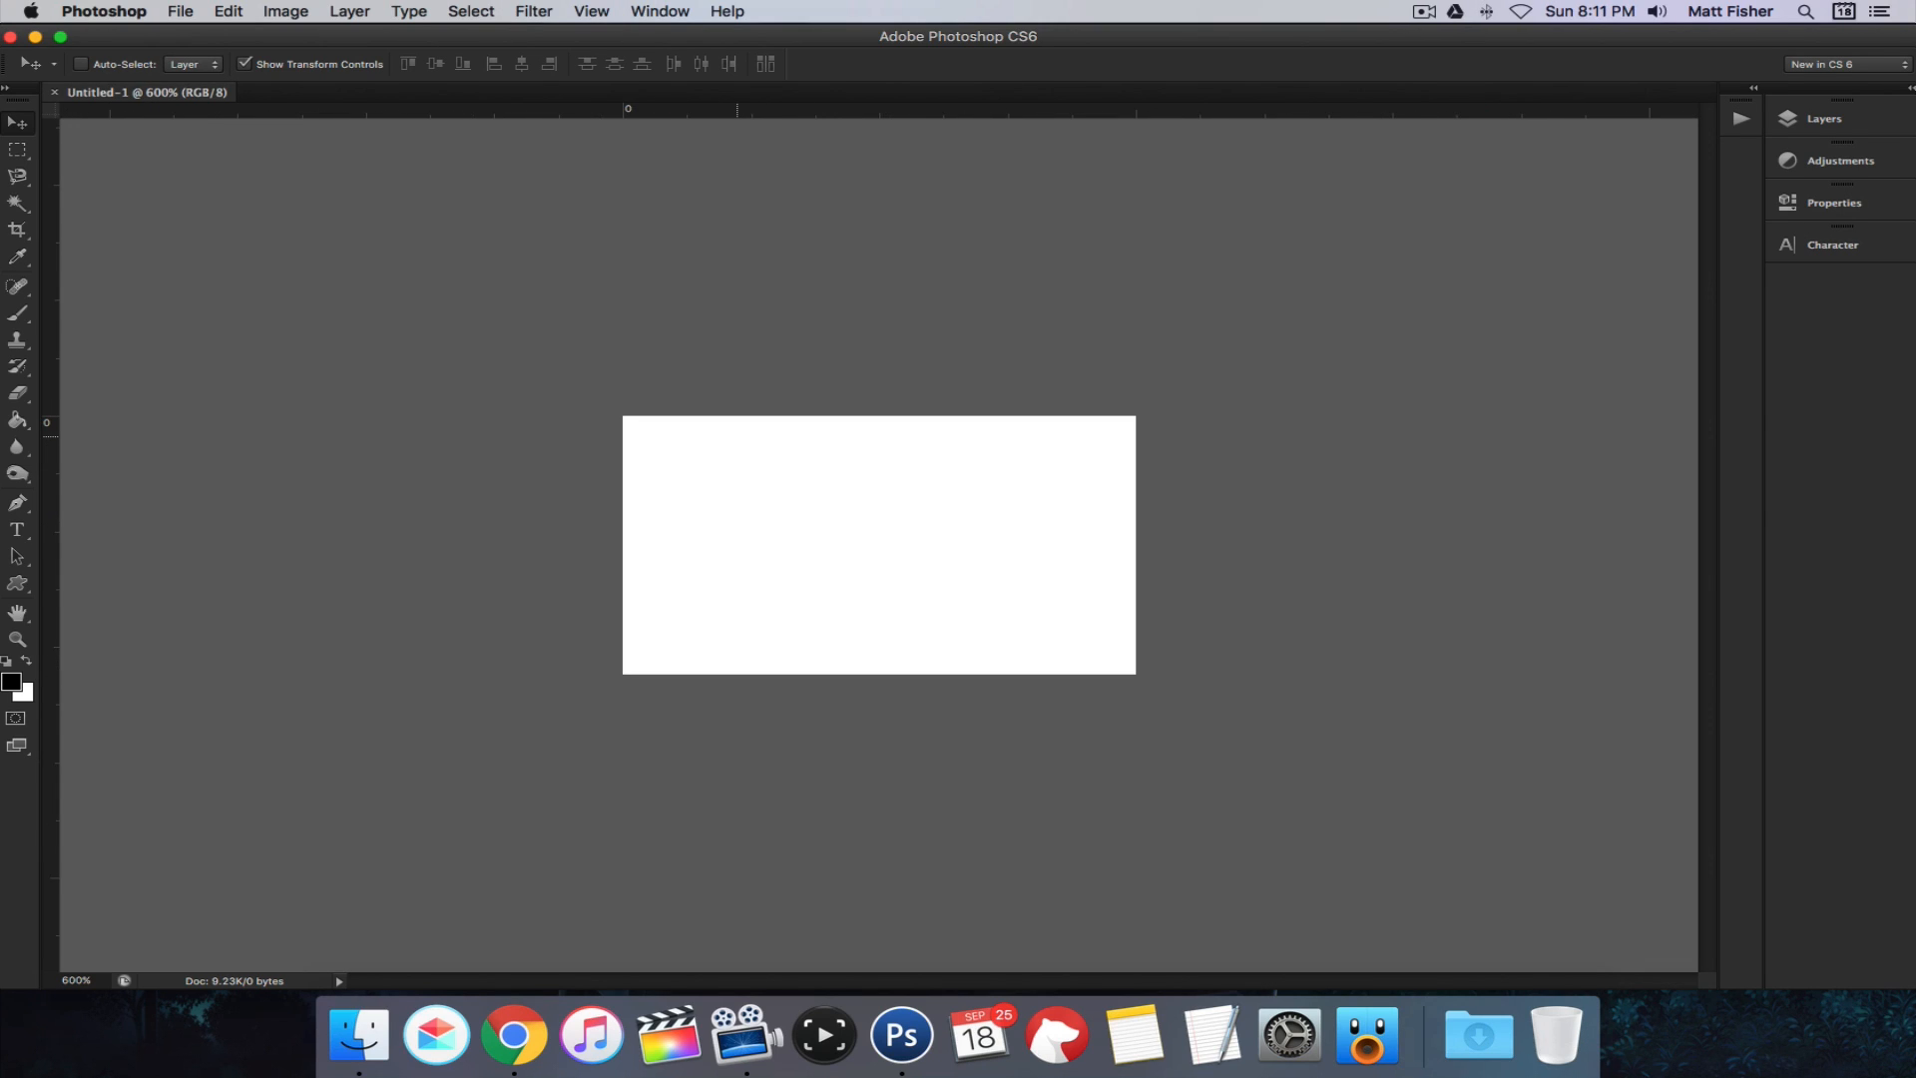
Step: Draw a large Star custom shape across the canvas
left_click(1824, 118)
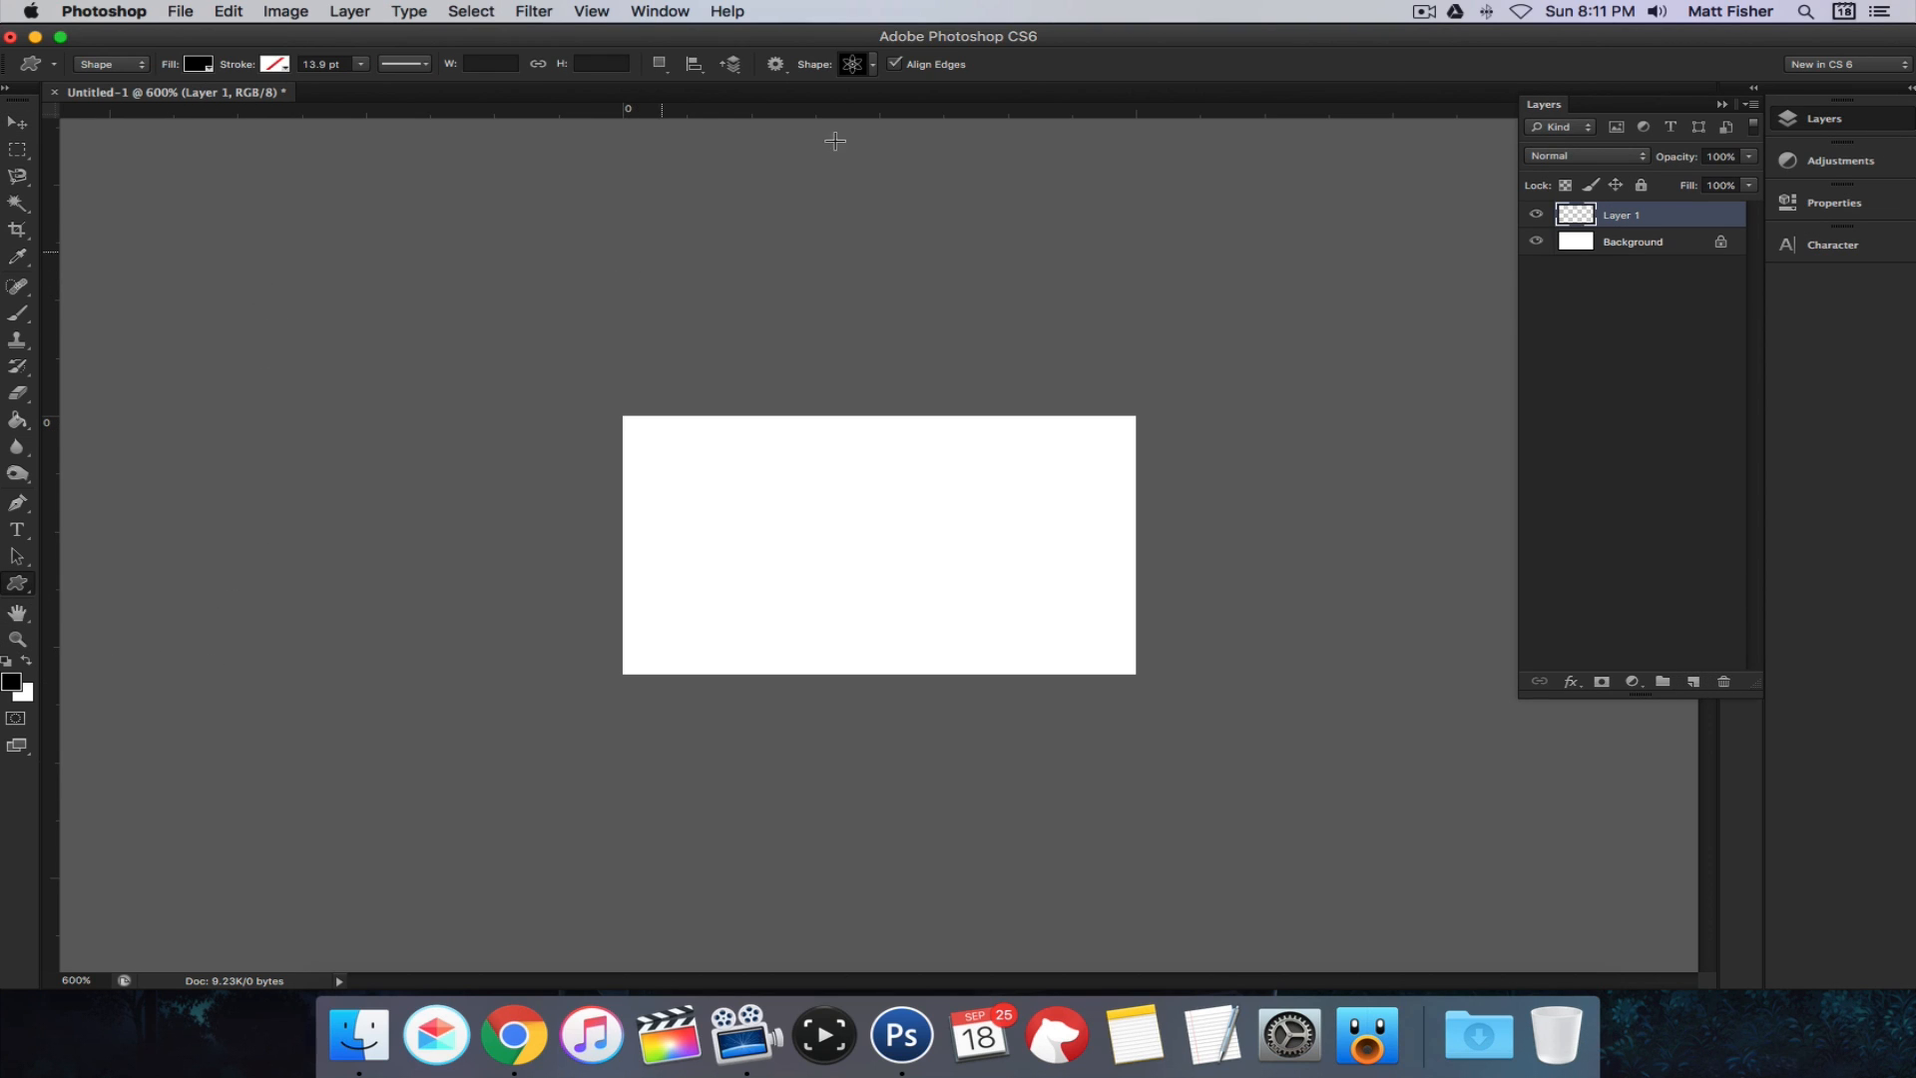
left_click(852, 64)
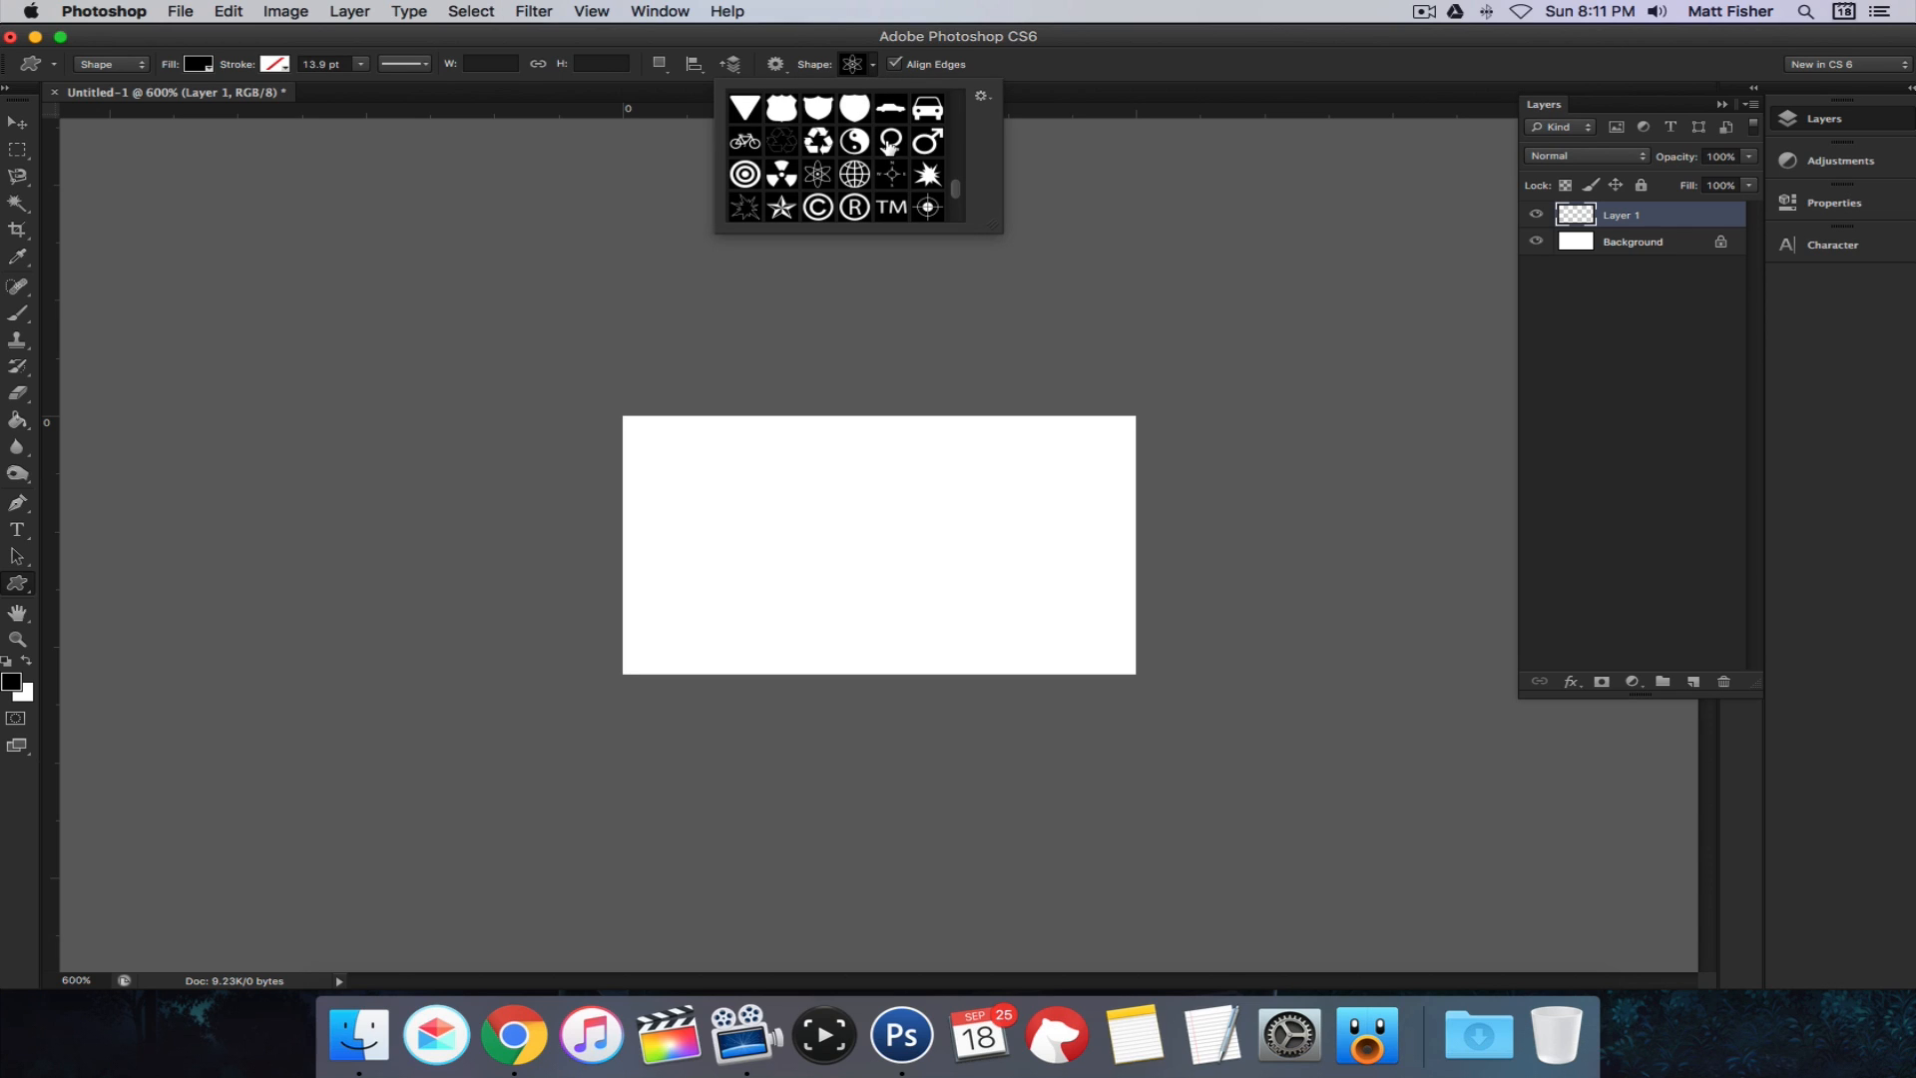
scroll("down", 3)
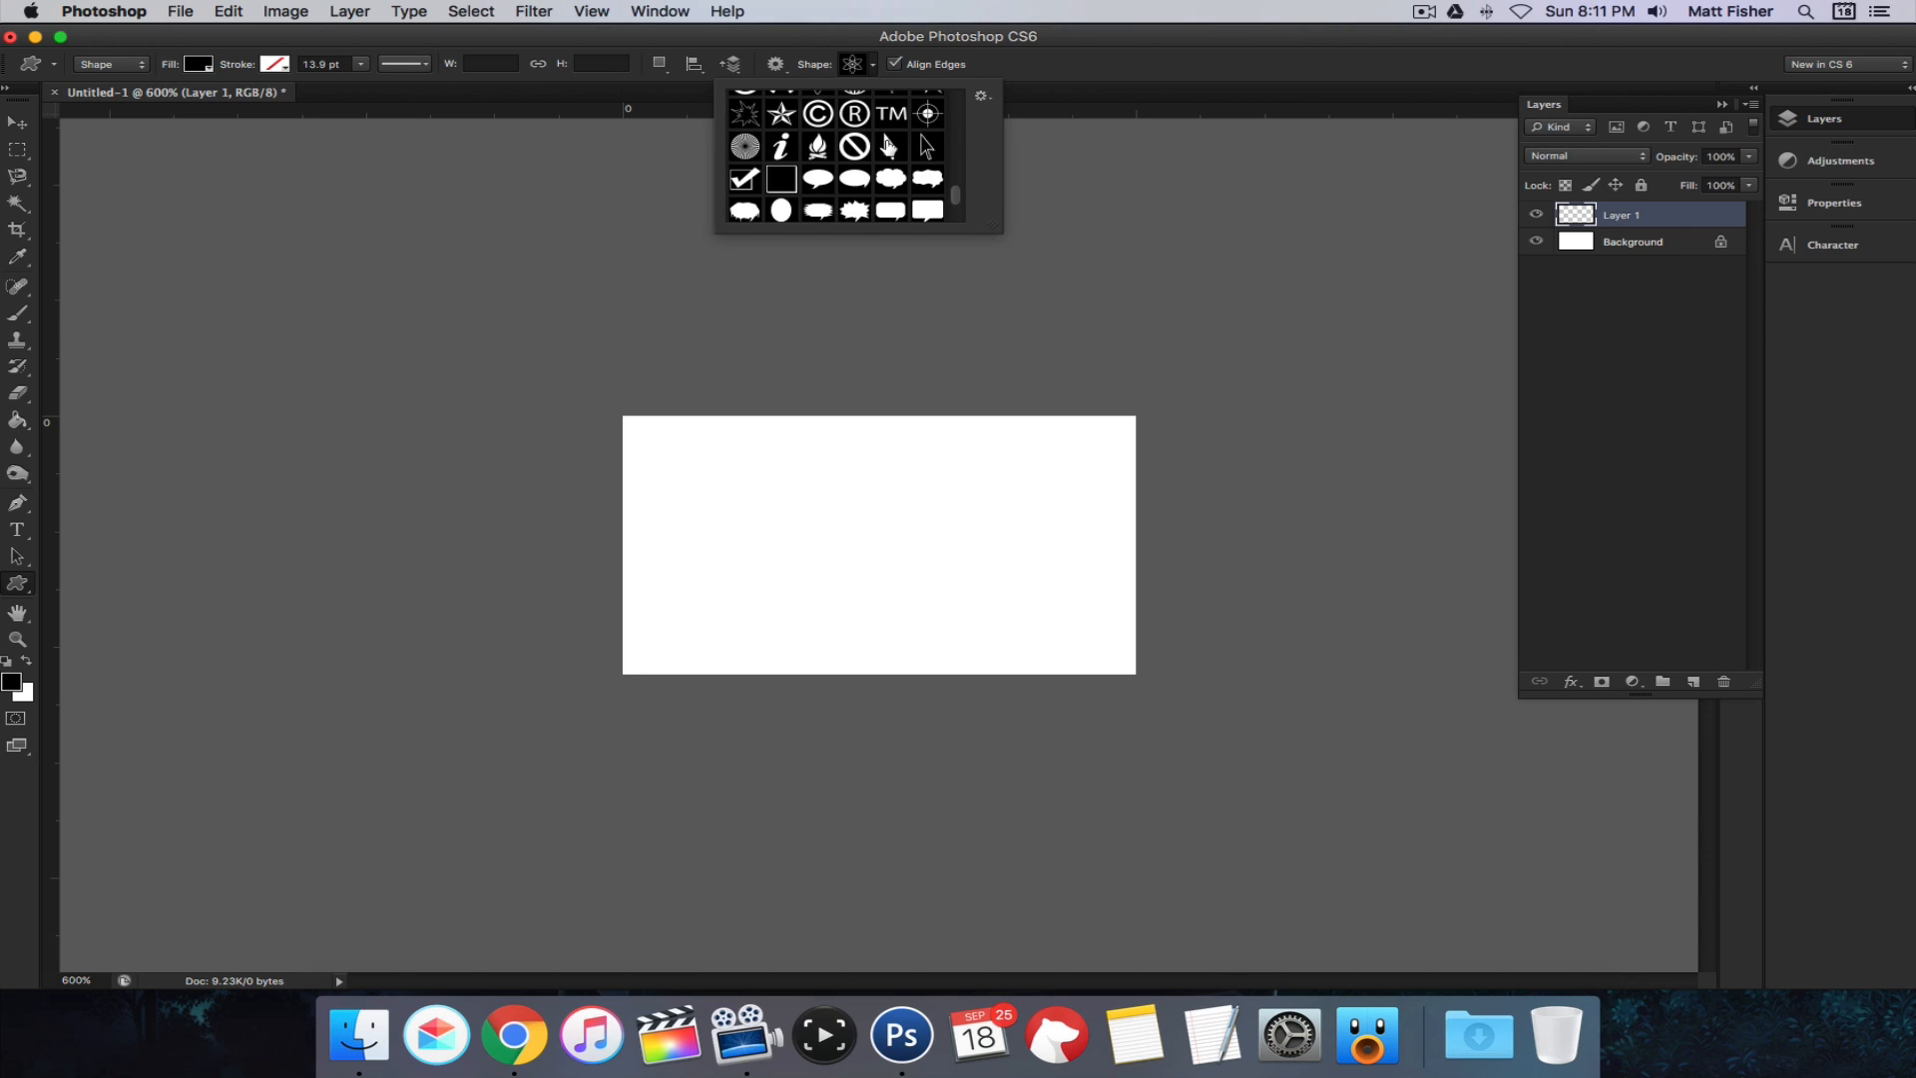
mouse_move(889, 178)
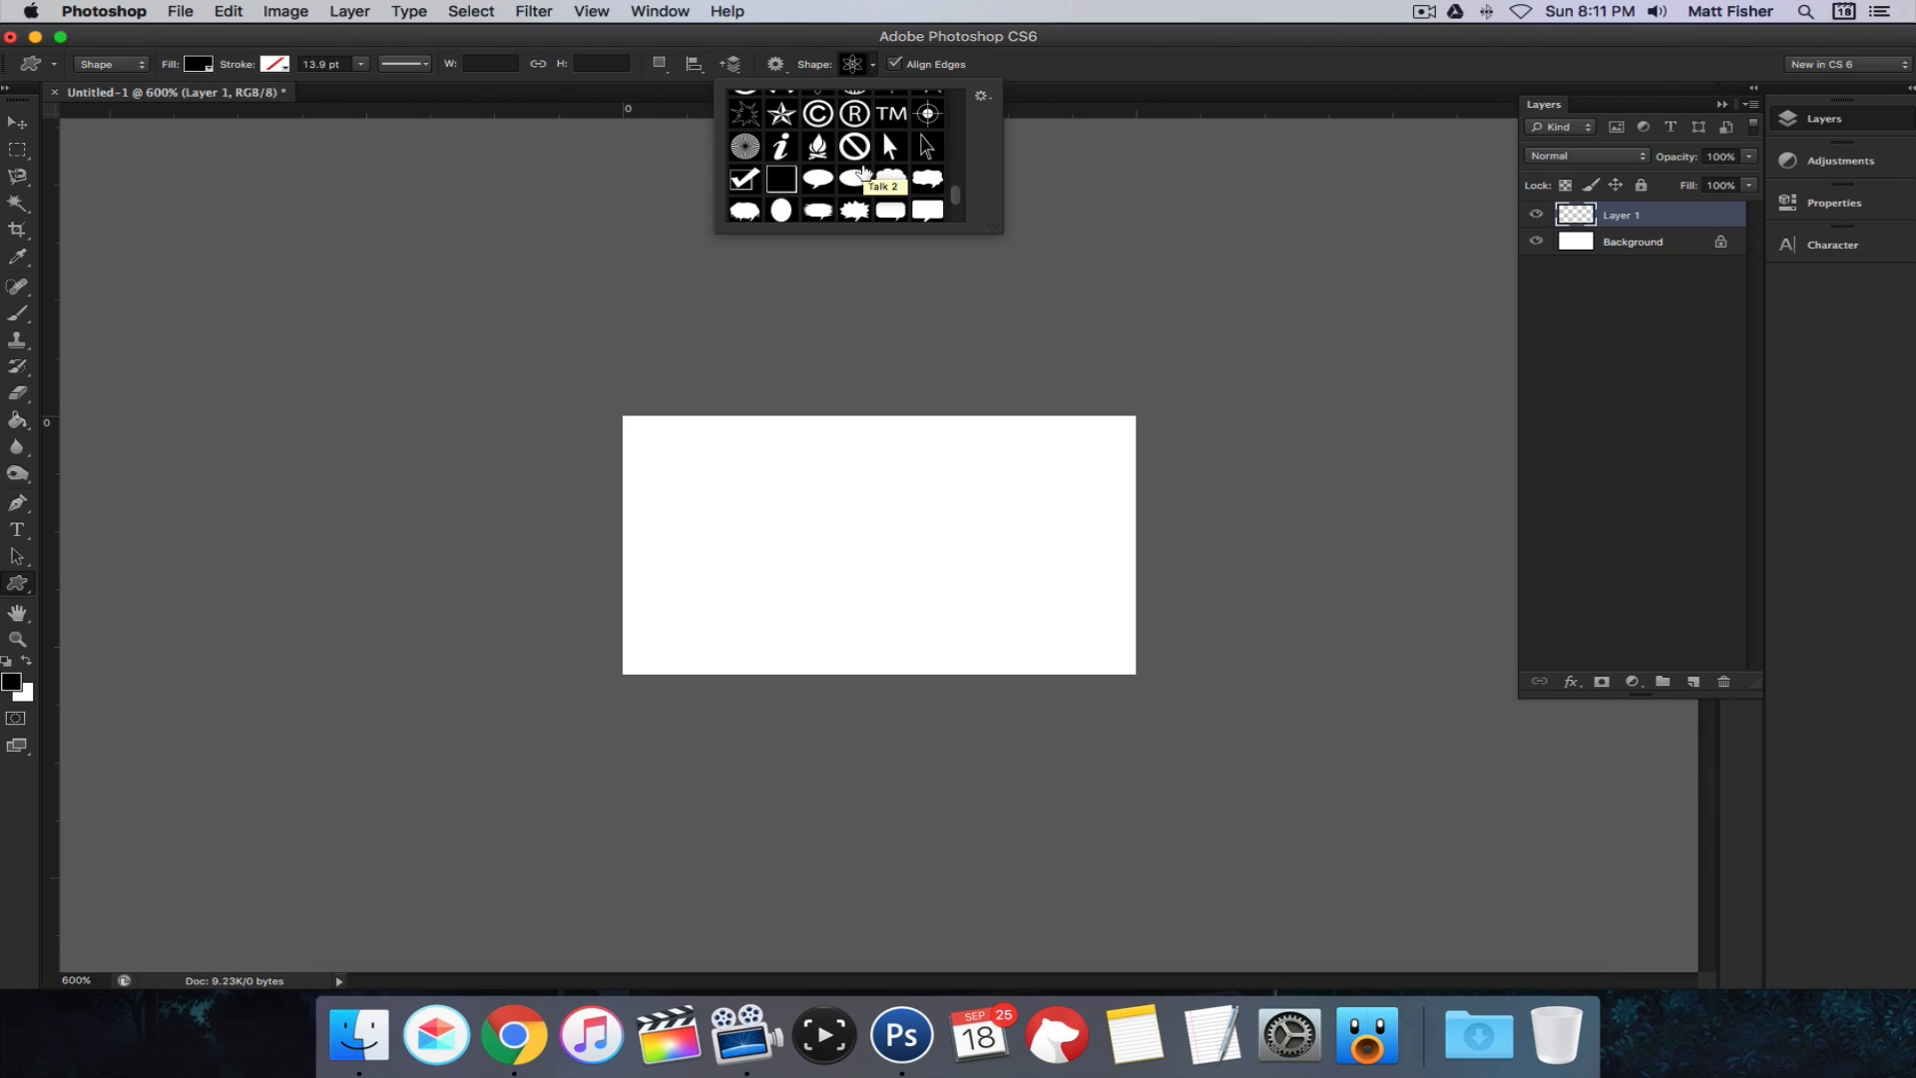
mouse_move(779, 114)
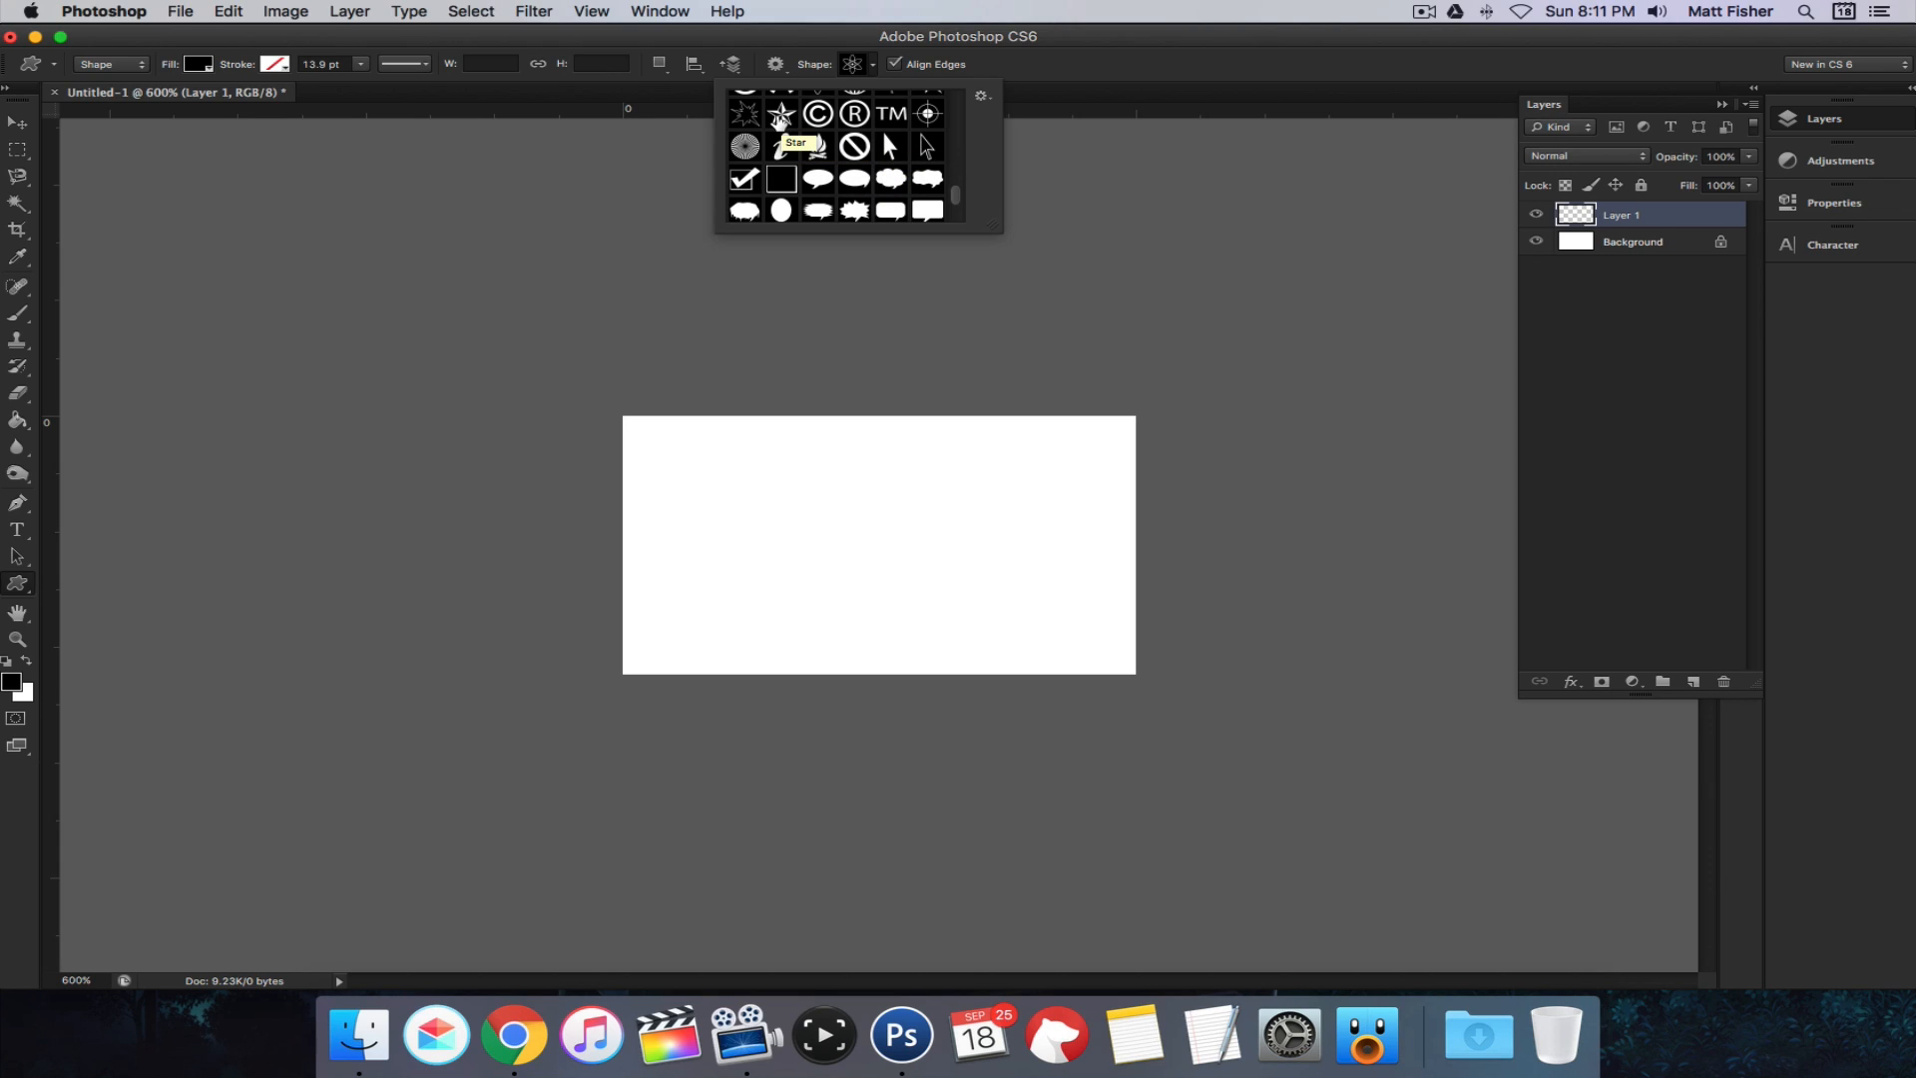
left_click(780, 113)
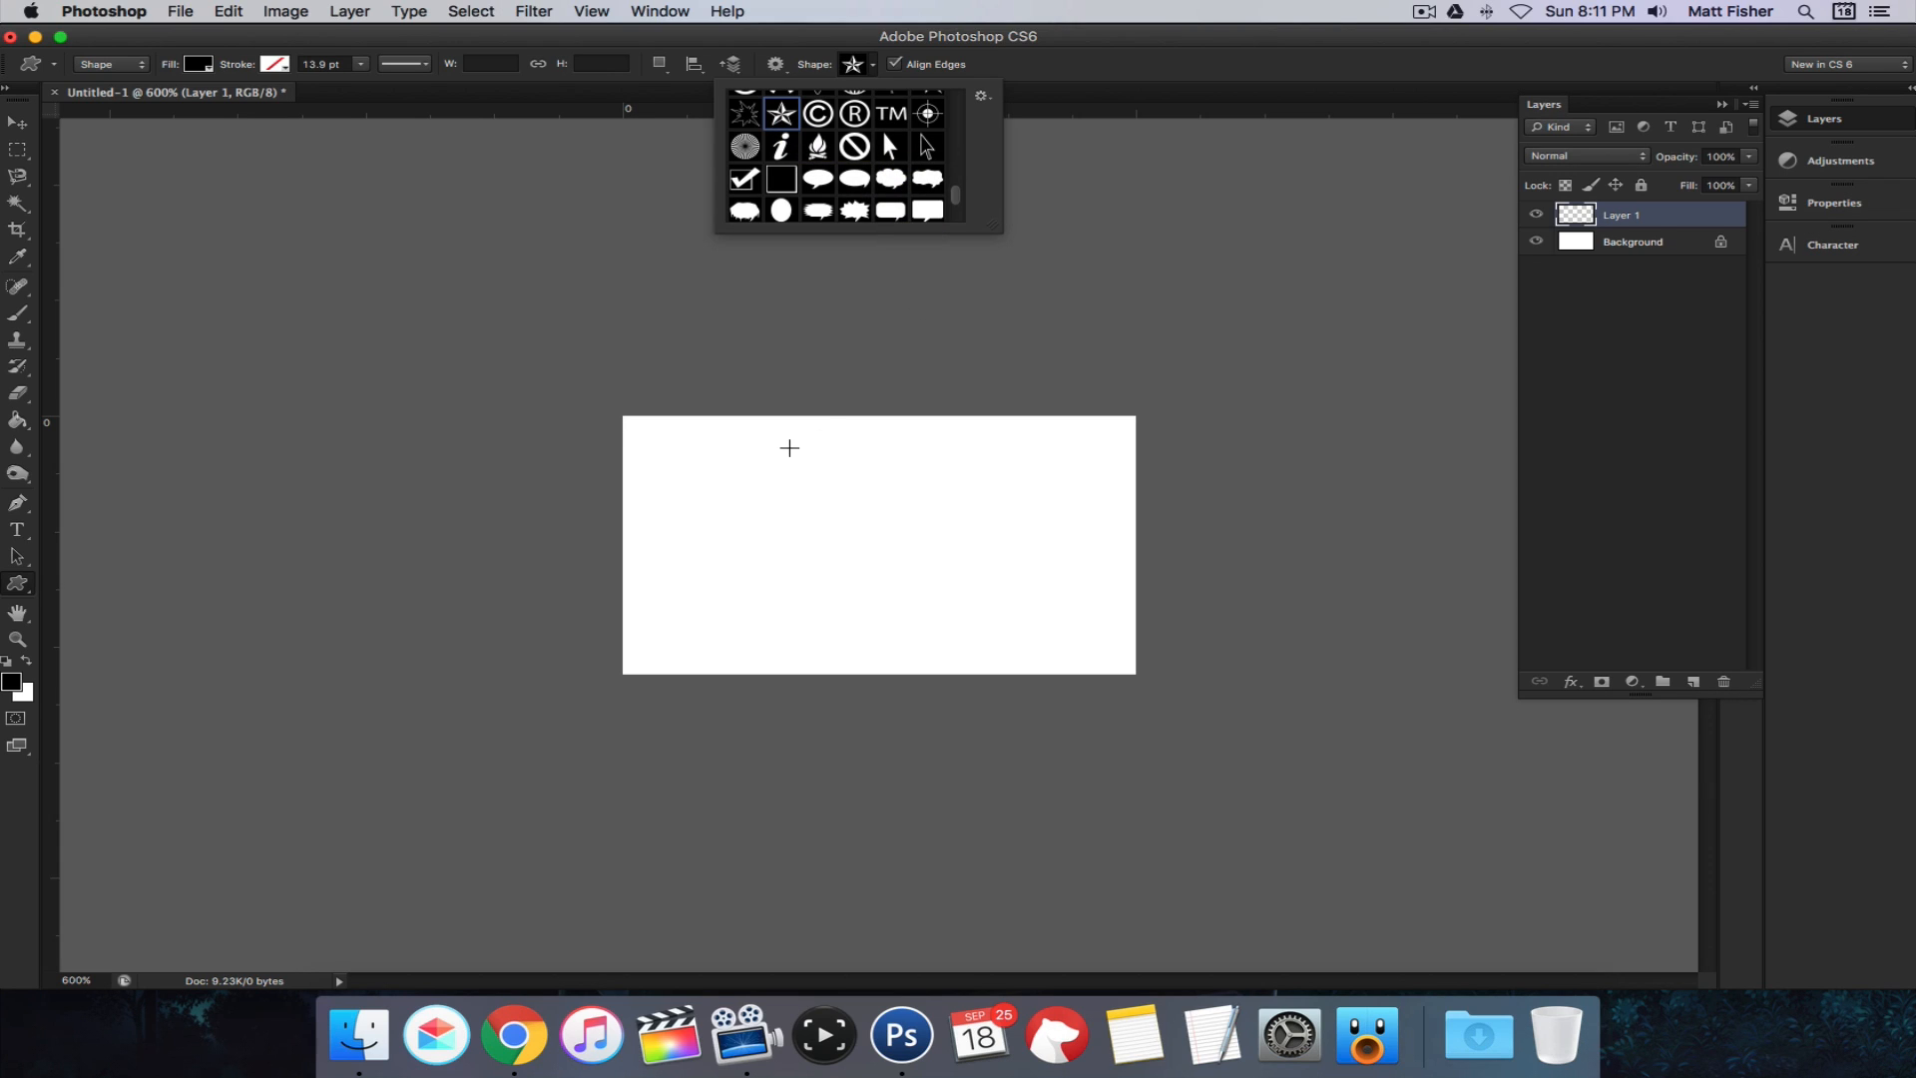
left_click_drag(788, 447, 1088, 665)
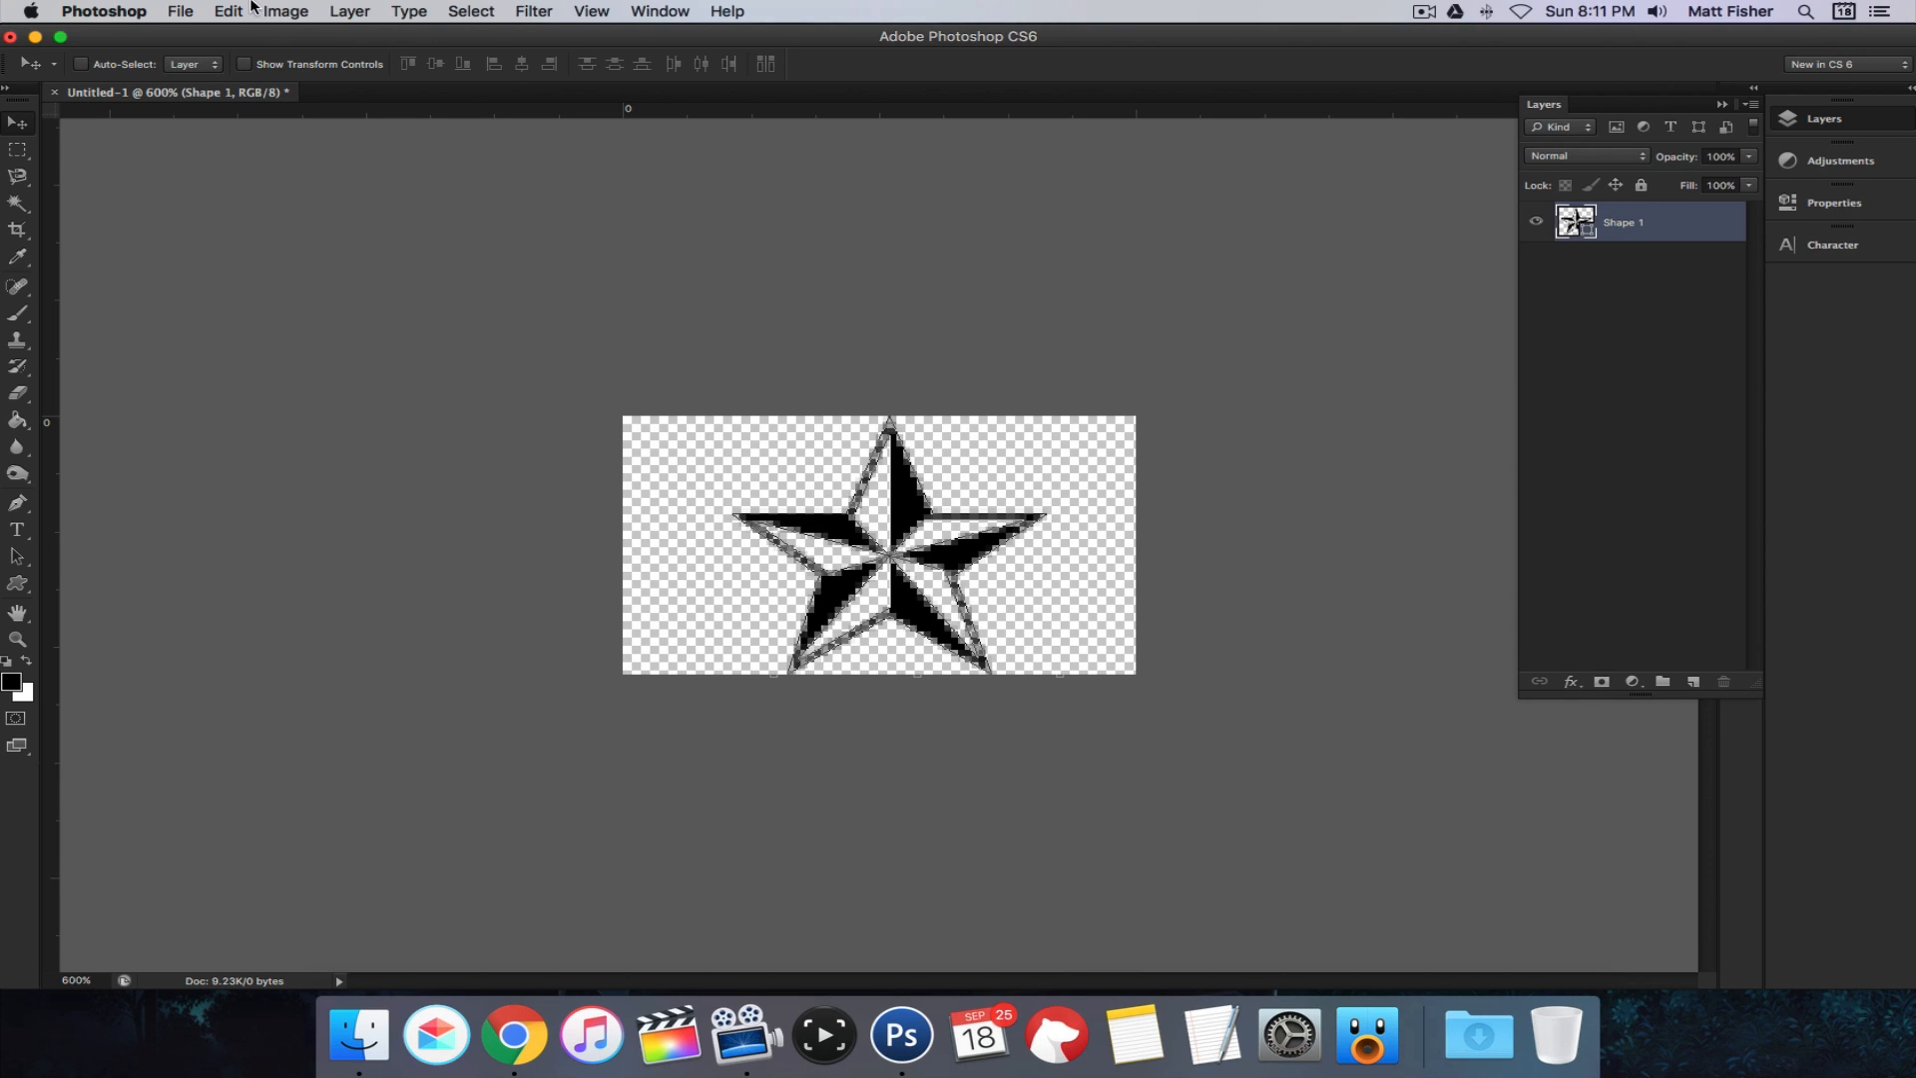
Step: Save the star image as Untitled-1.pdf in Photoshop PDF format
left_click(180, 11)
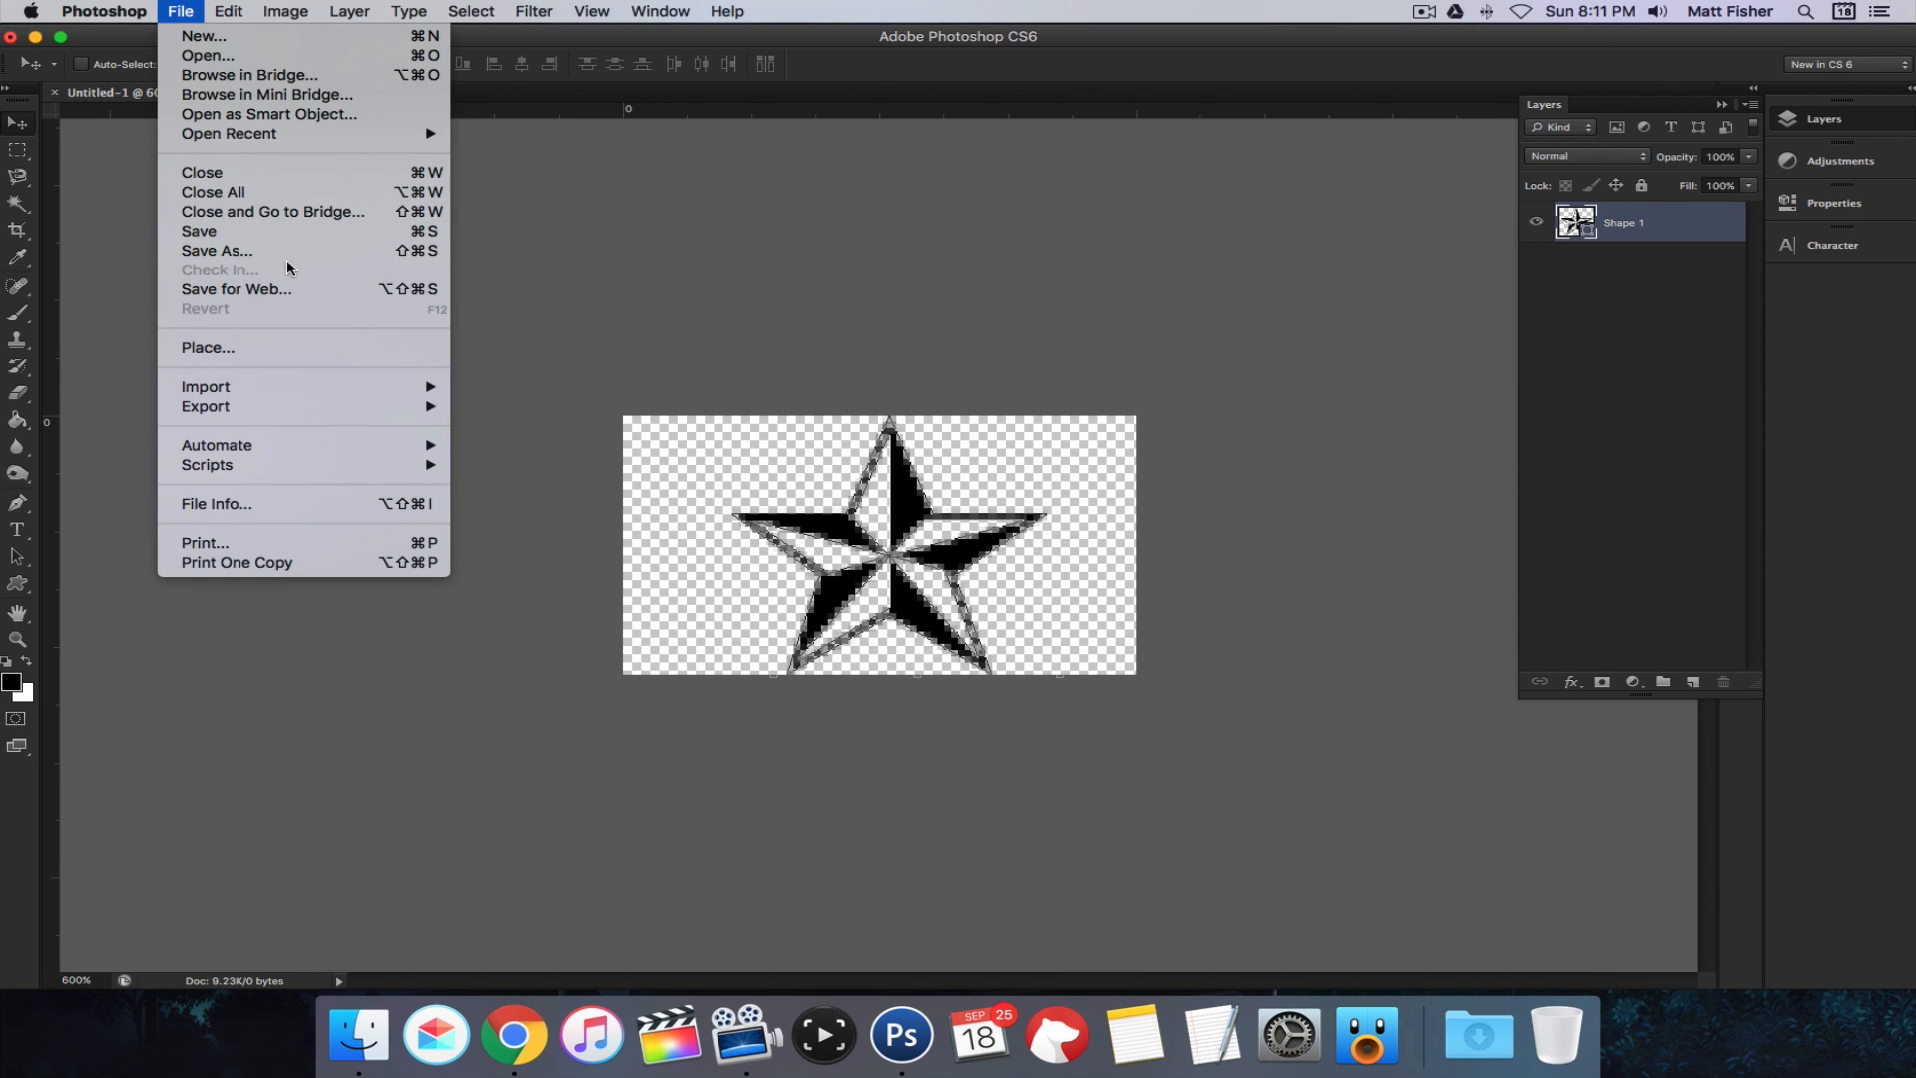
left_click(217, 250)
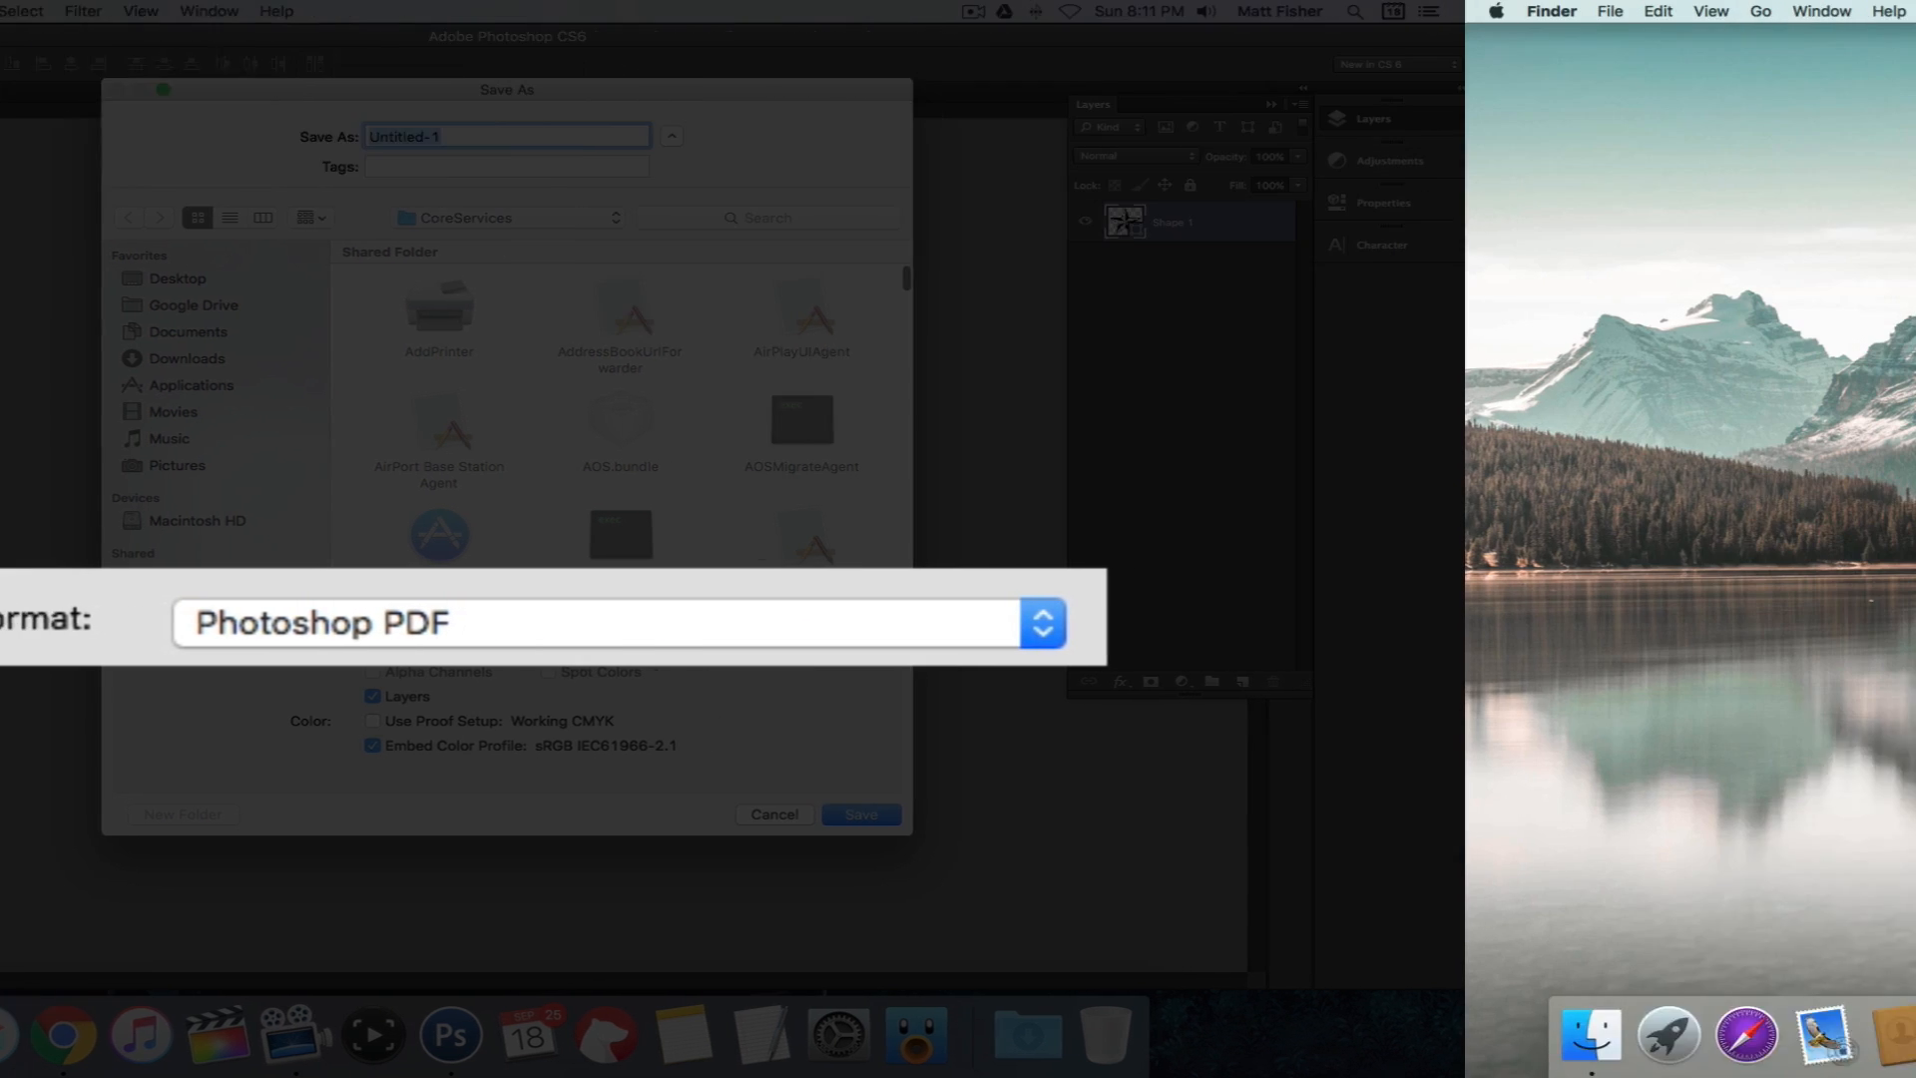
left_click(861, 816)
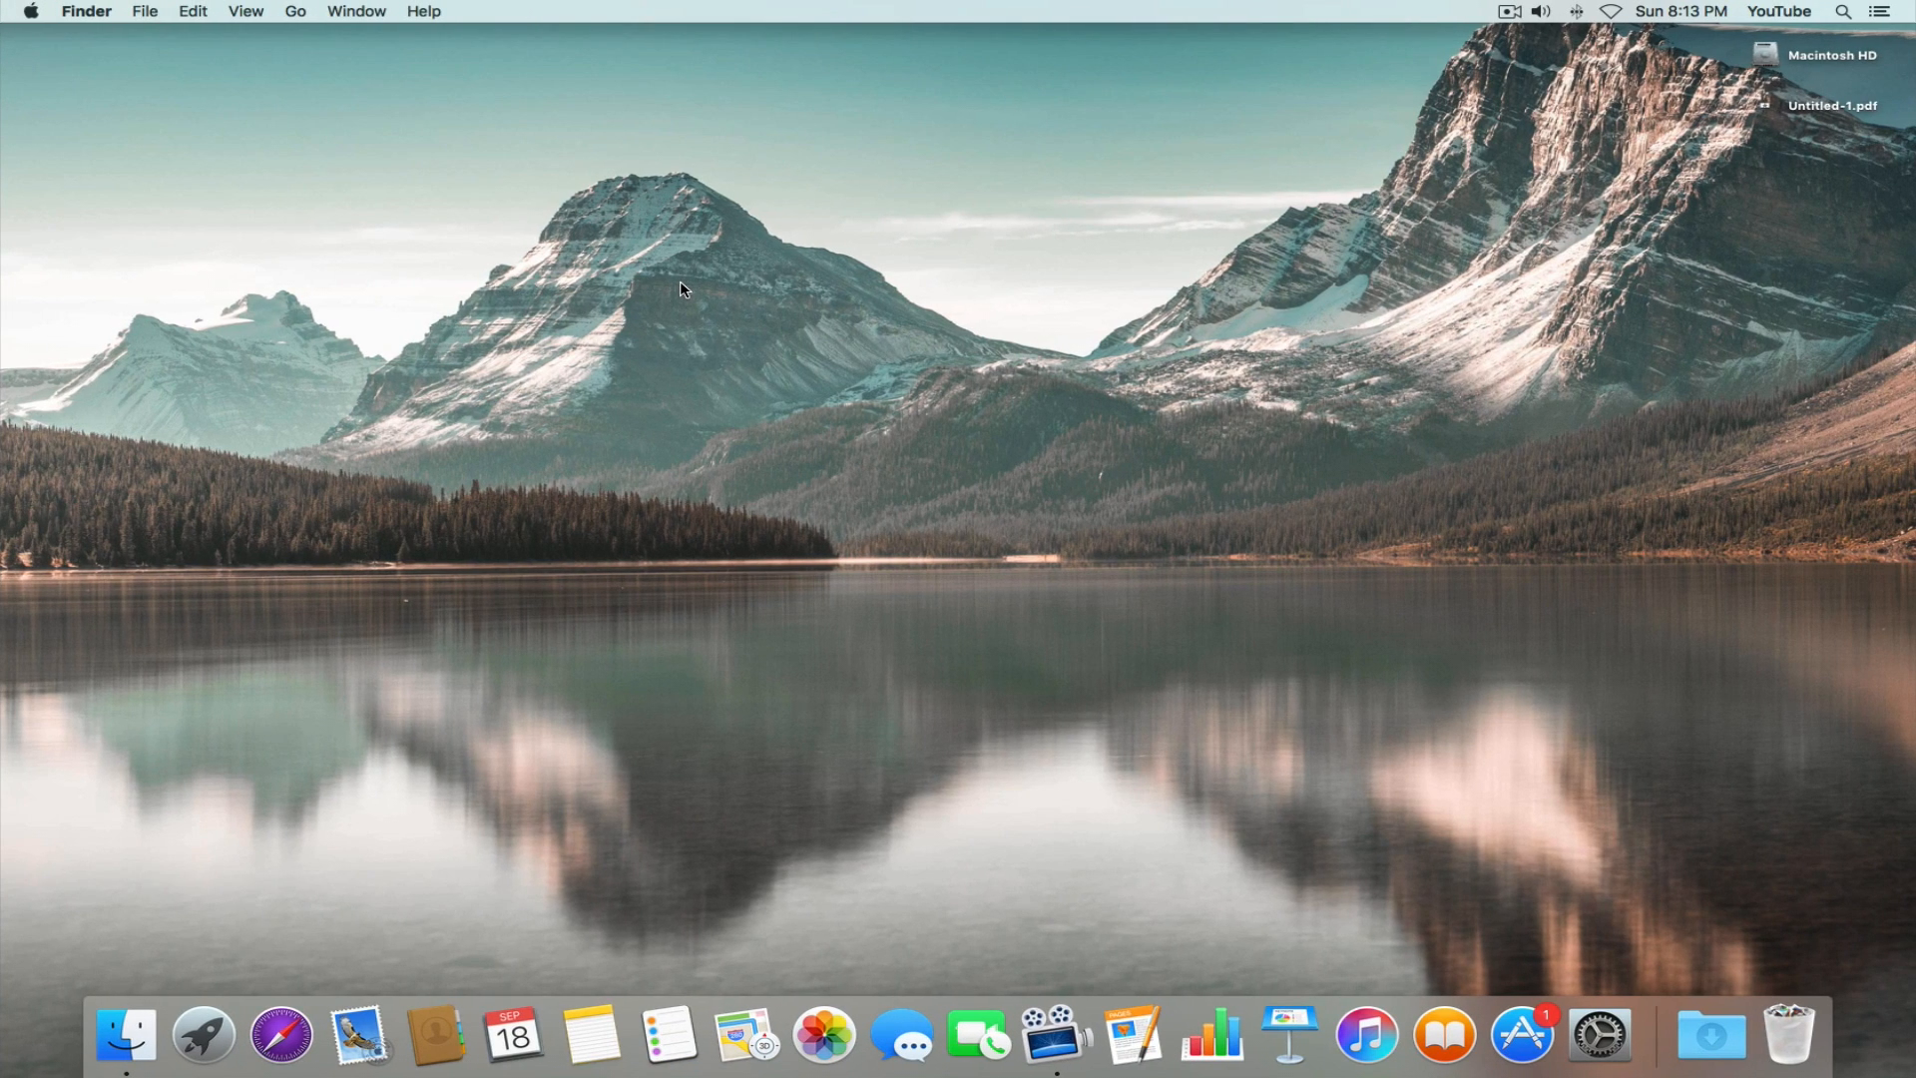
mouse_move(125, 1033)
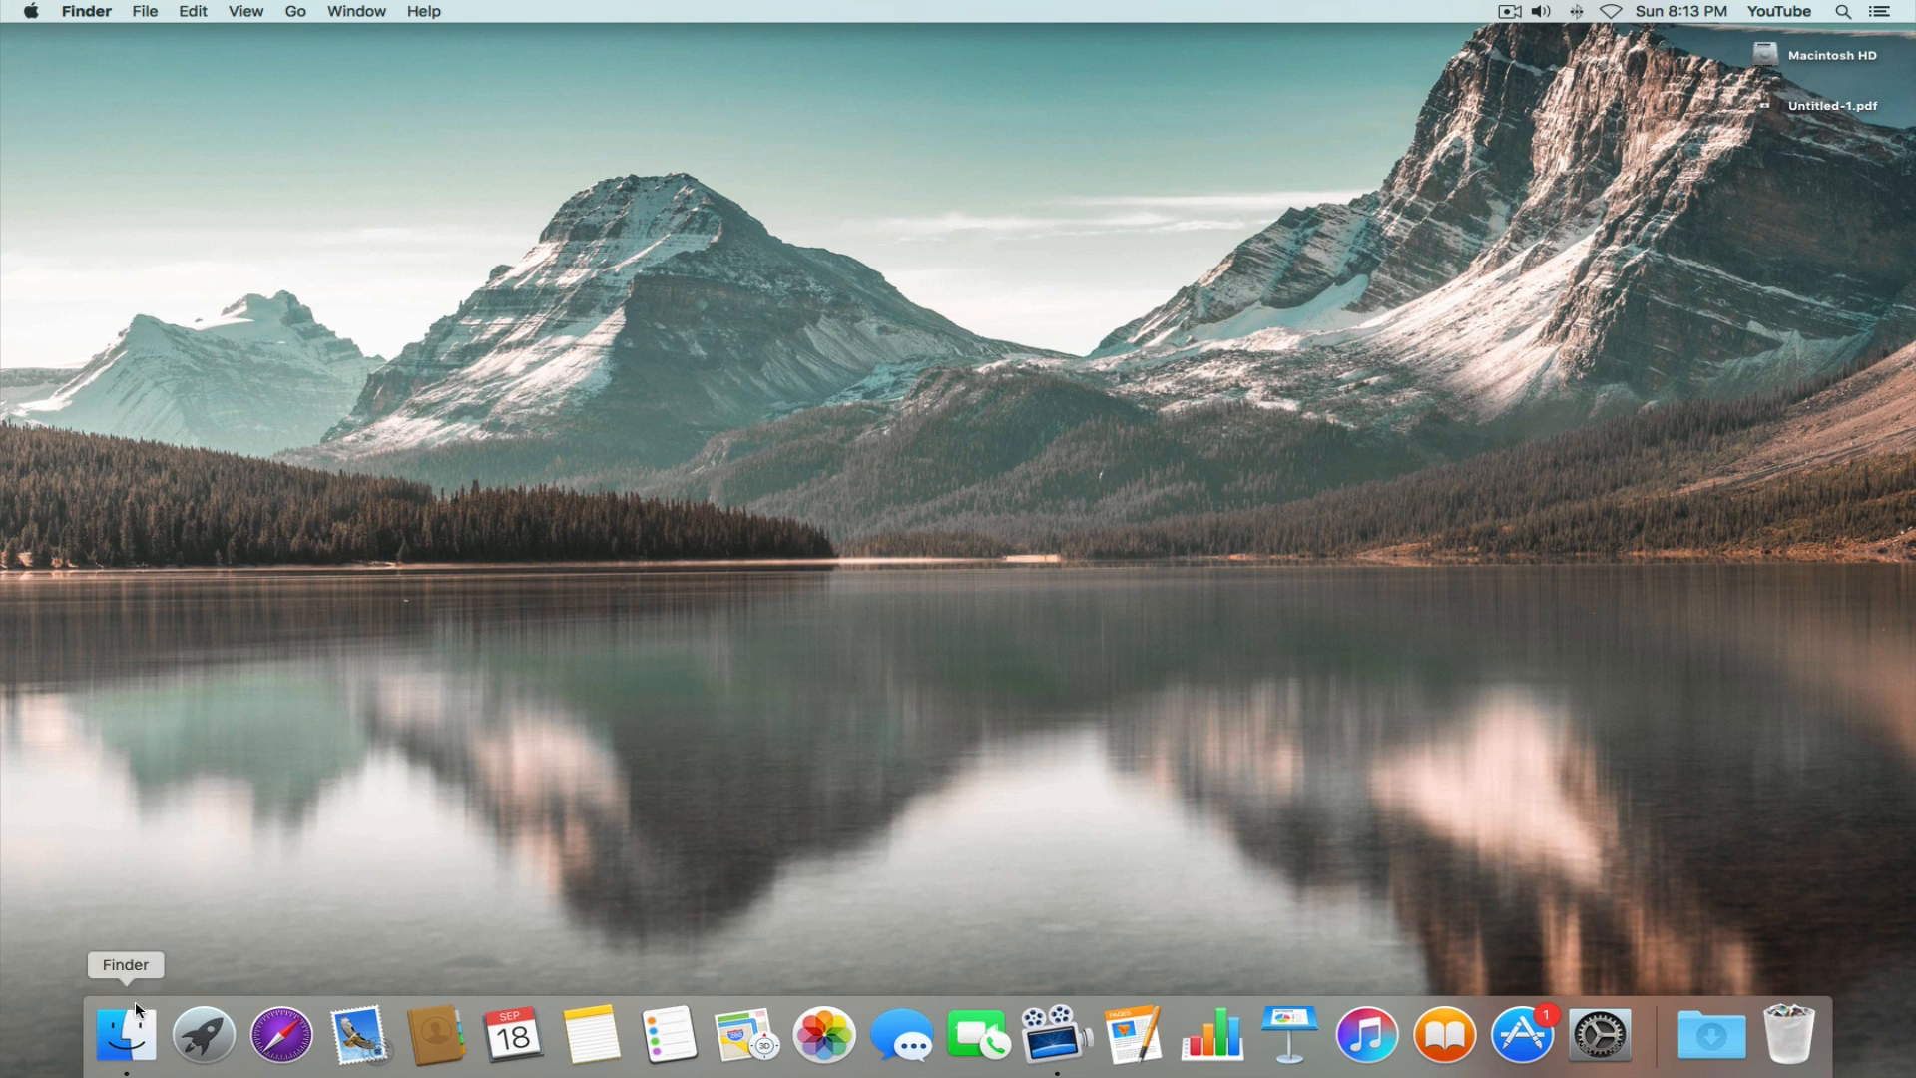
Step: Browse to System > Library > CoreServices and right-click SystemUIServer
left_click(124, 1035)
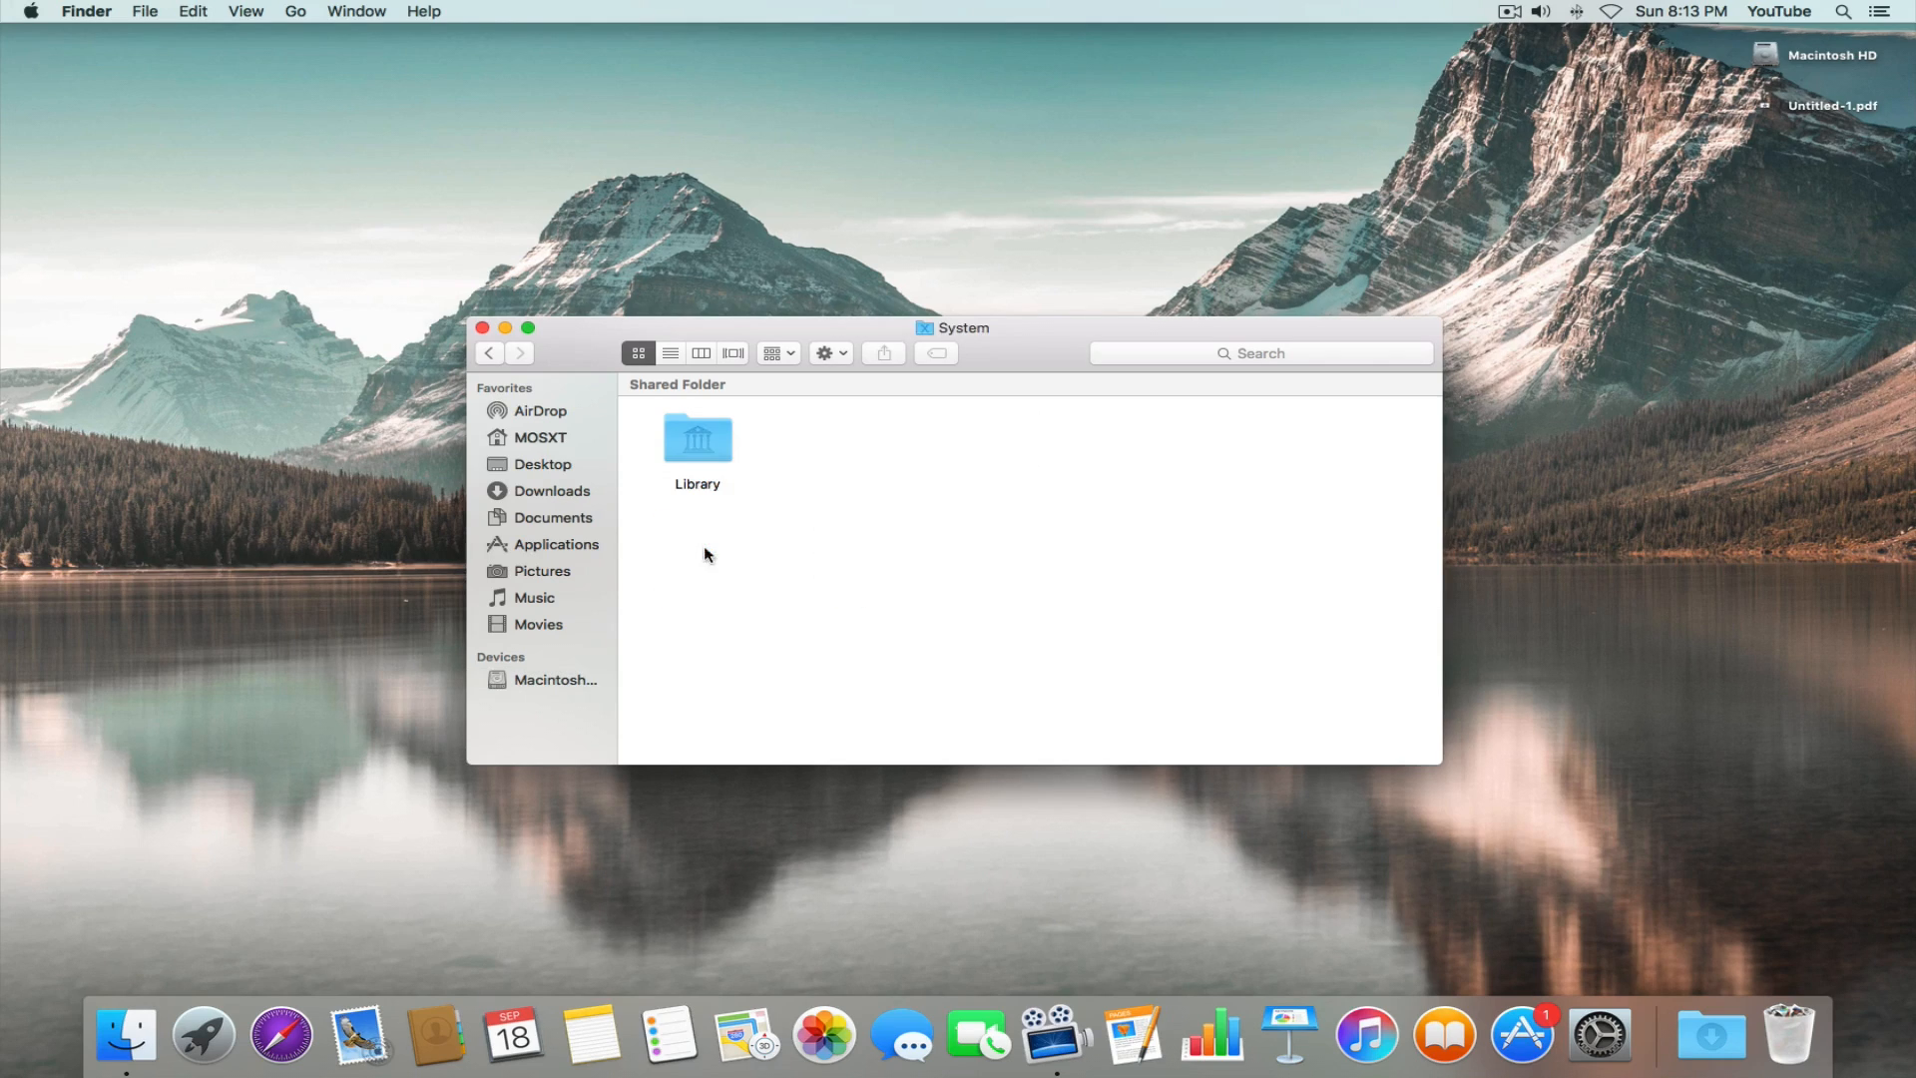
double_click(697, 438)
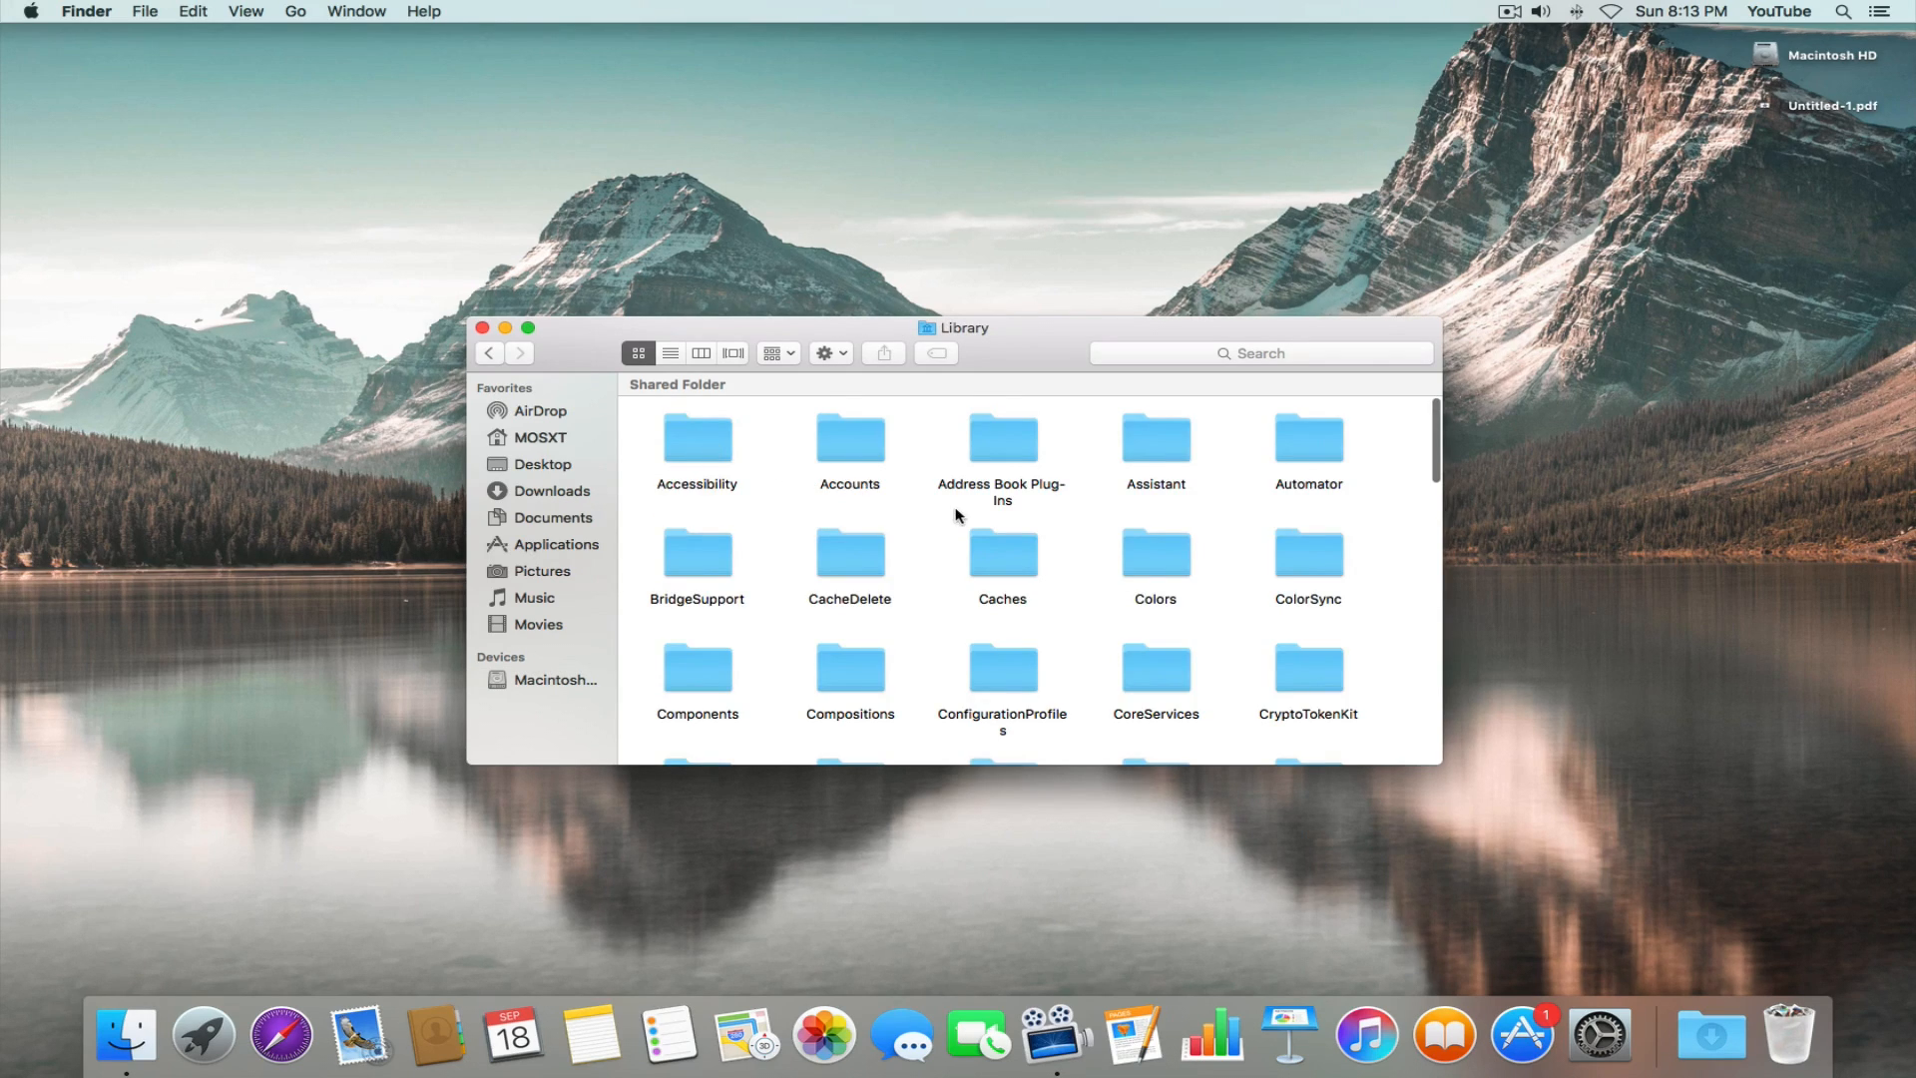
left_click(1155, 629)
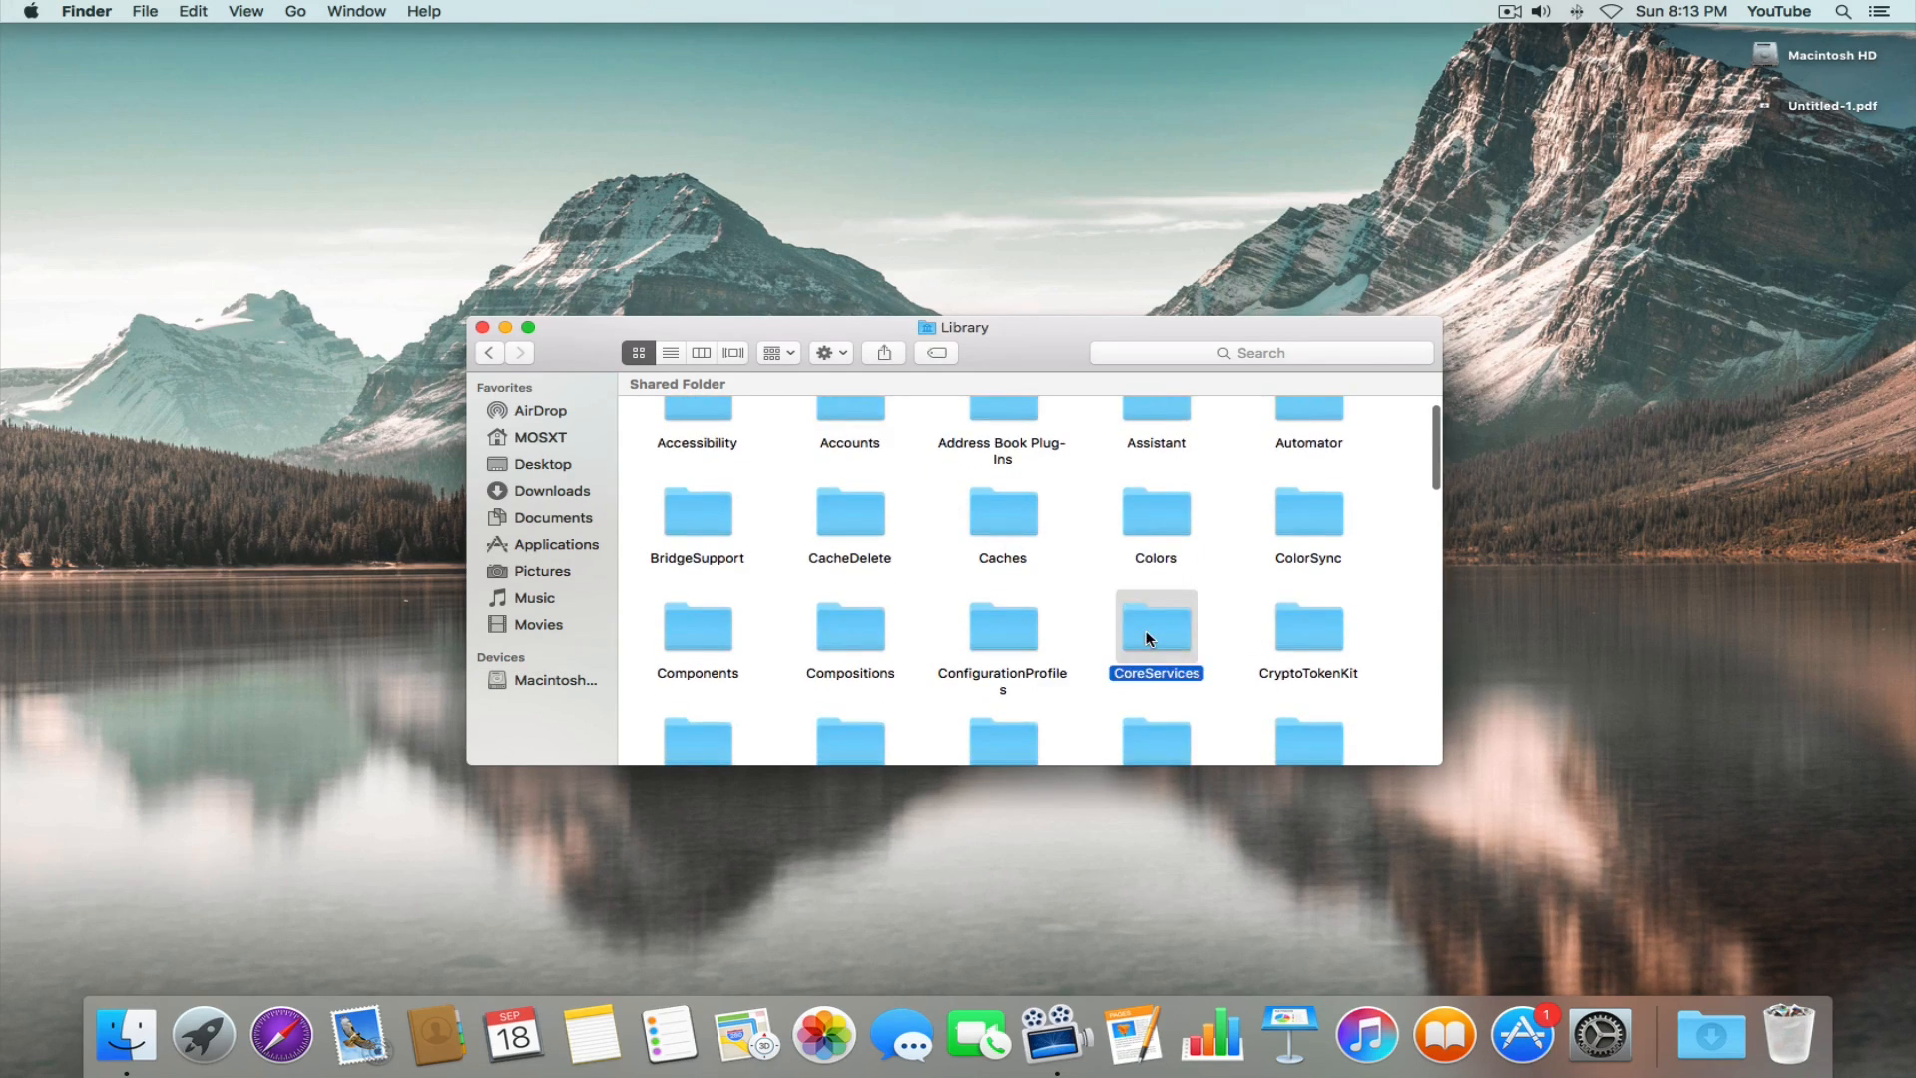
double_click(1154, 624)
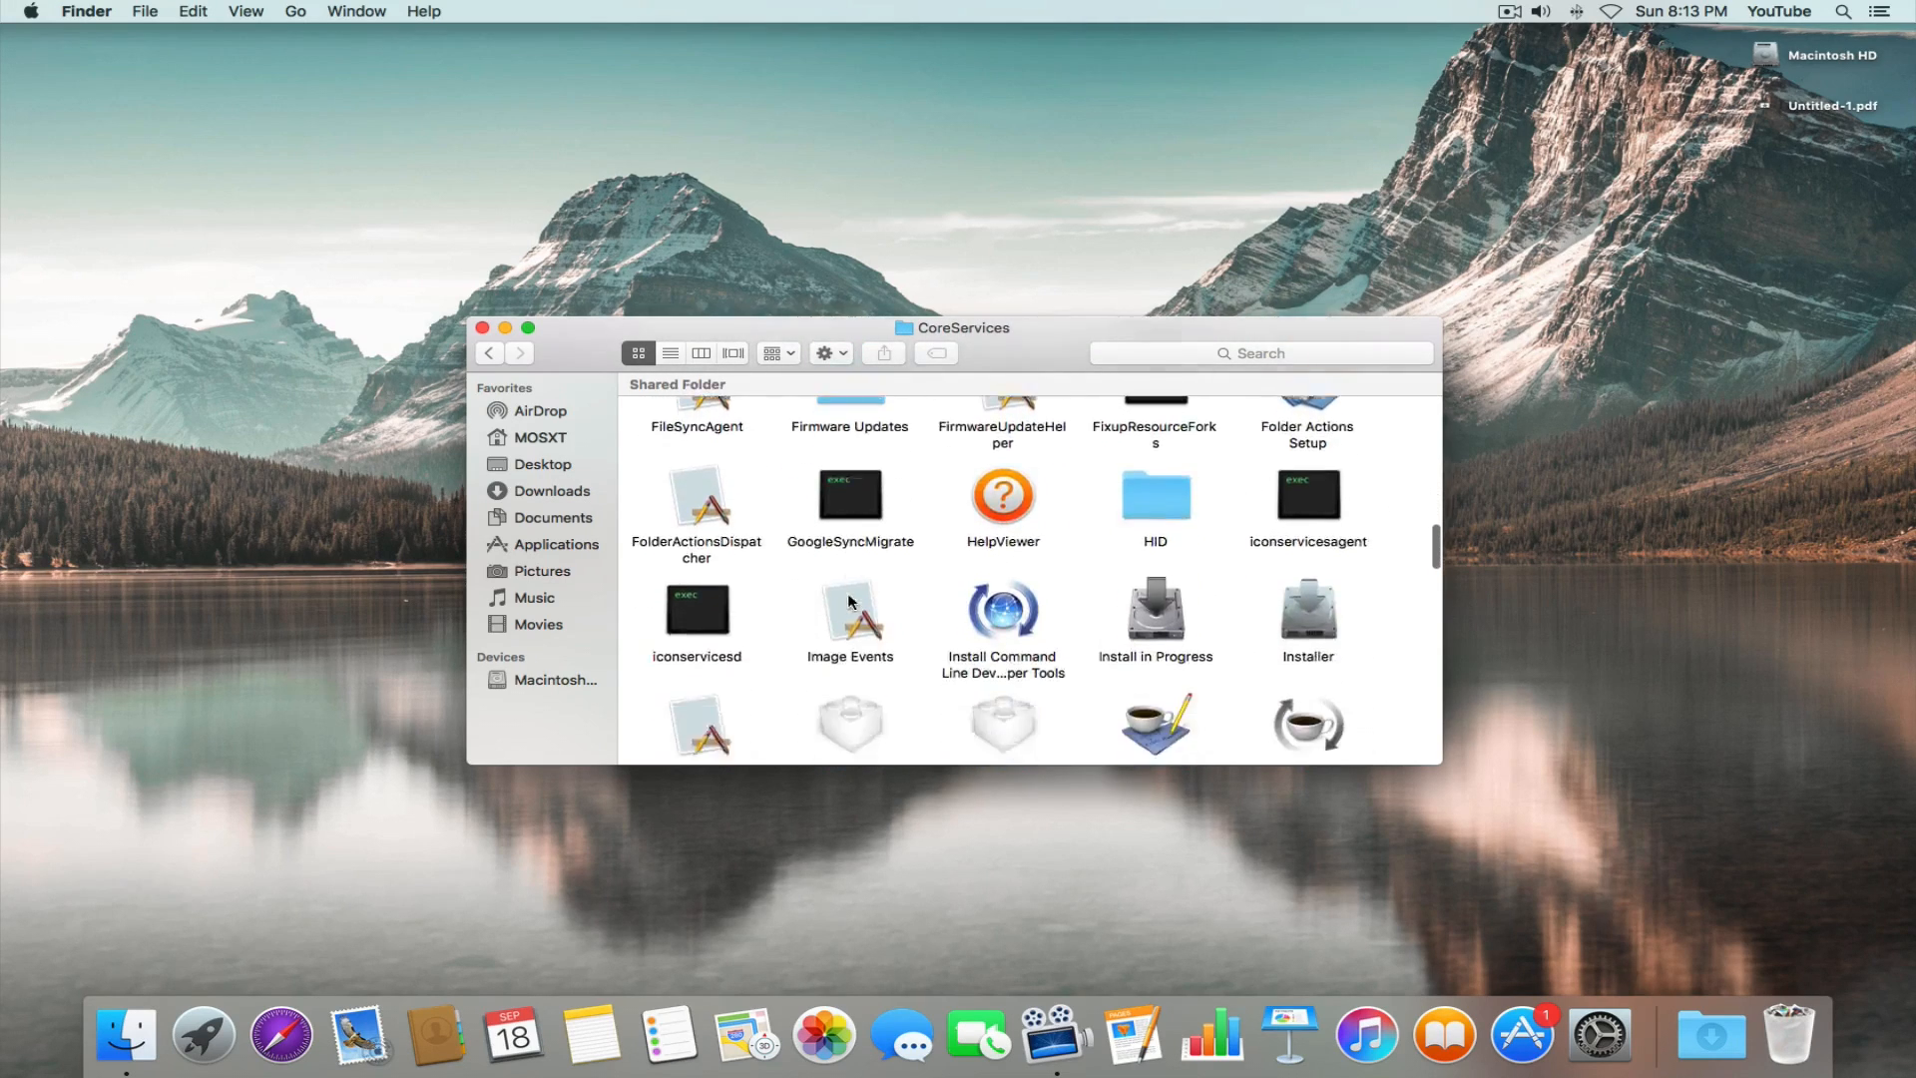
scroll("down", 3)
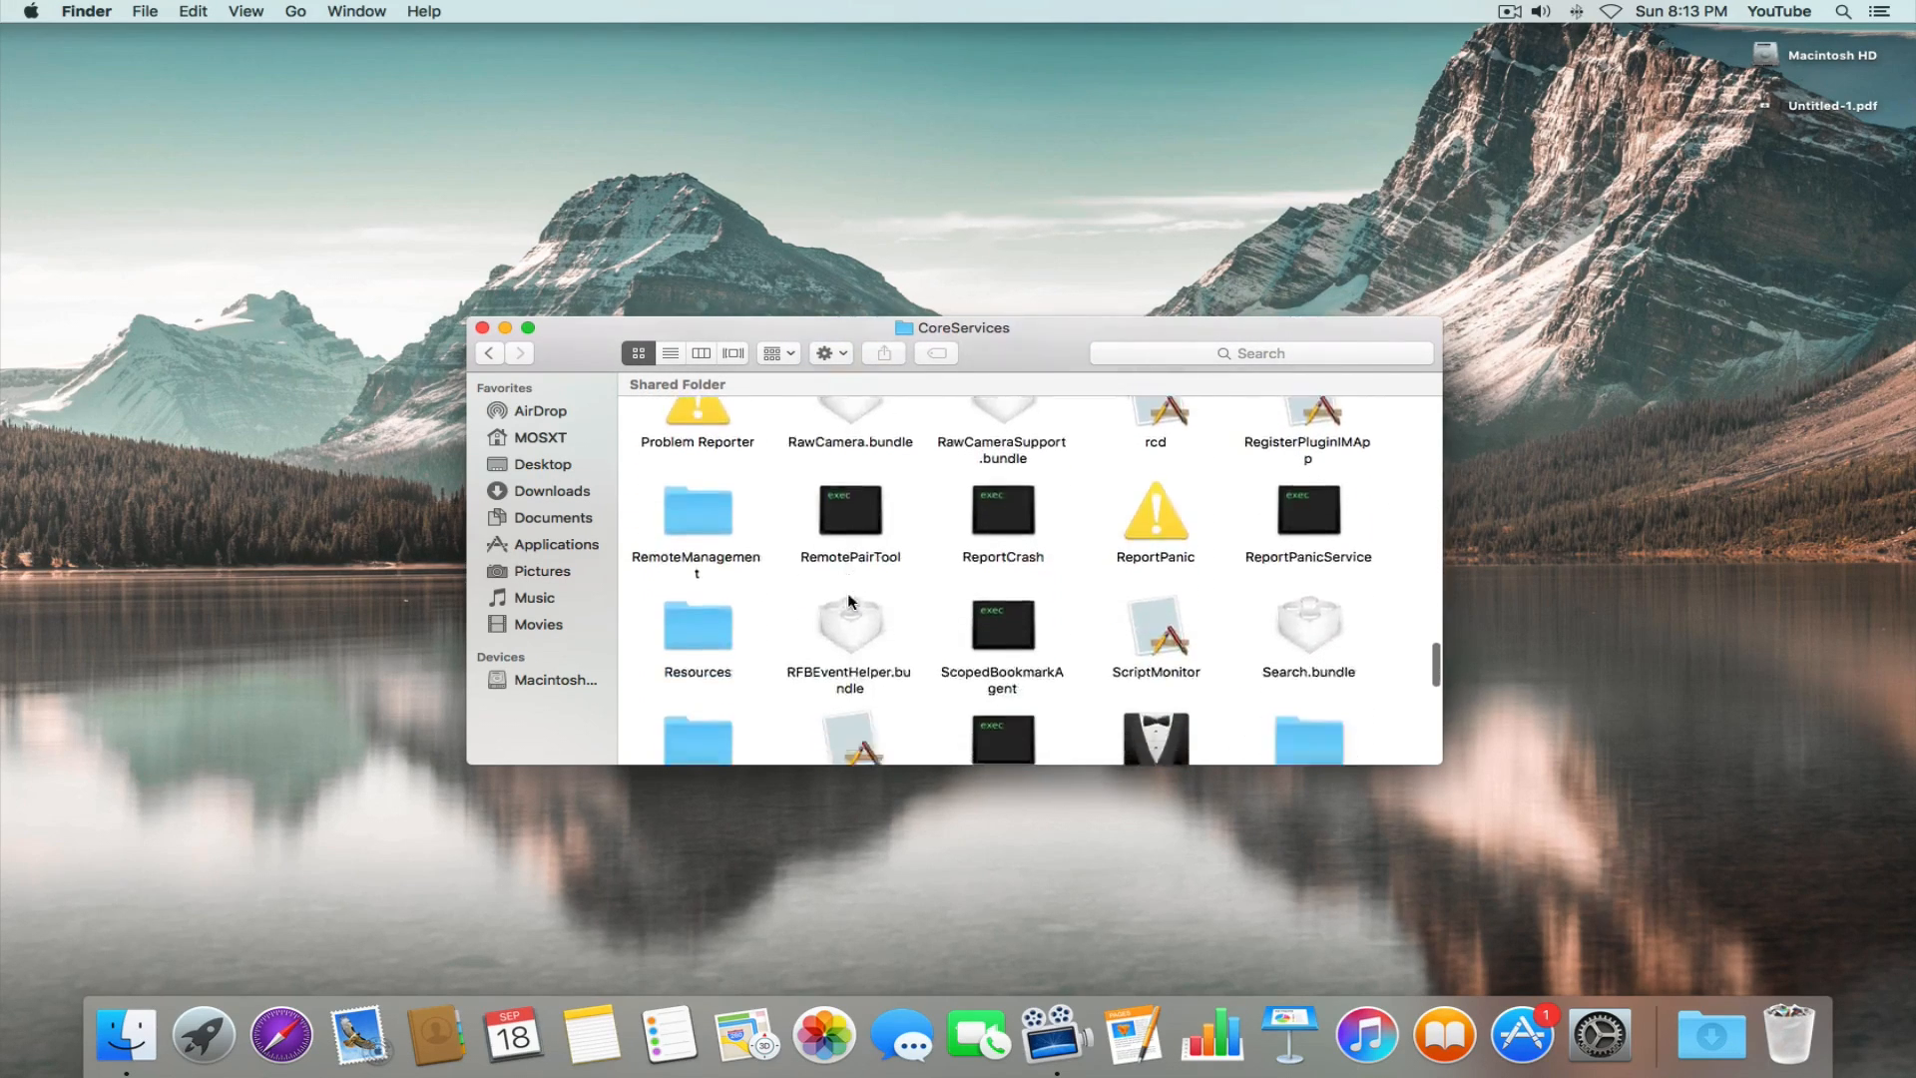
scroll("down", 3)
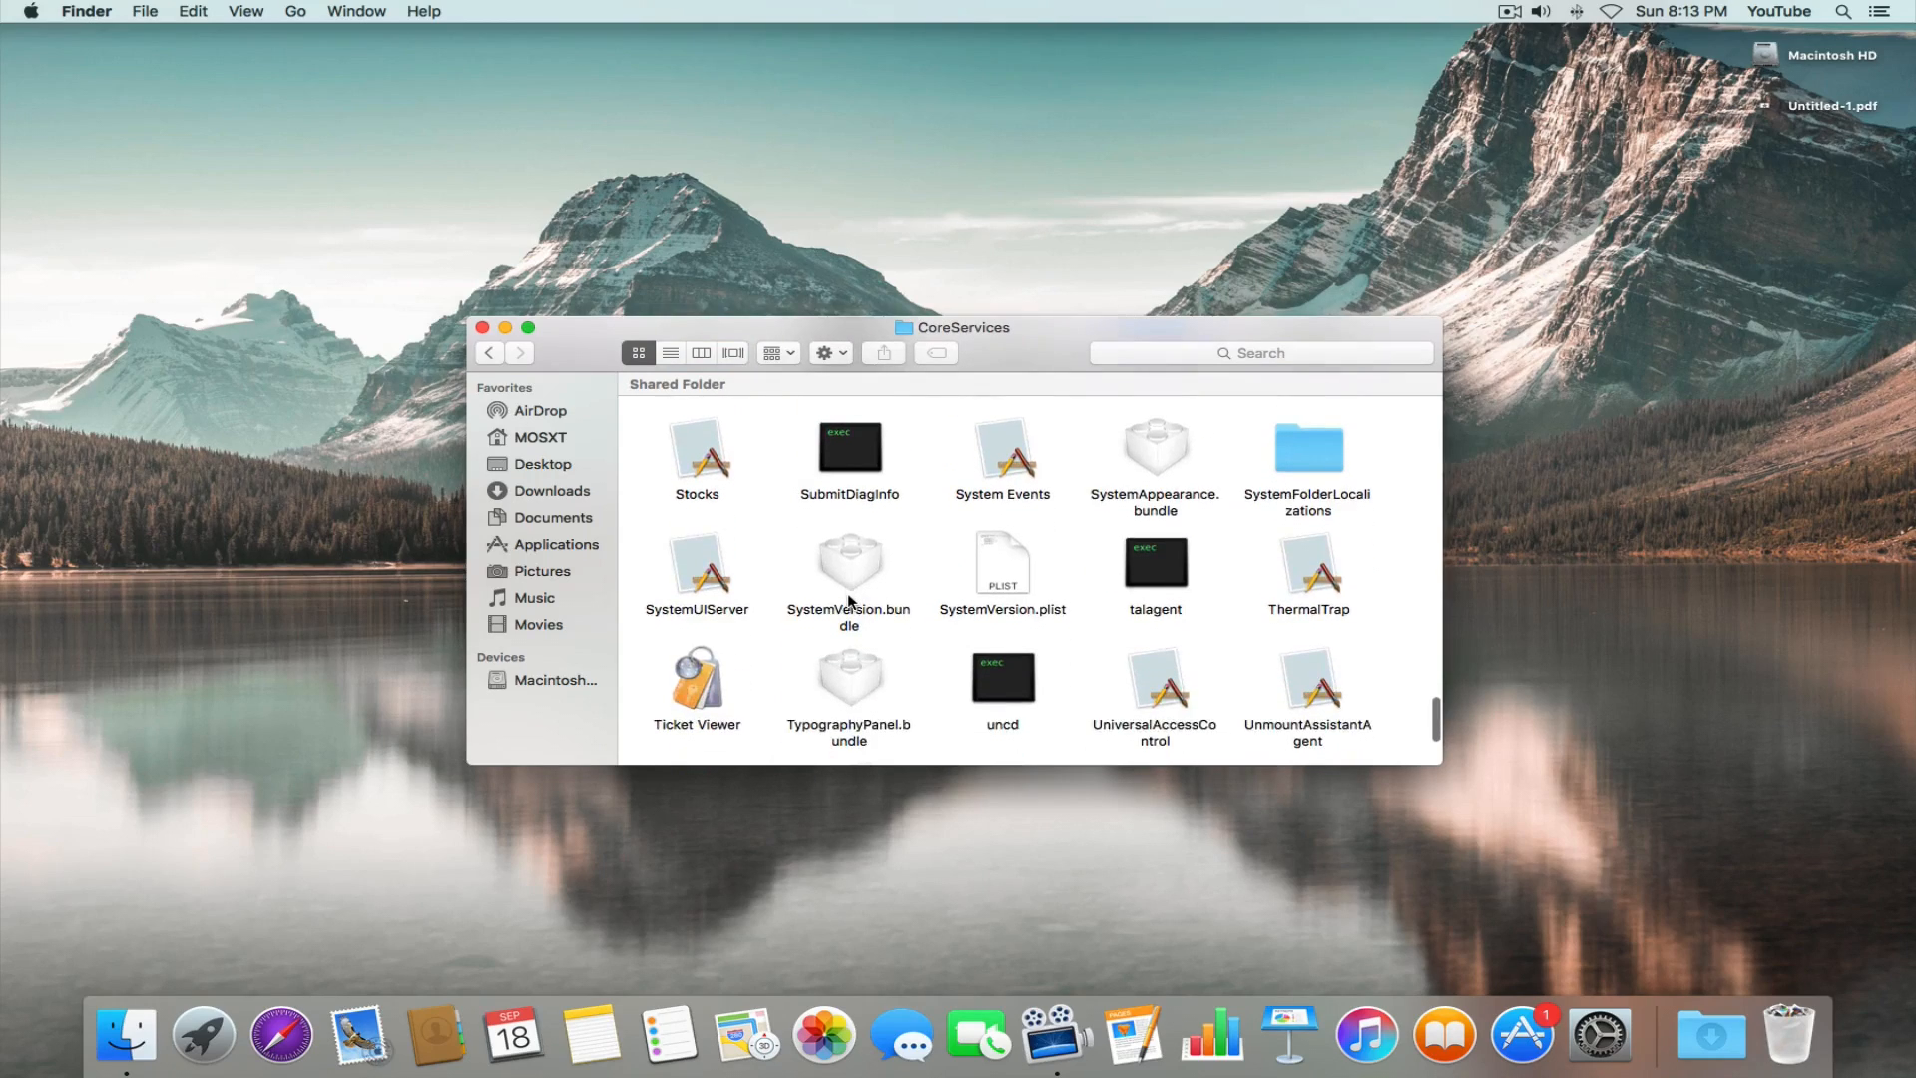
right_click(697, 561)
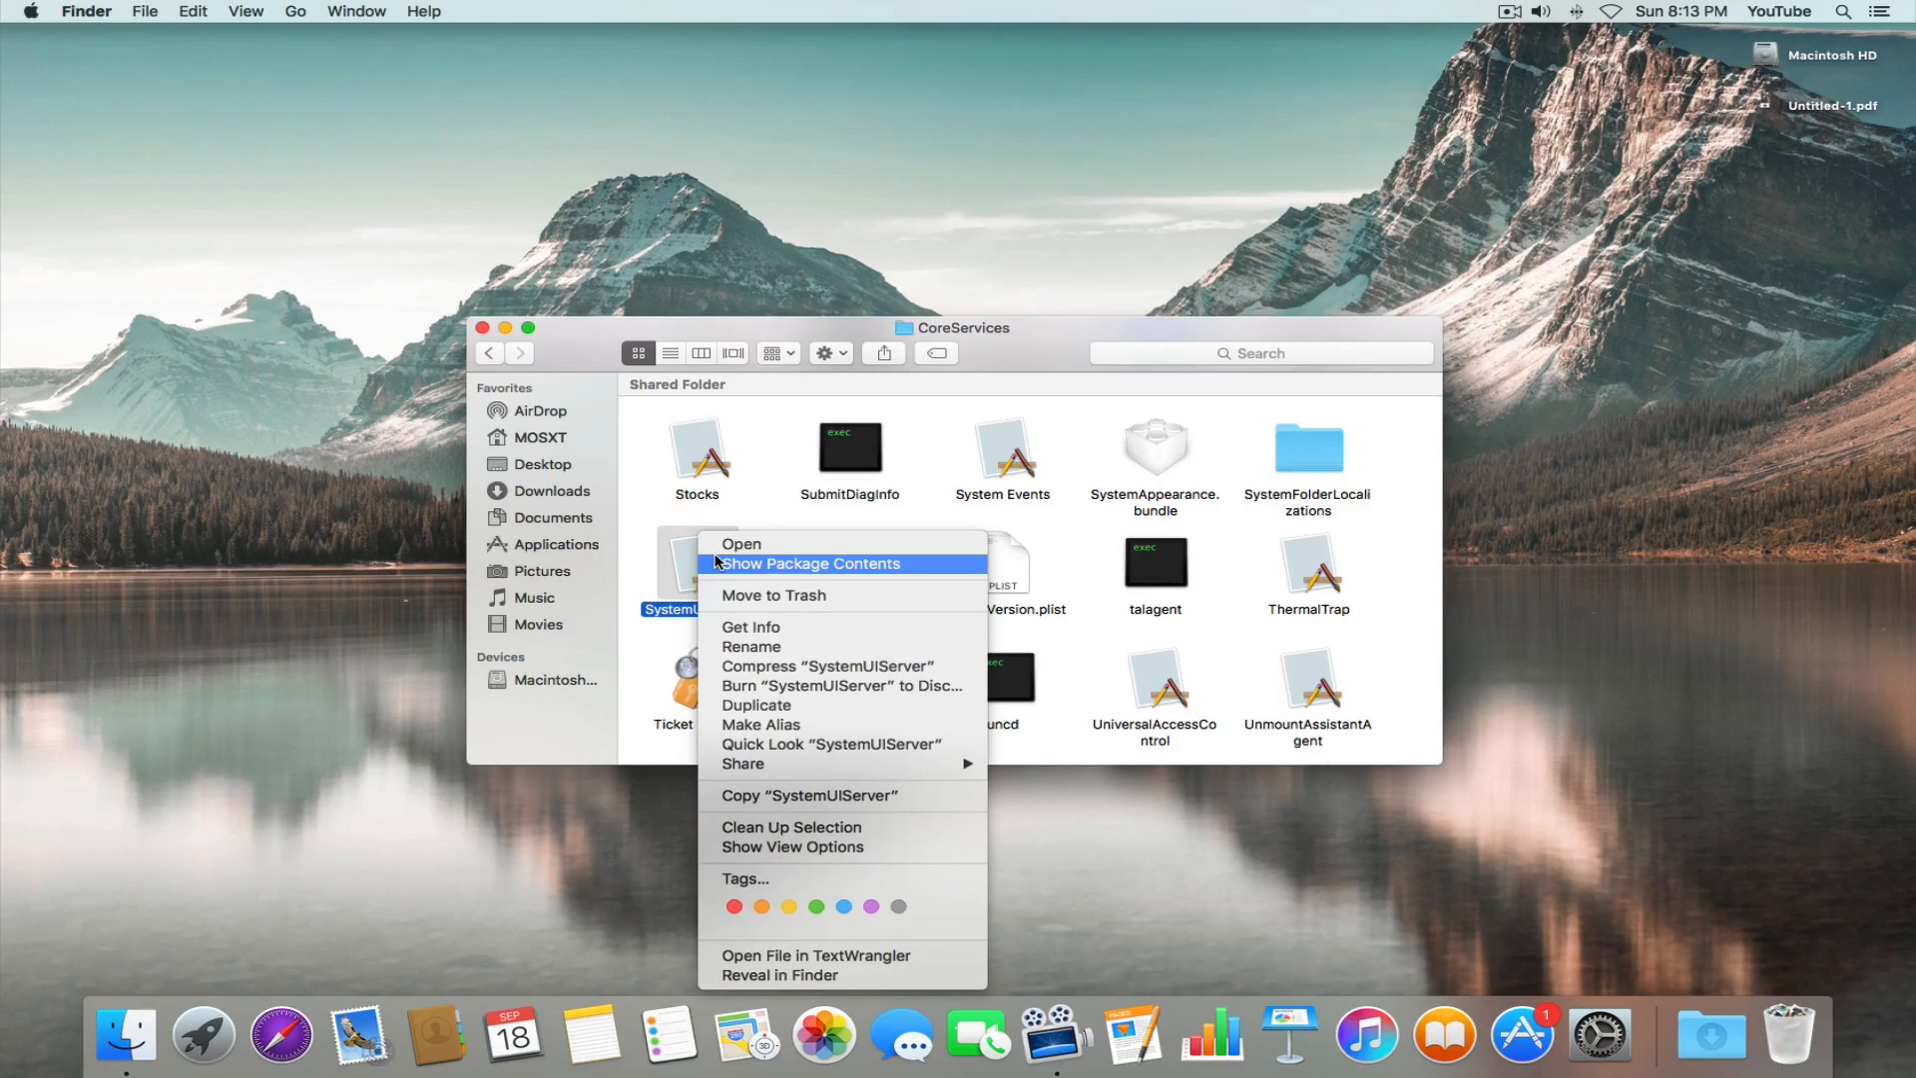
Step: Show SystemUIServer's package contents, open Contents > Resources, and select menuitemNormal.pdf
left_click(810, 563)
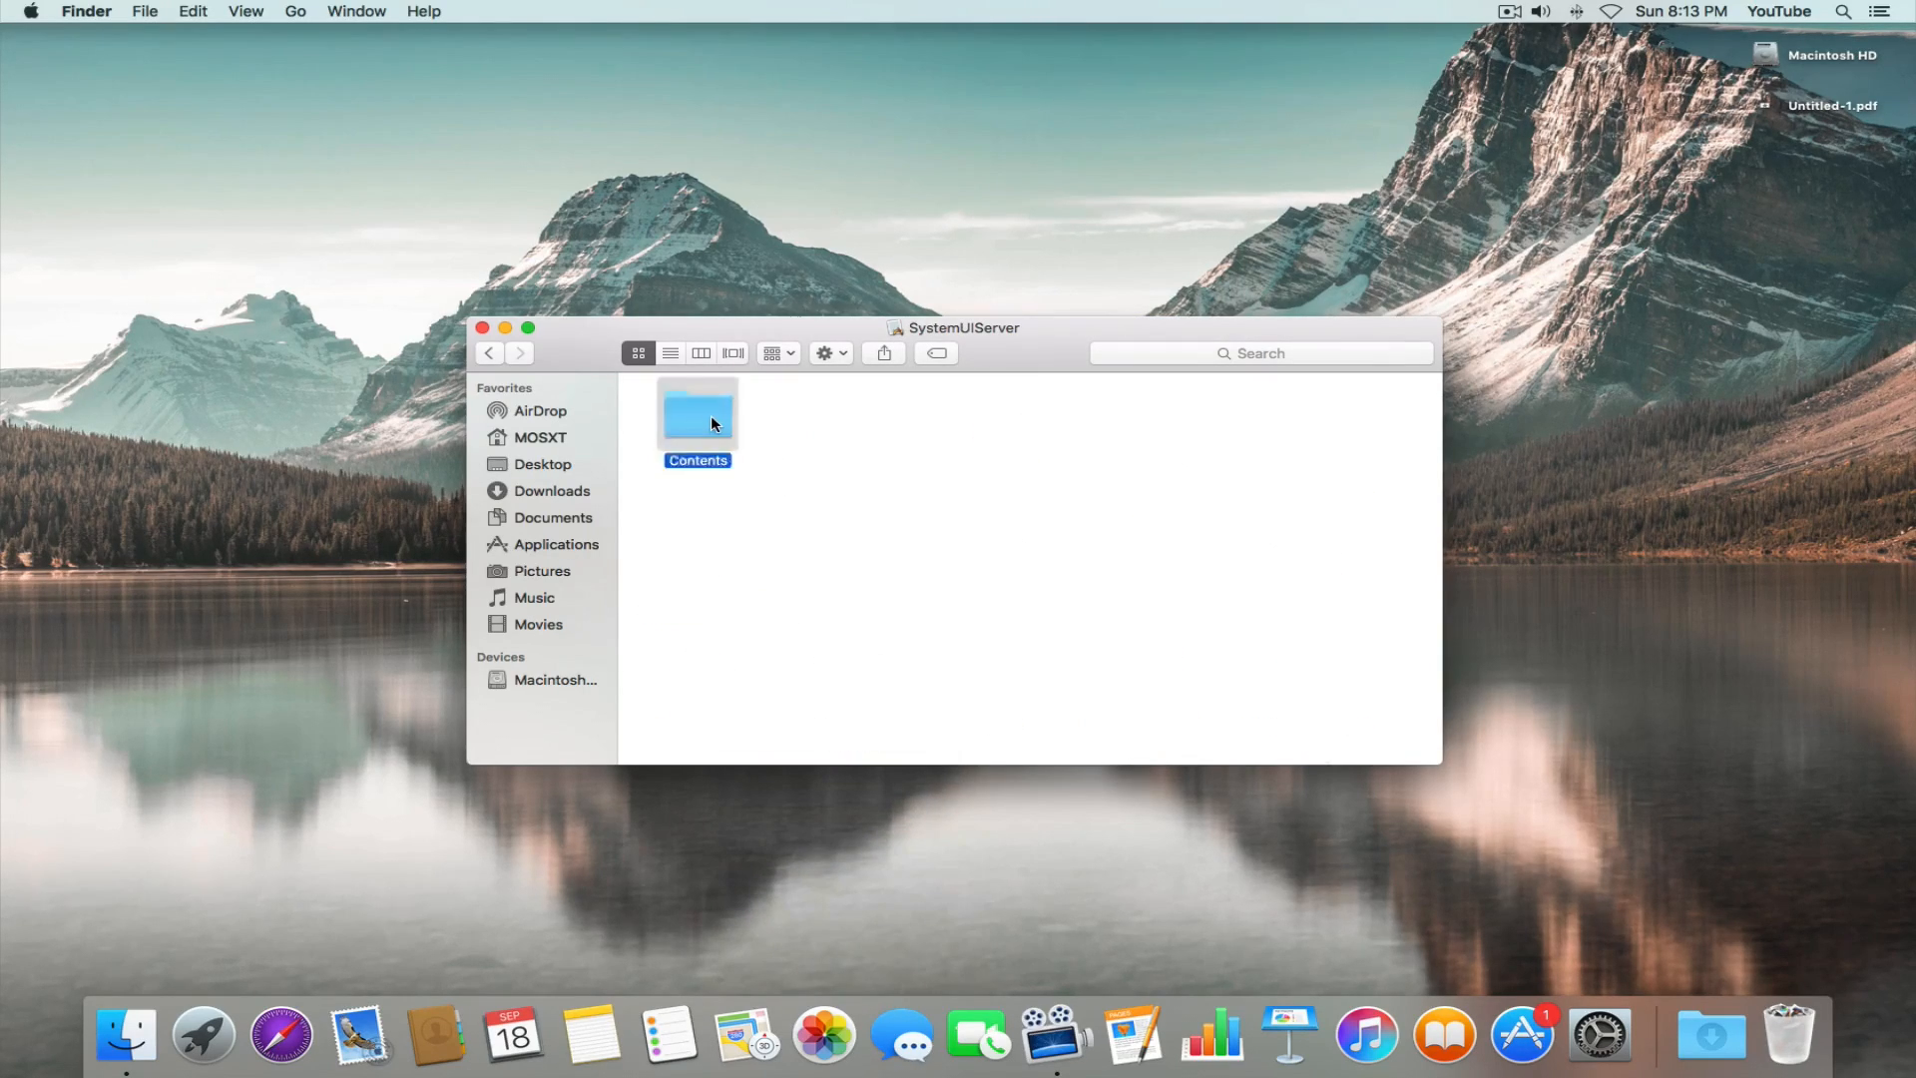
double_click(696, 415)
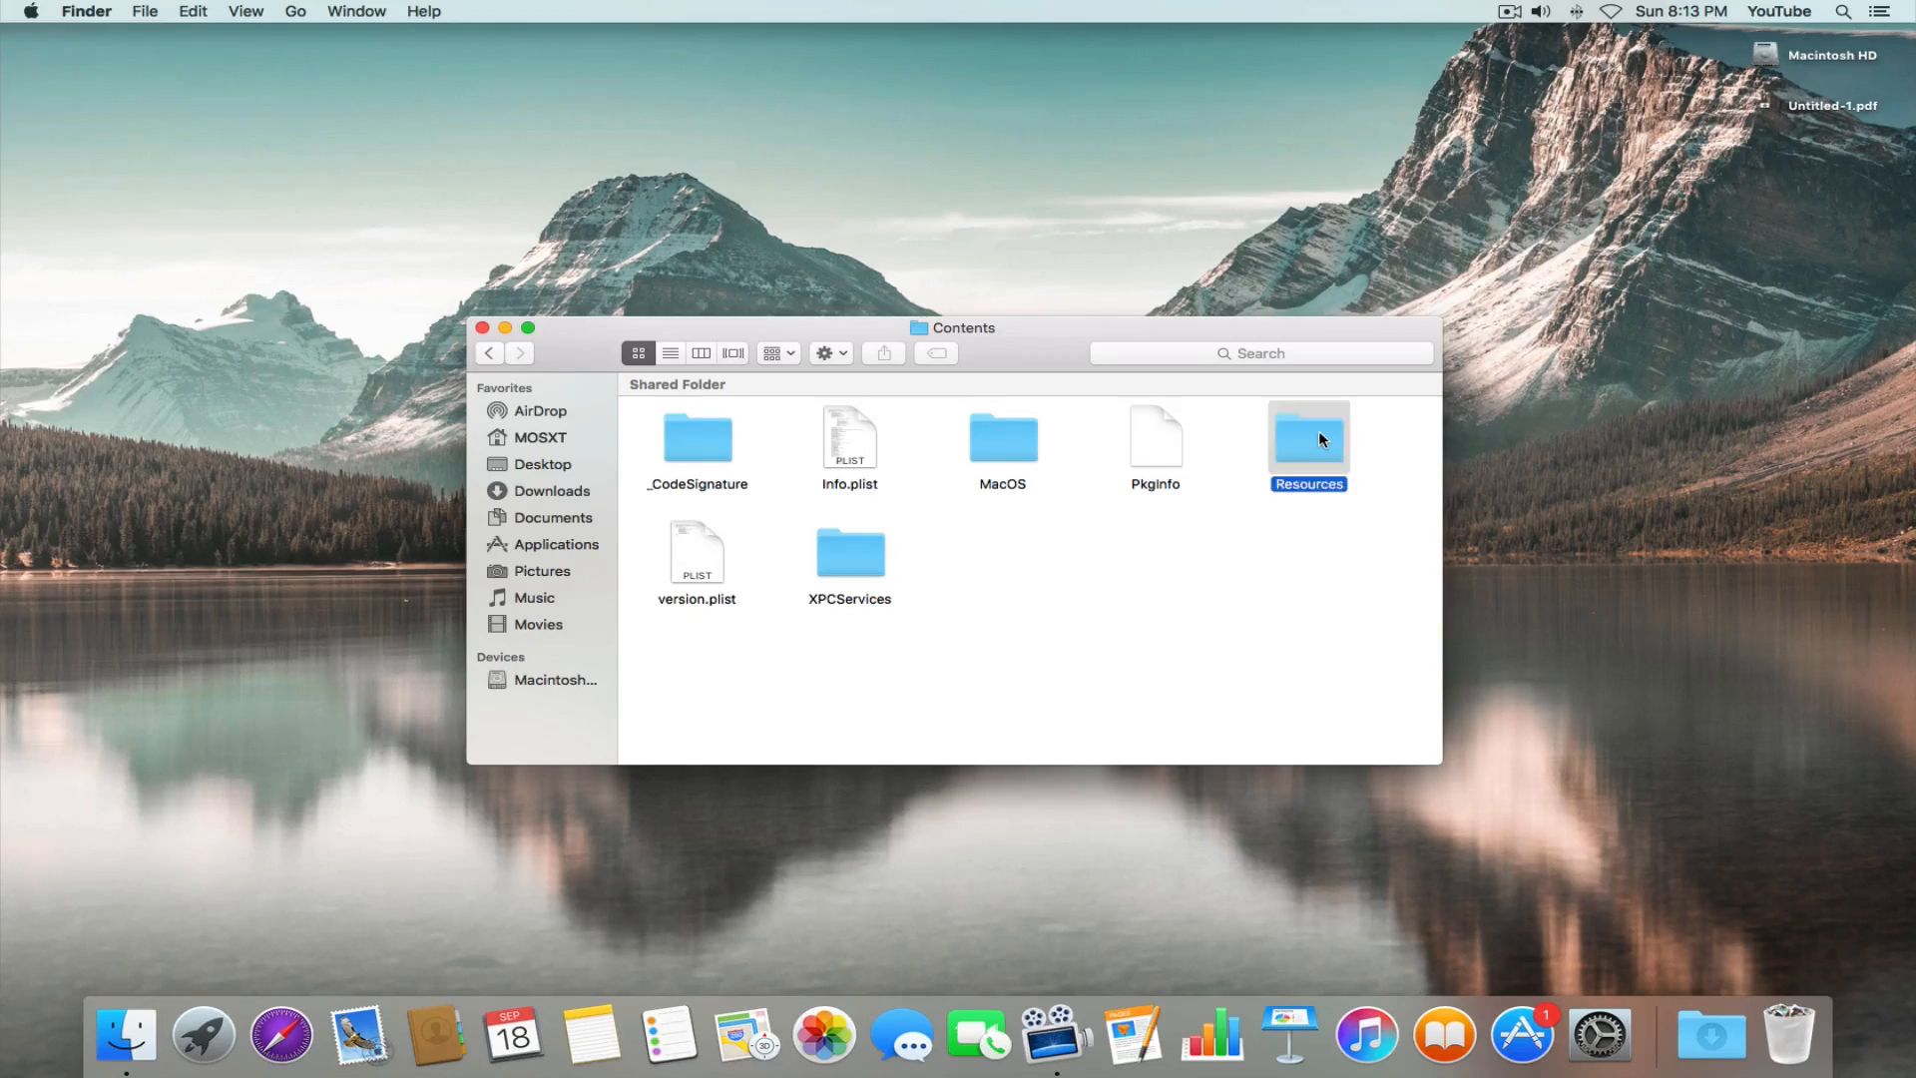
double_click(1307, 438)
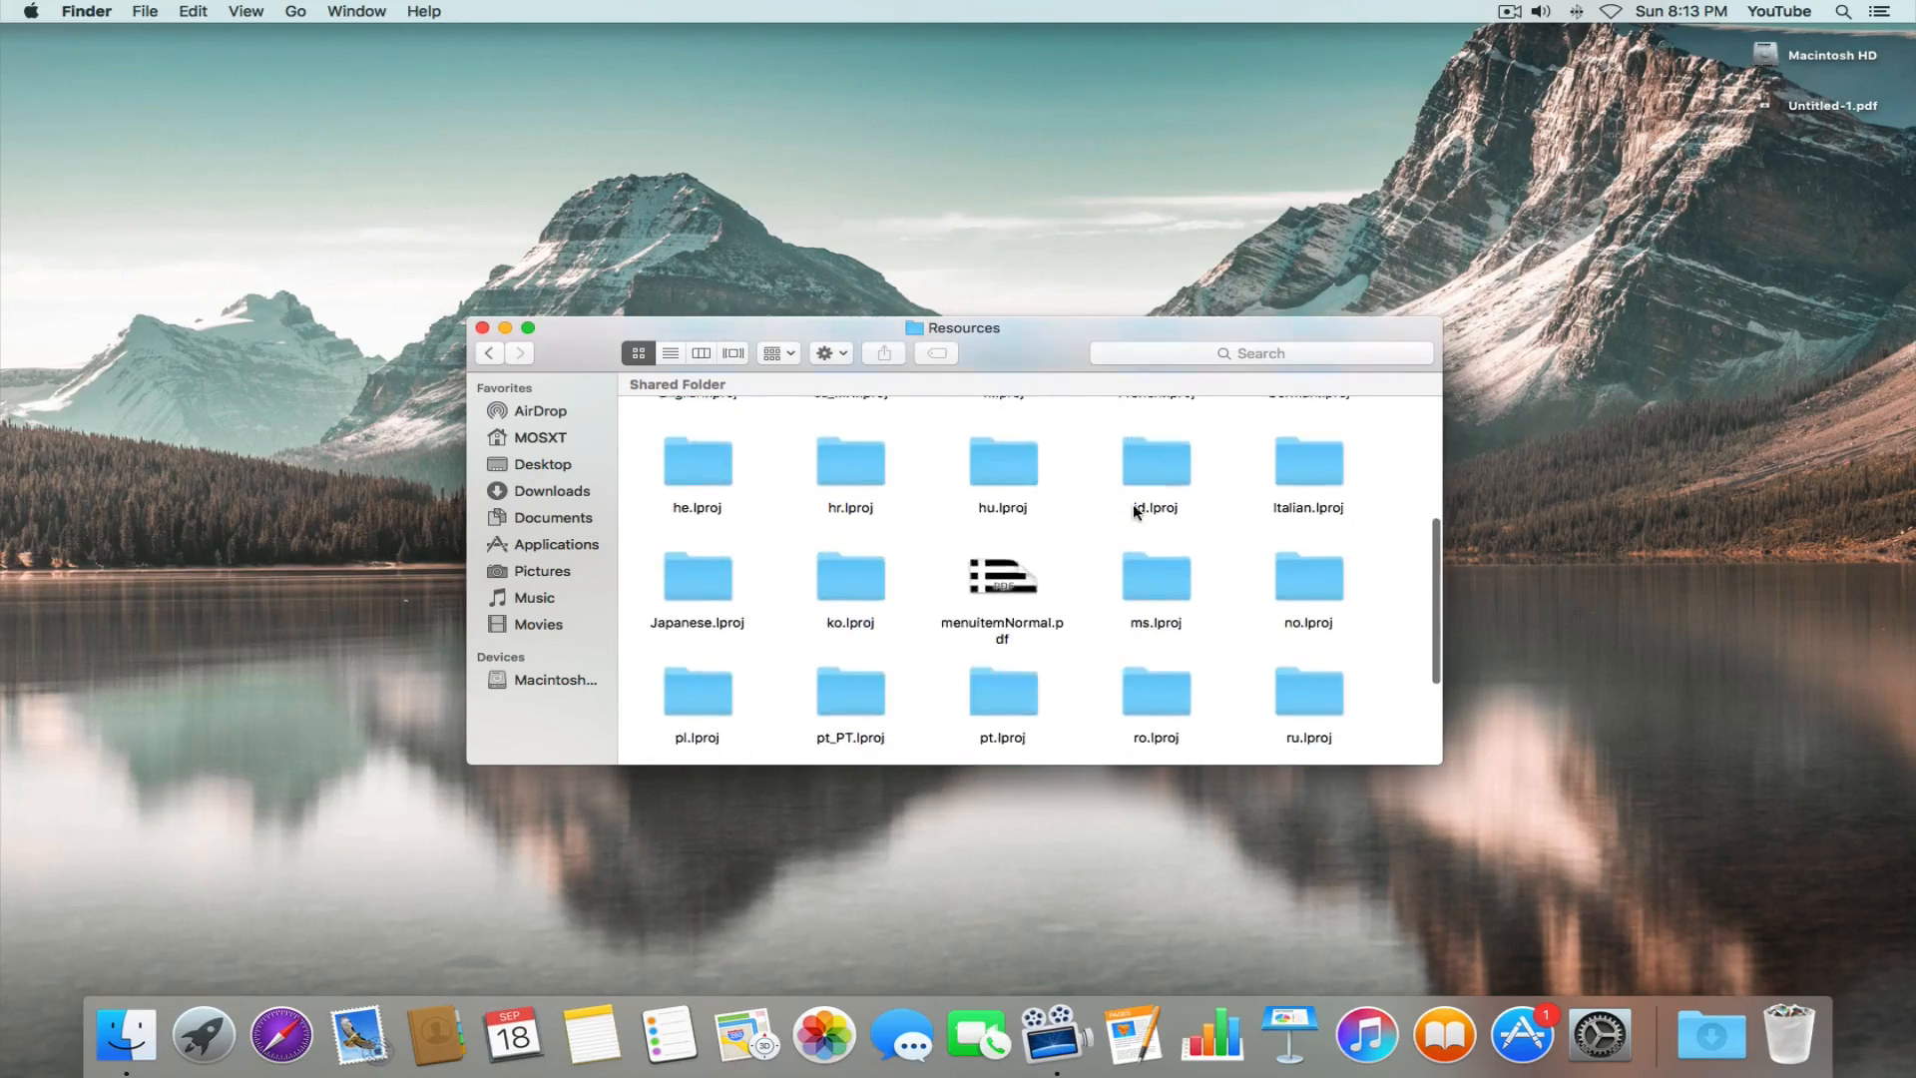
left_click(1001, 567)
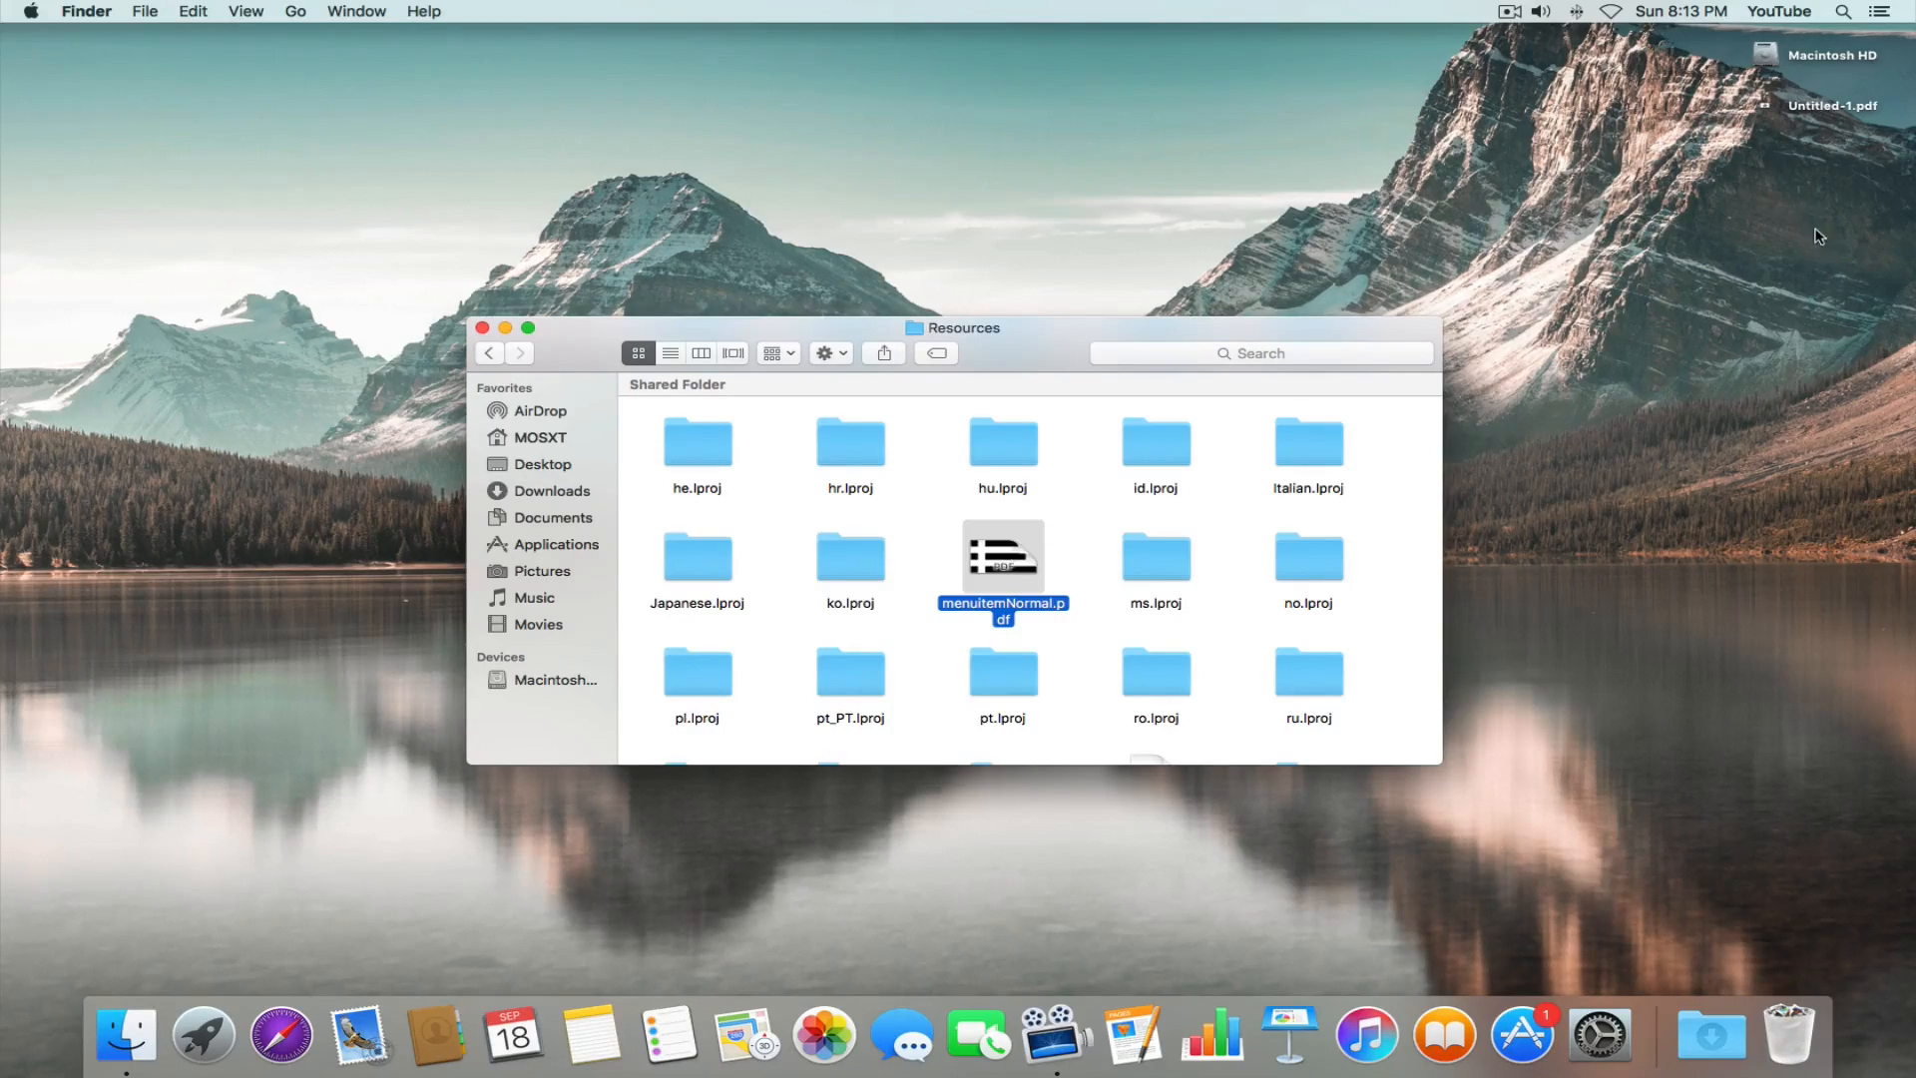
Step: Back up menuitemNormal.pdf to the desktop and replace it with the star PDF
left_click_drag(1002, 562, 1825, 157)
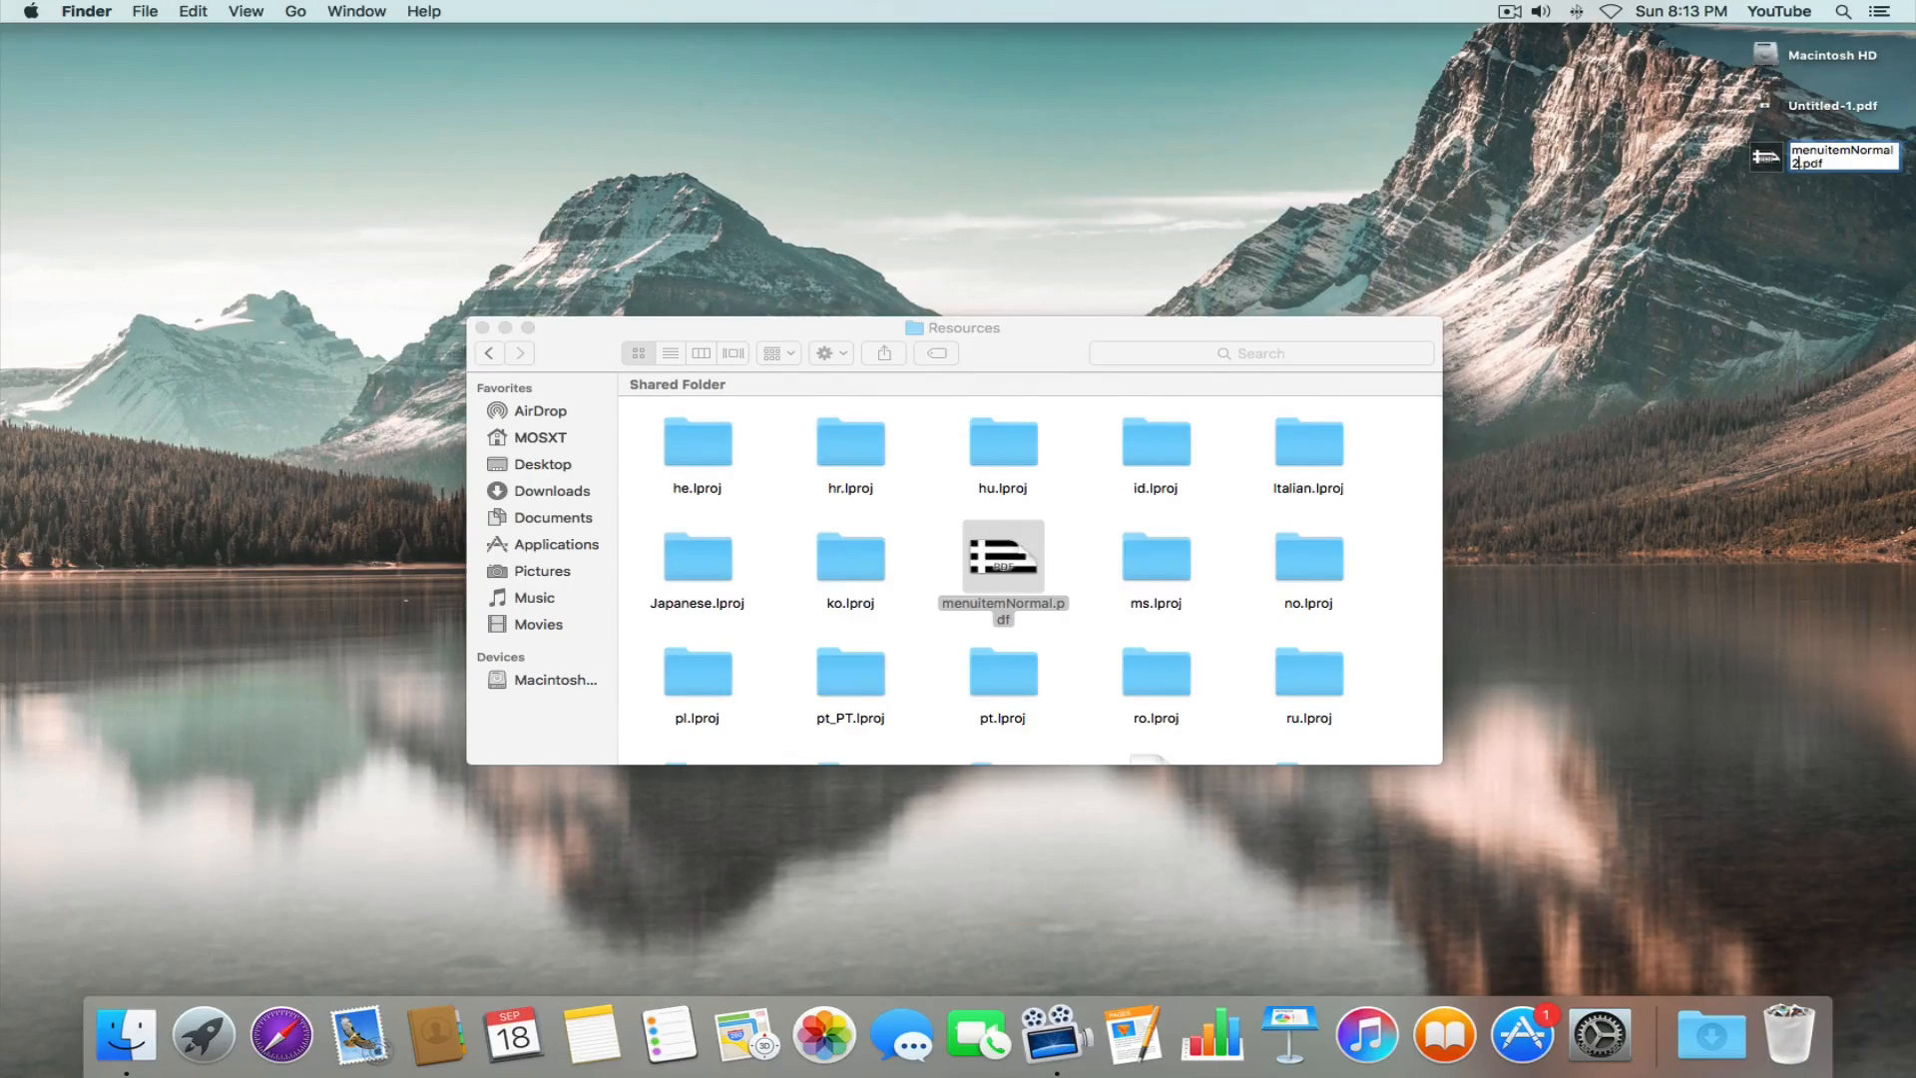
left_click(1833, 157)
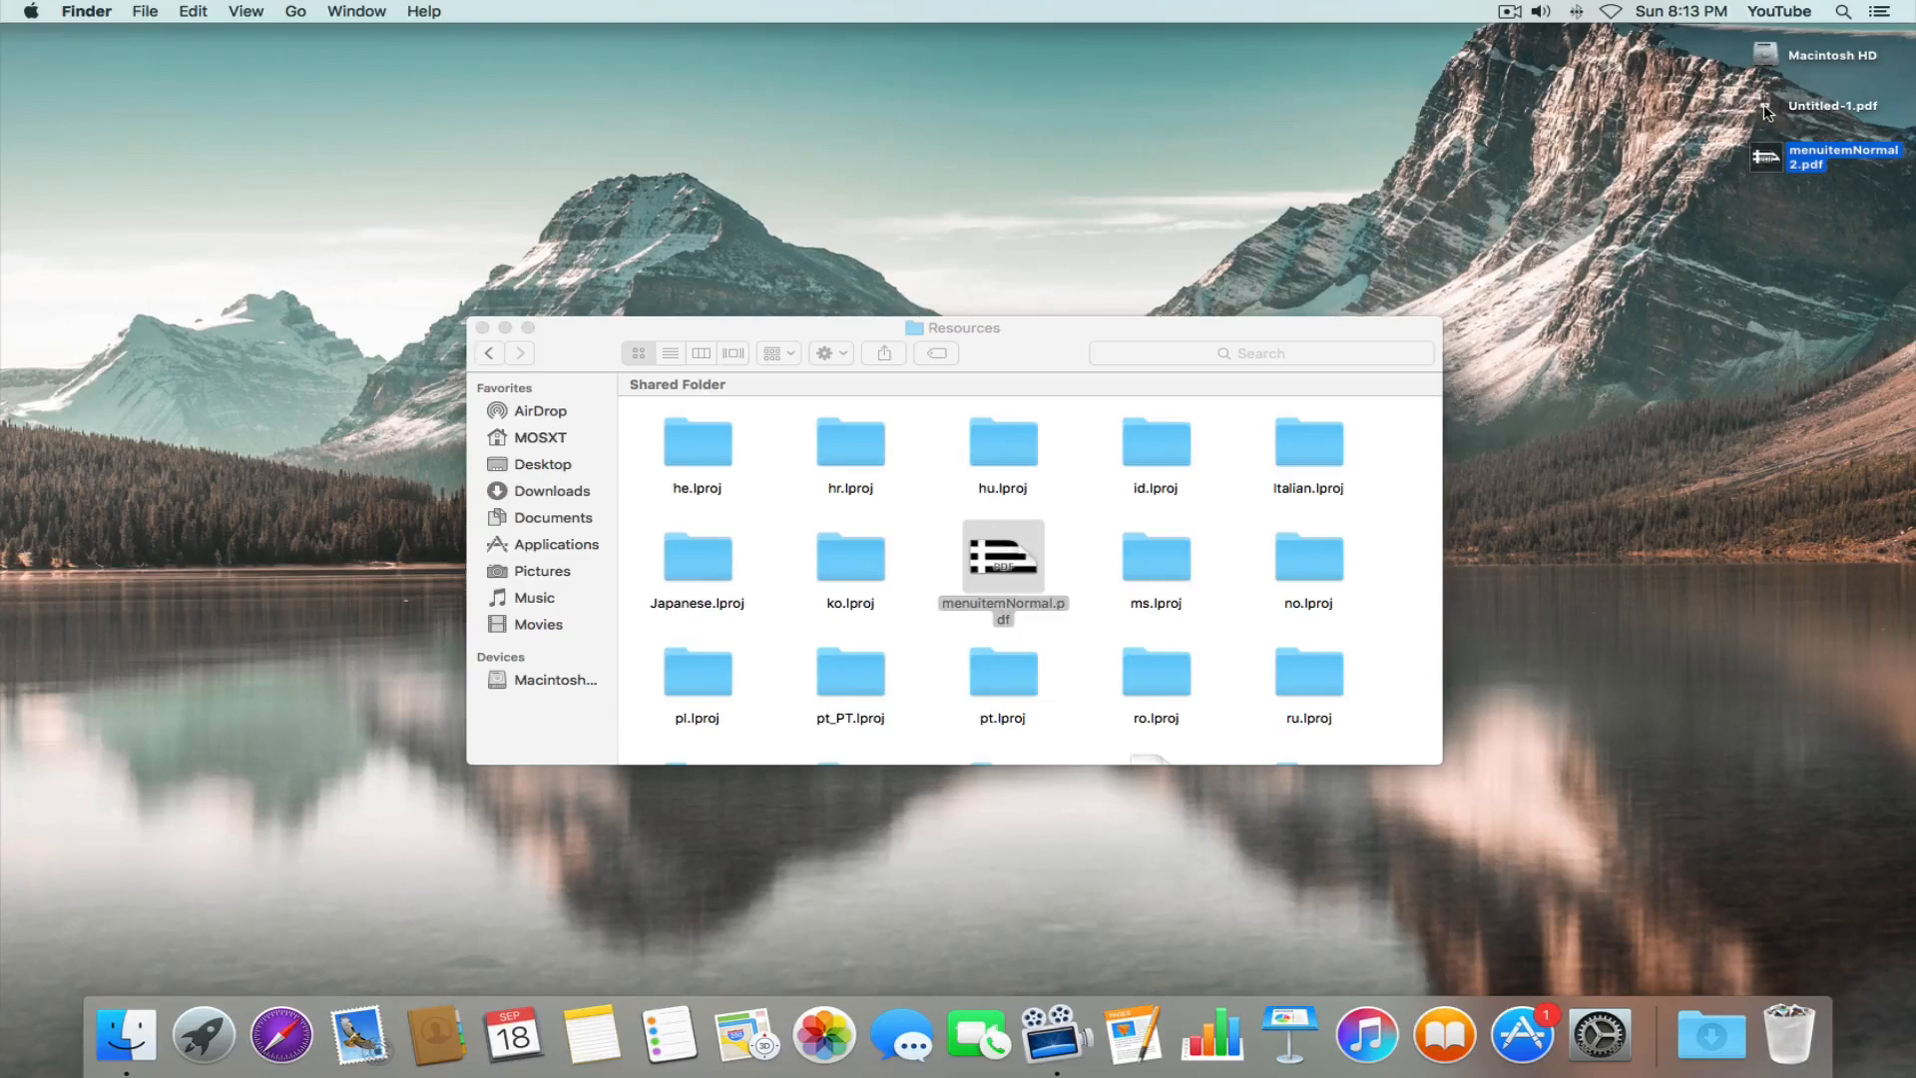
right_click(1830, 105)
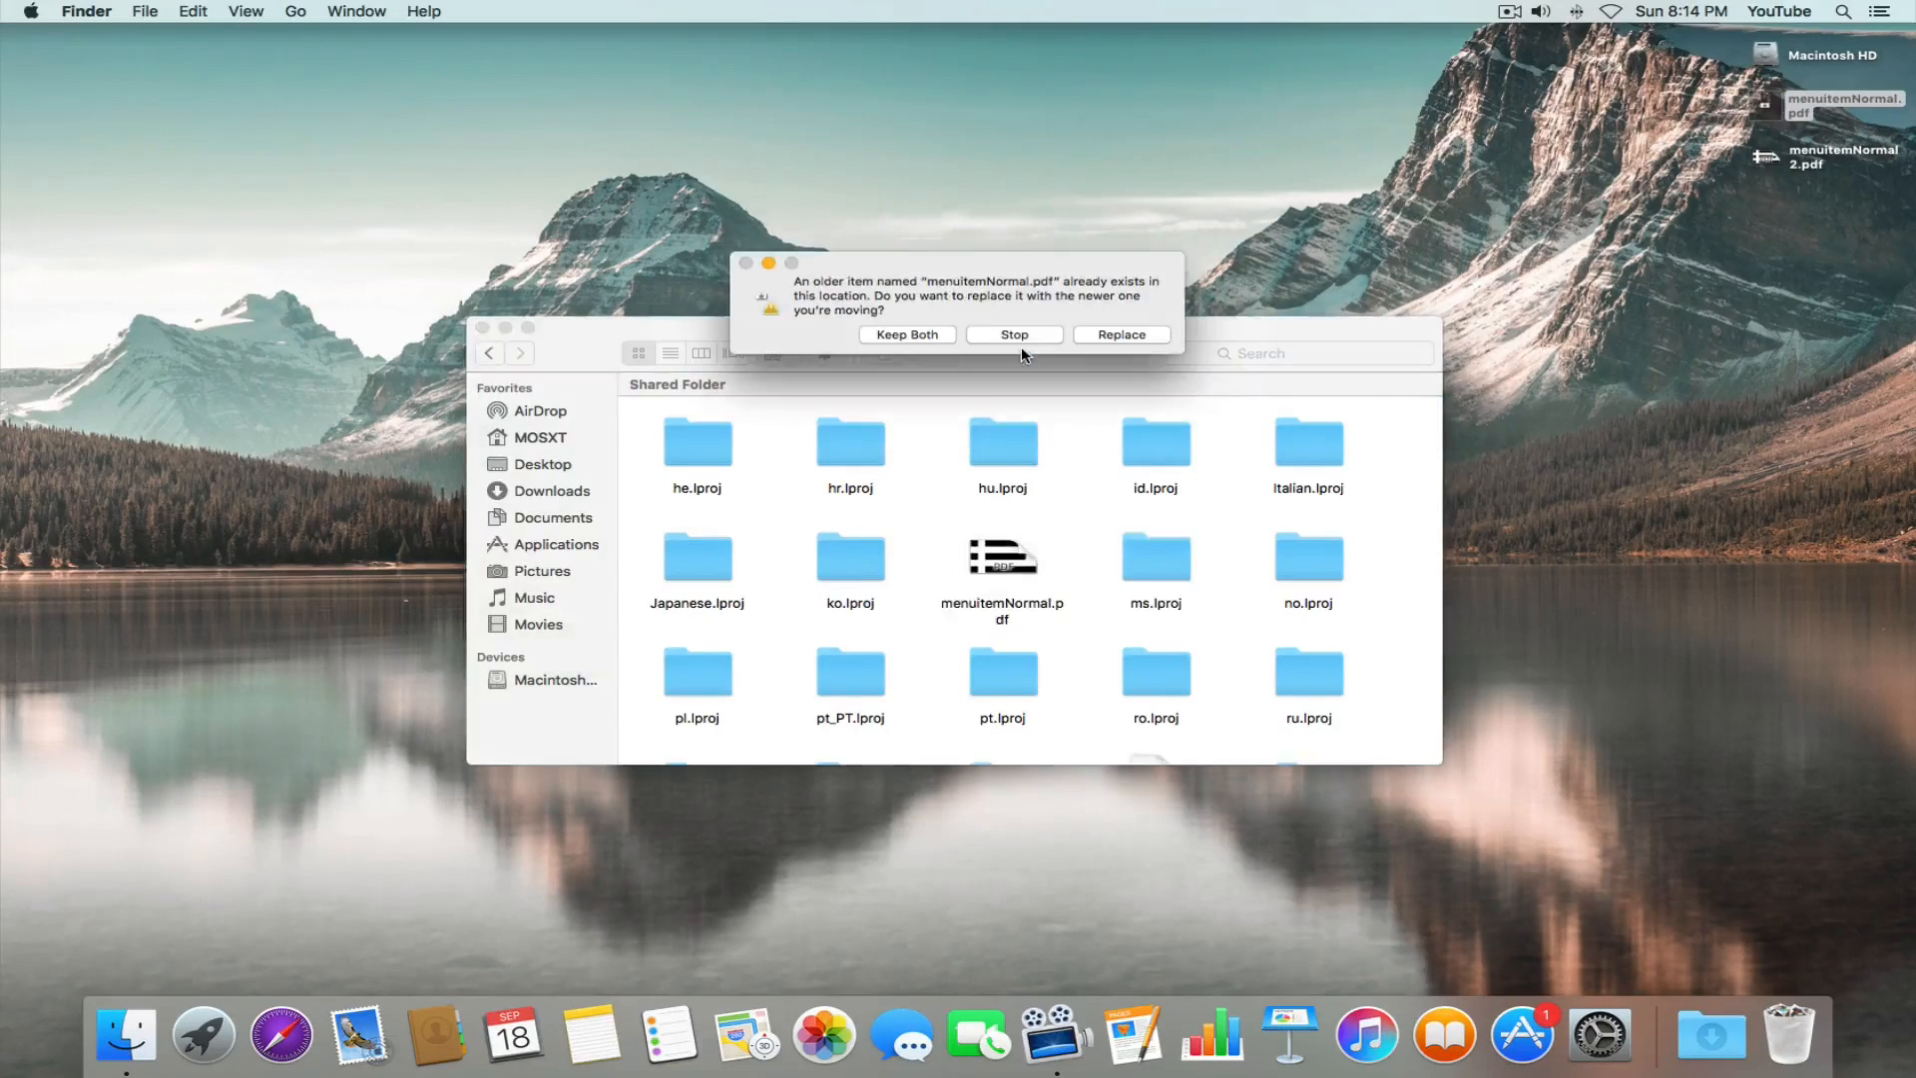
left_click(1117, 334)
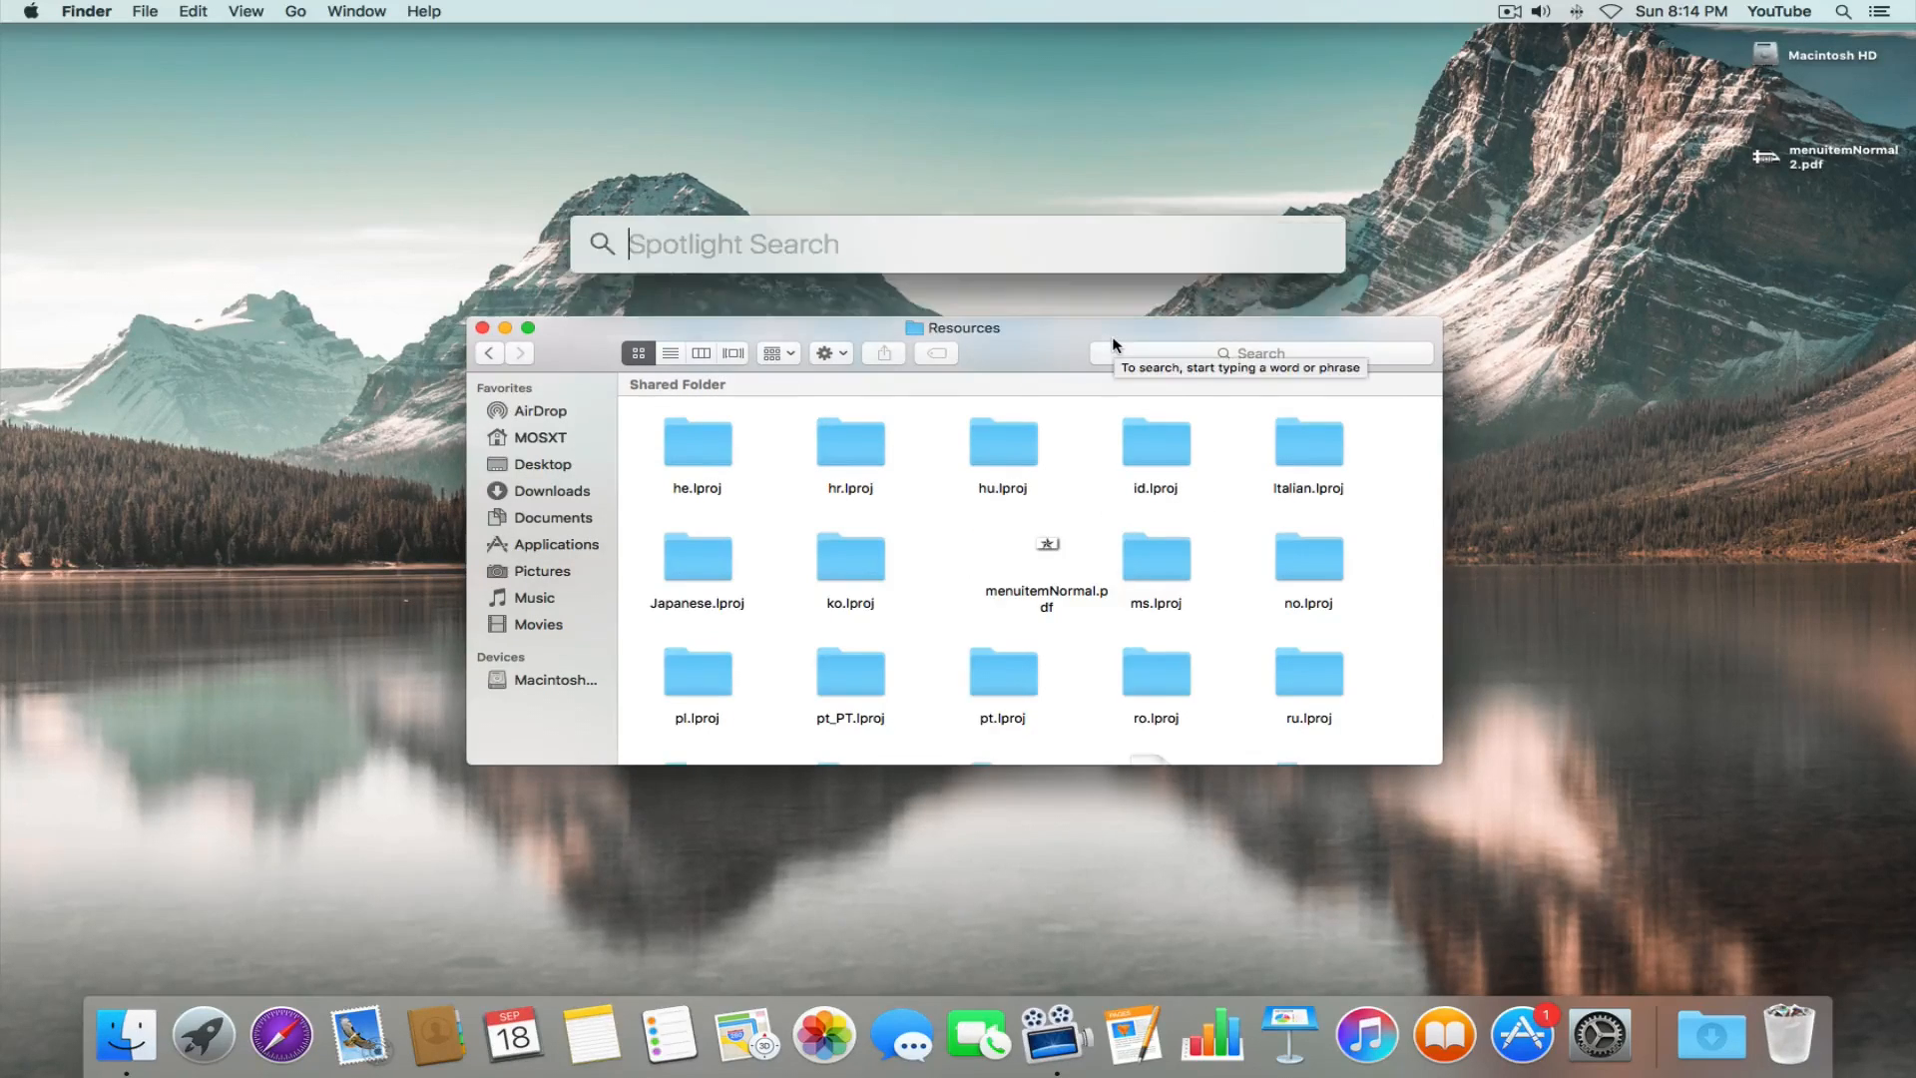
Step: Search Spotlight for 'activity Monitor' and launch it
type("activity Monitor")
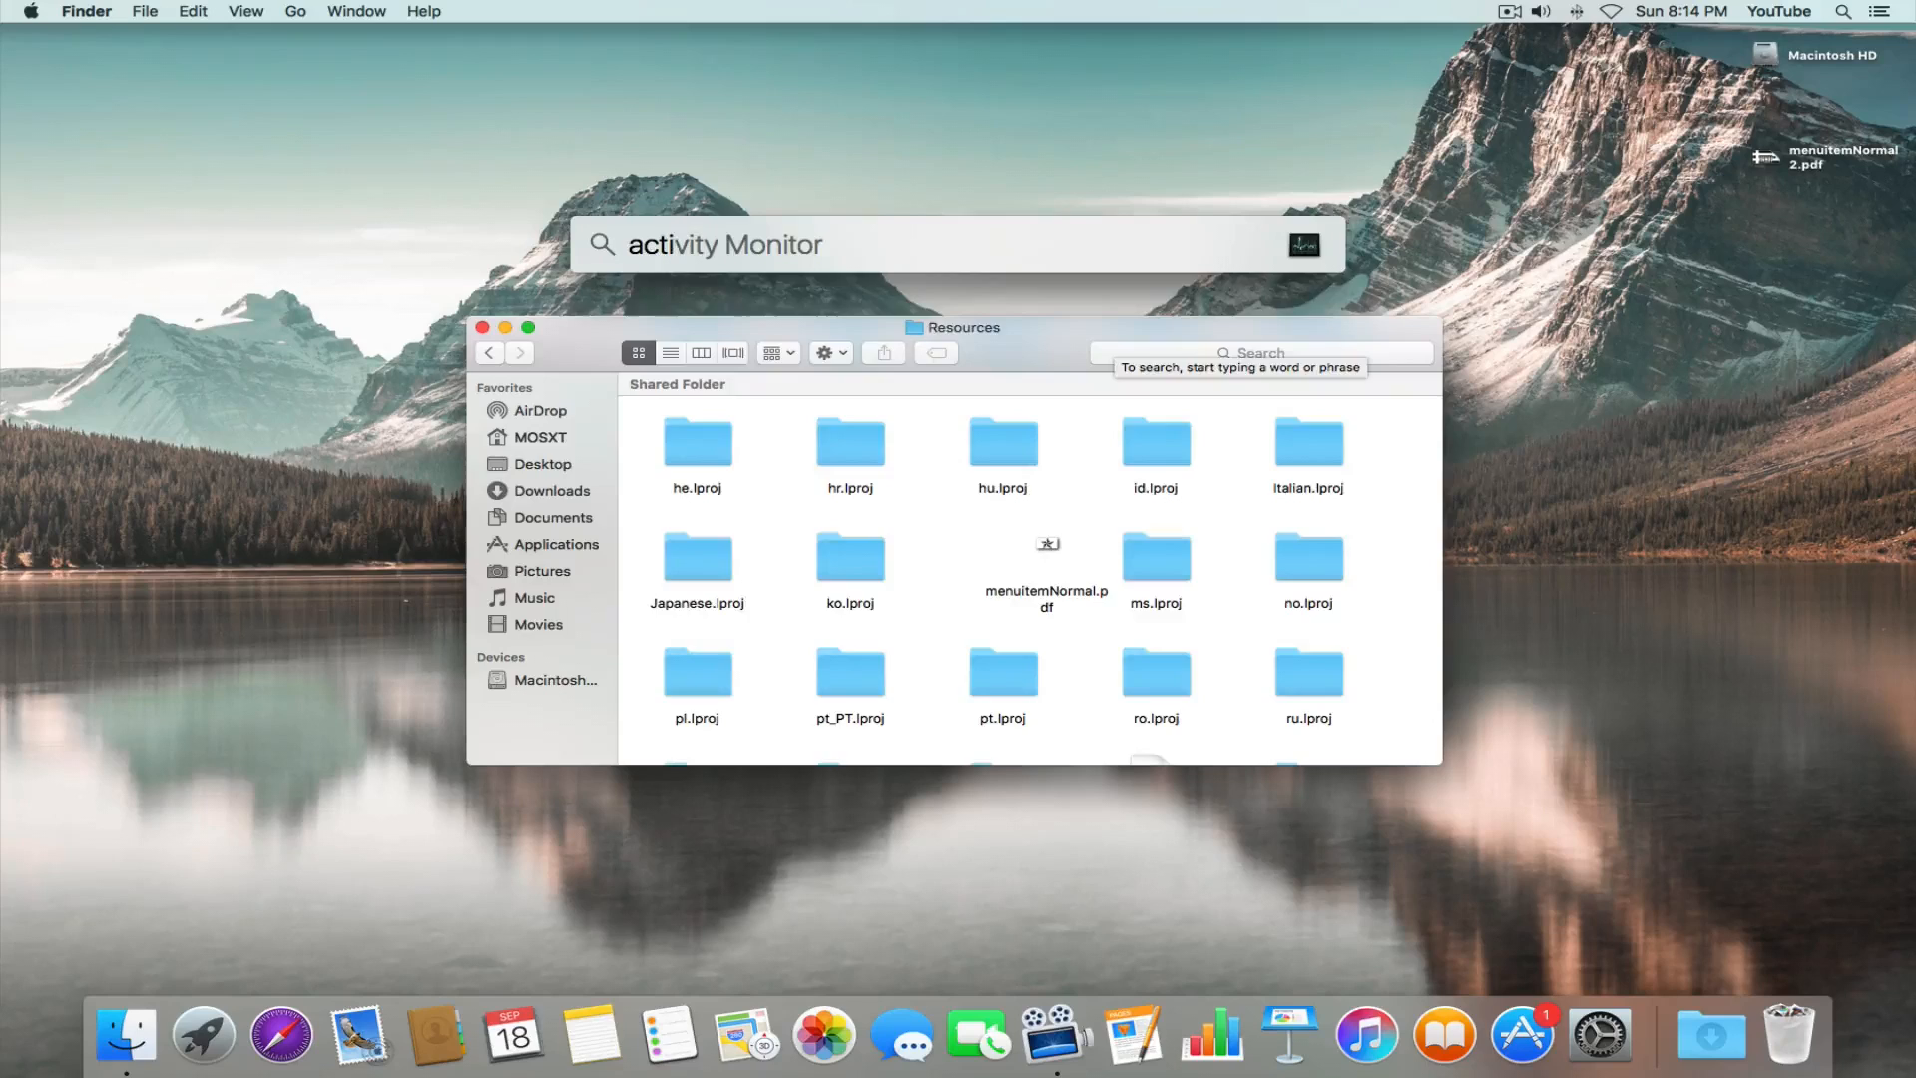
key("Return")
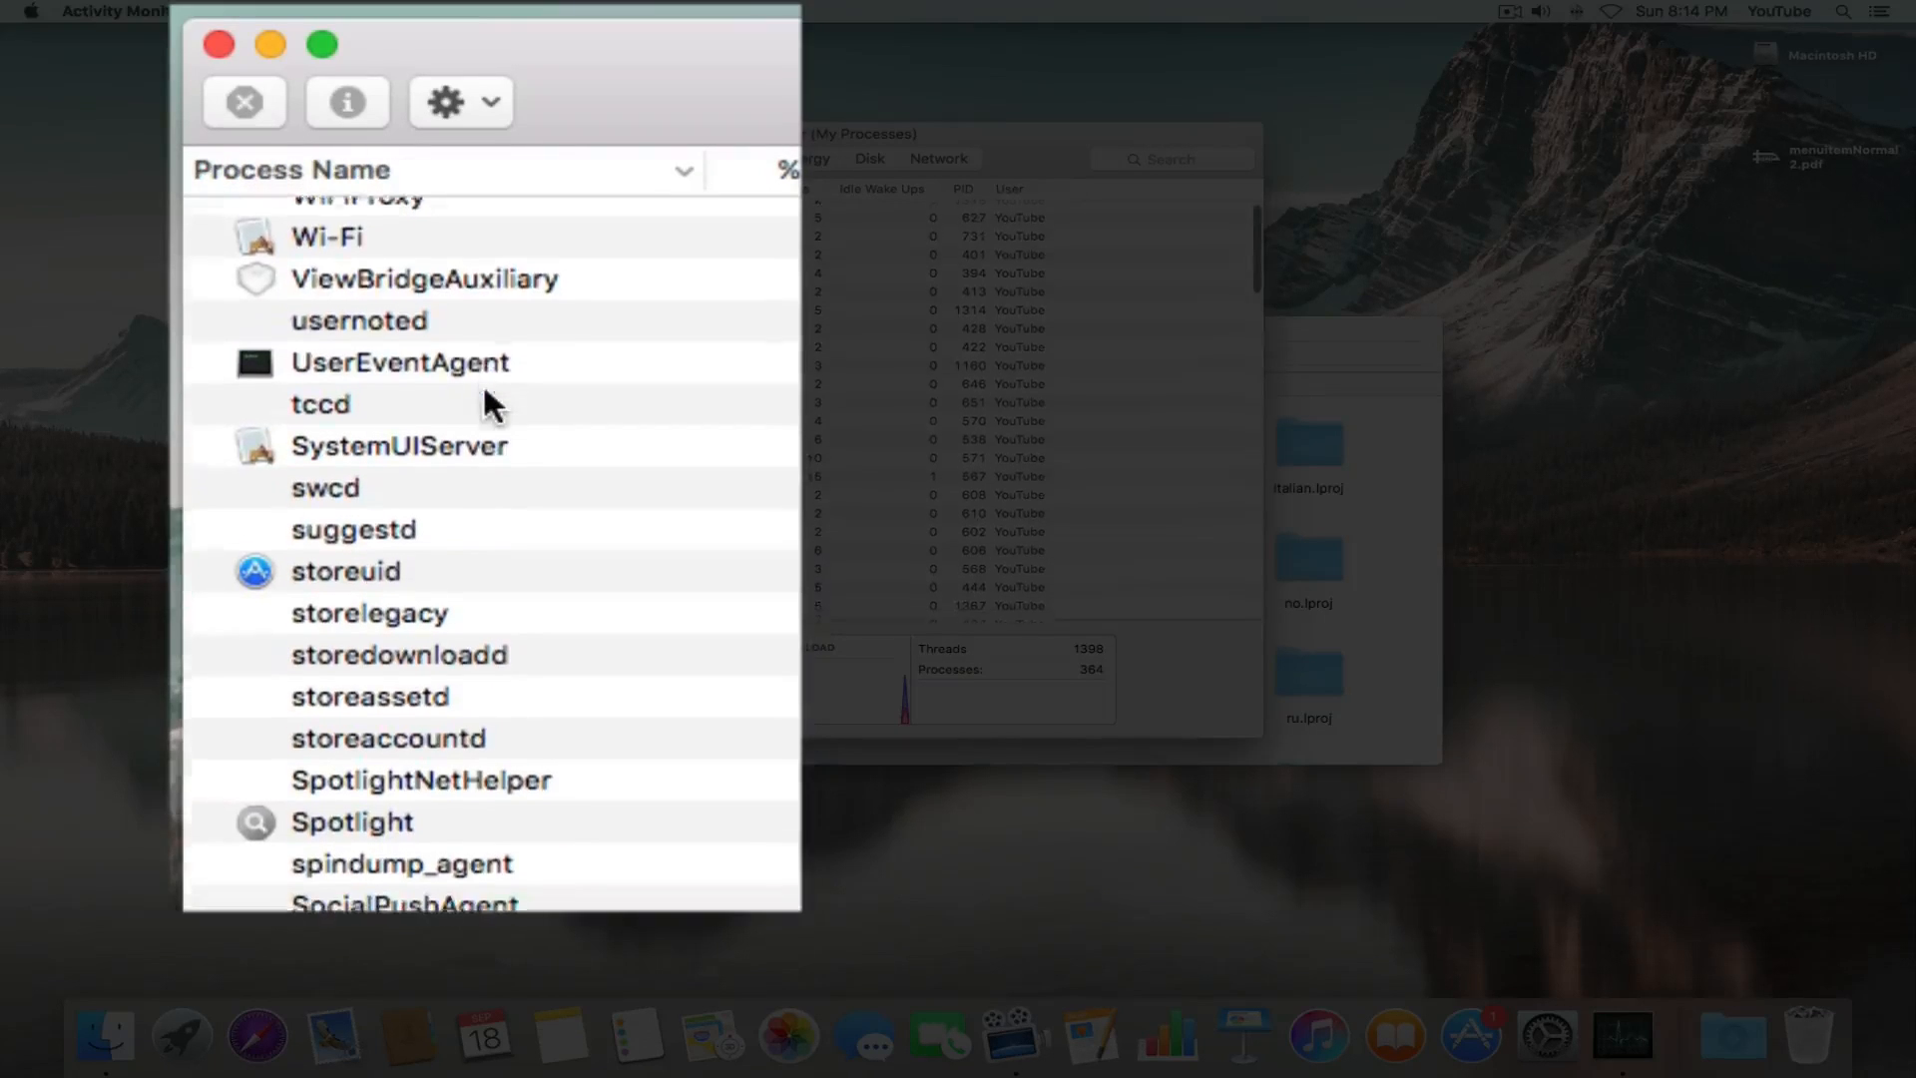
Step: Quit the SystemUIServer process, then open and close the new star Notification Center icon
left_click(398, 347)
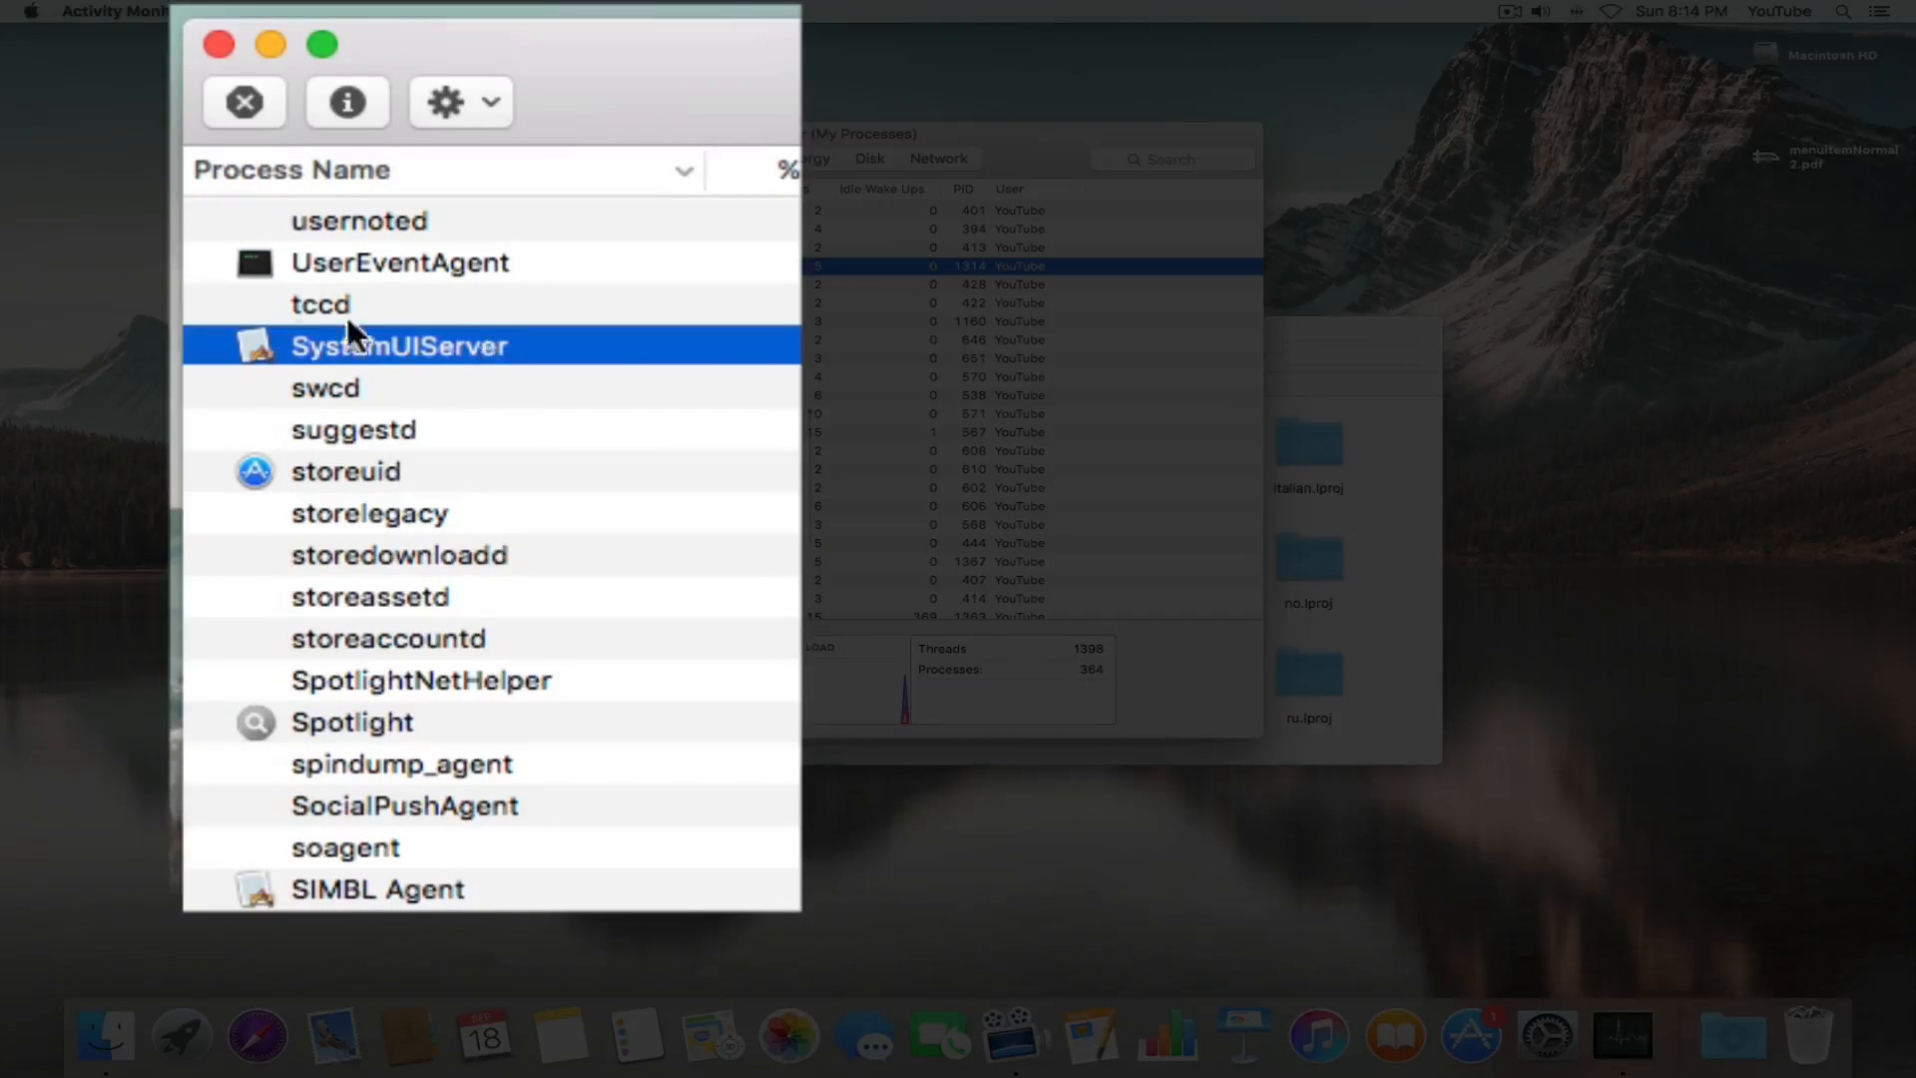
left_click(244, 102)
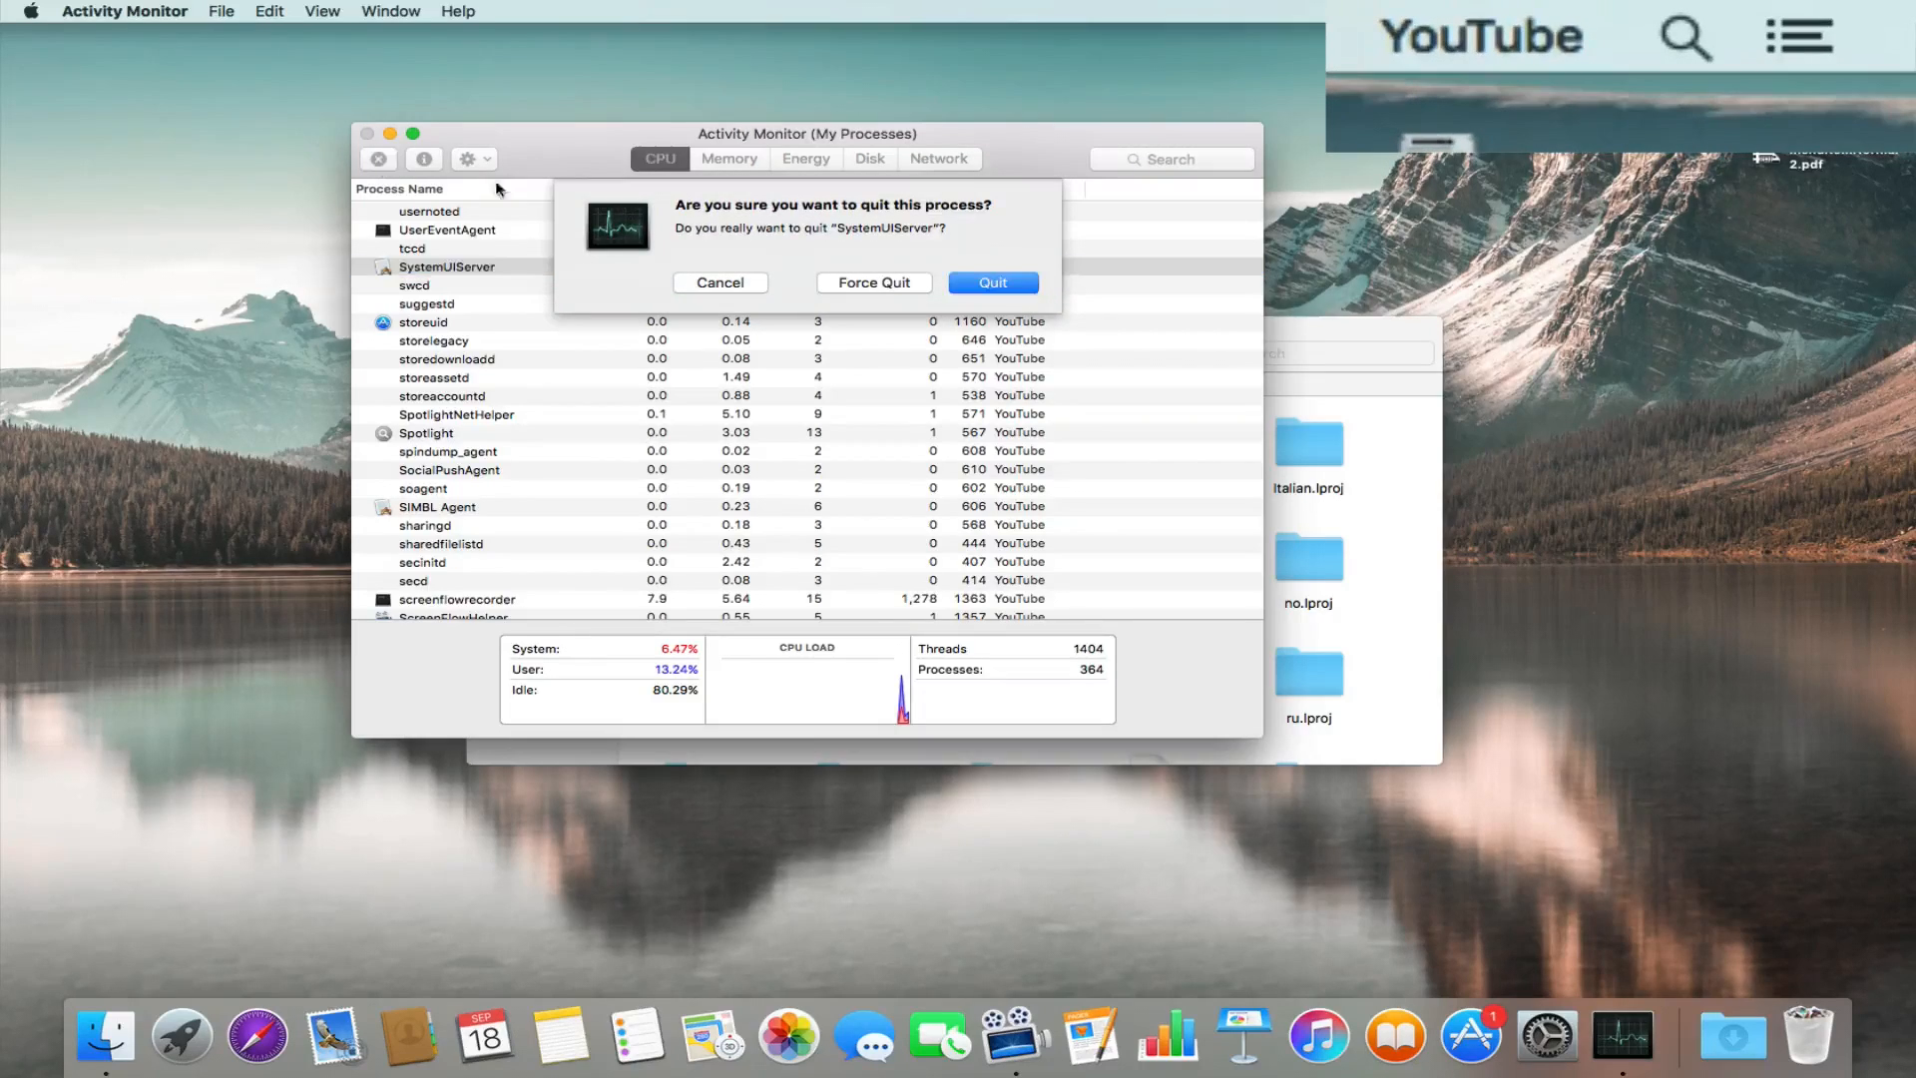
left_click(719, 283)
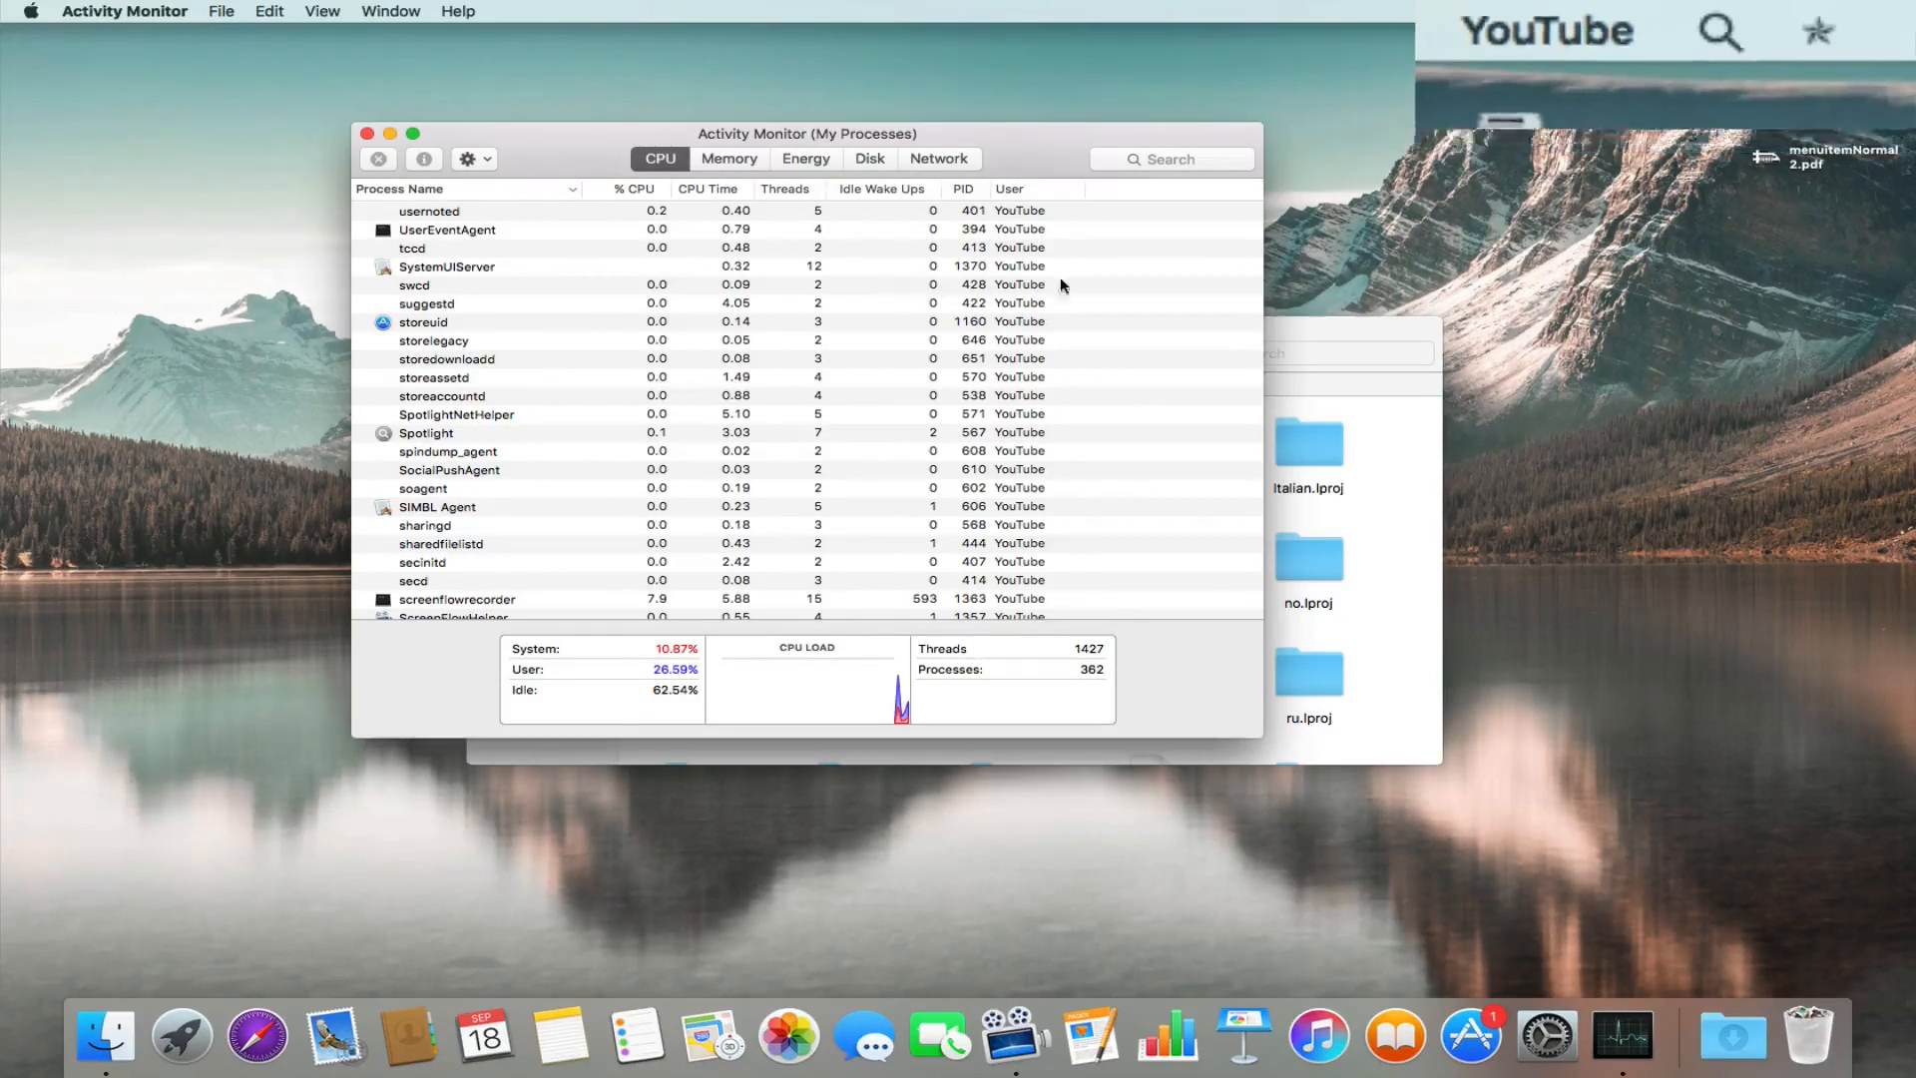
left_click(1901, 13)
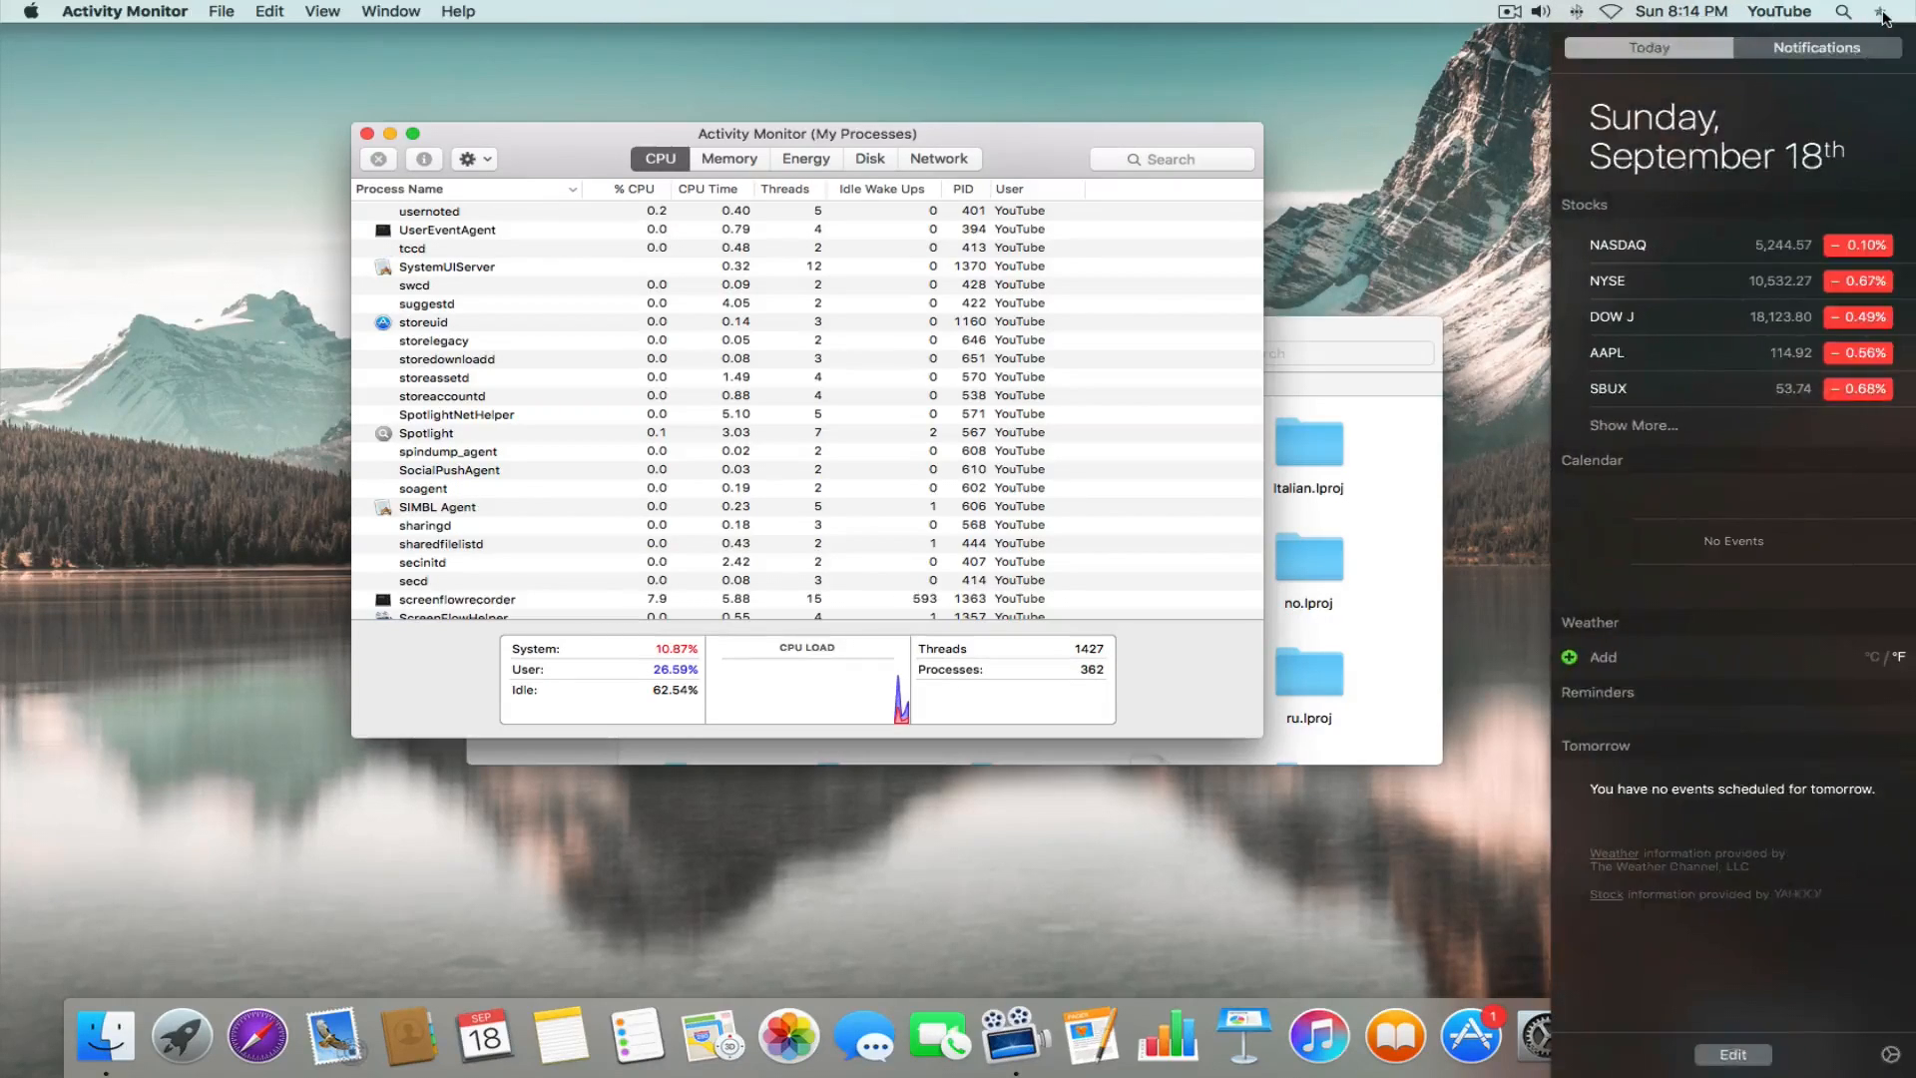
left_click(1885, 11)
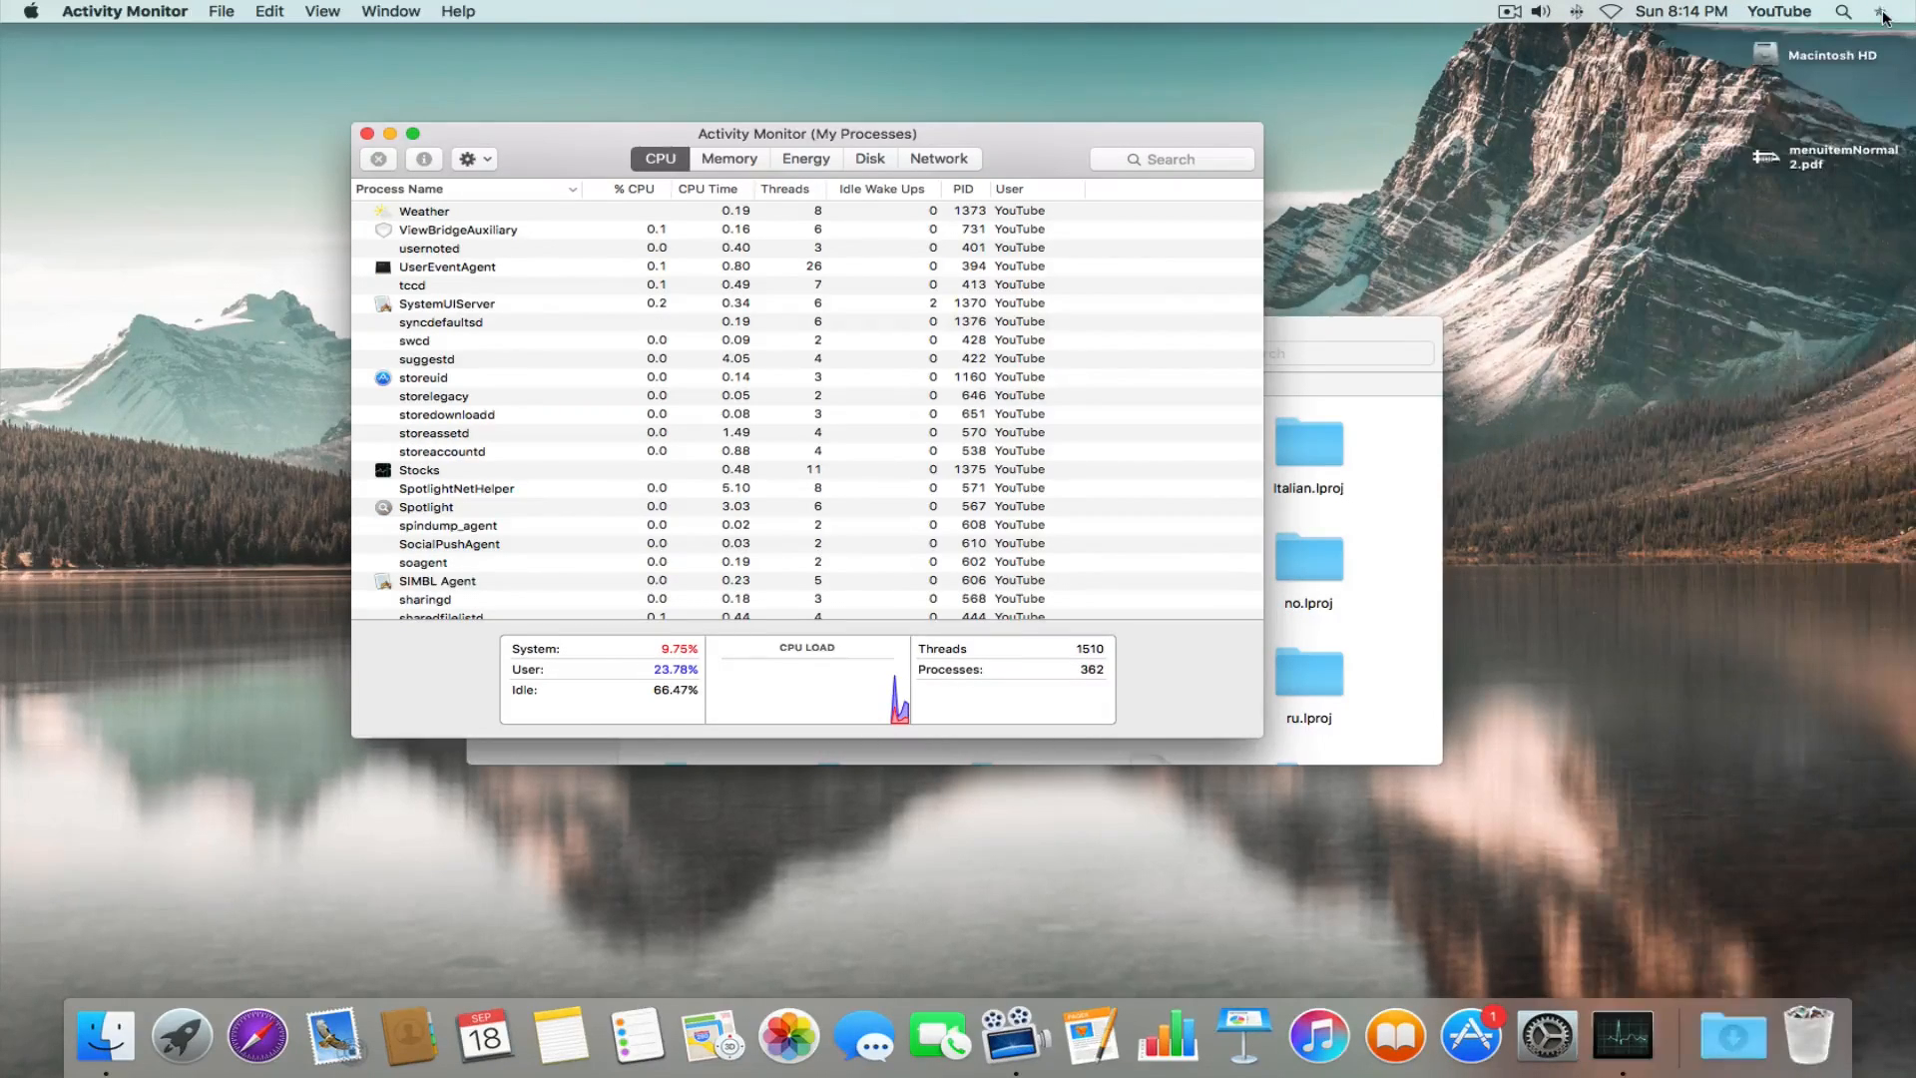